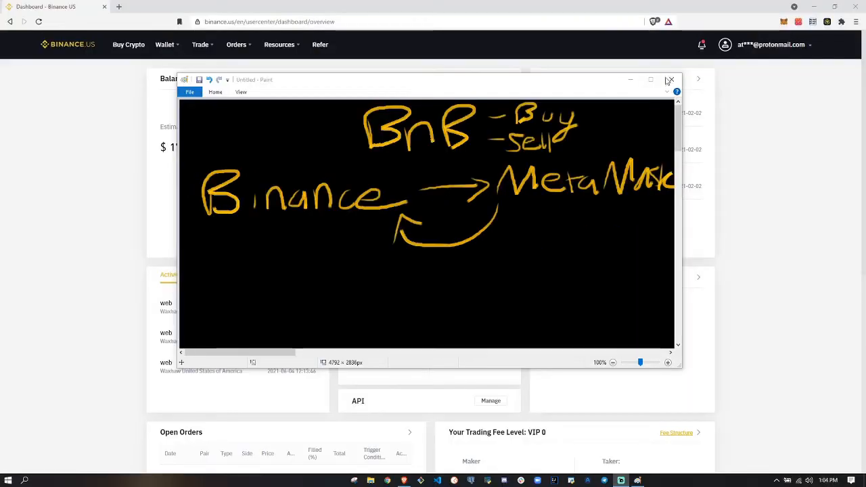
- Close Paint, filter the Binance.US wallet balances to BNB, and start its withdrawal
left_click(670, 80)
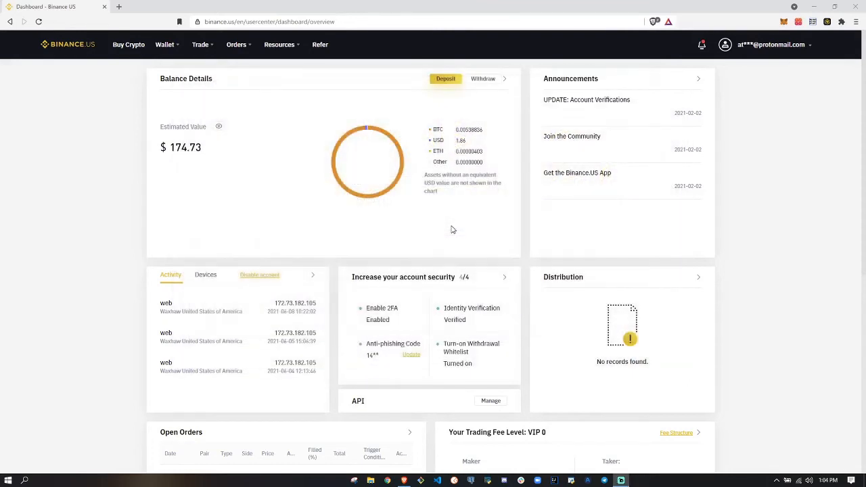
mouse_move(443, 221)
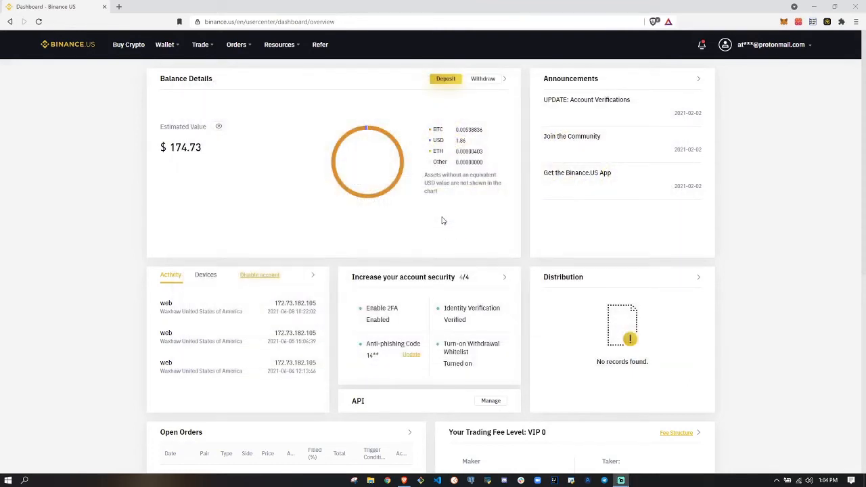
left_click(166, 45)
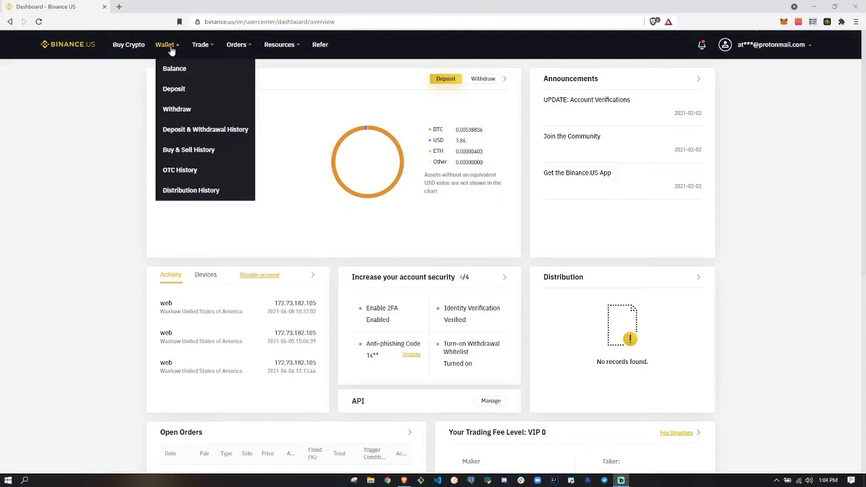
left_click(175, 68)
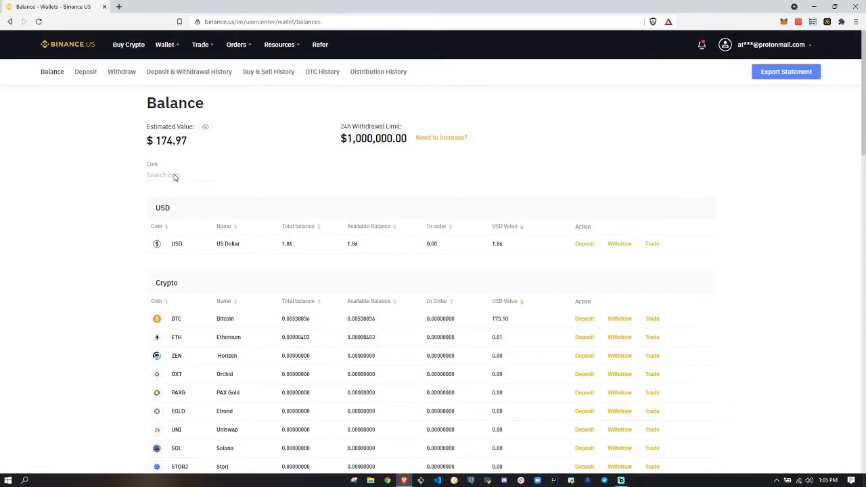
type("bnb")
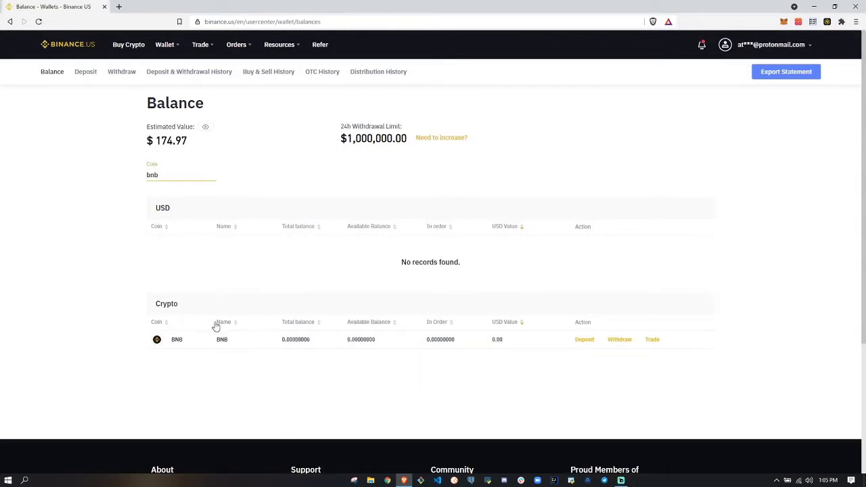
mouse_move(496, 348)
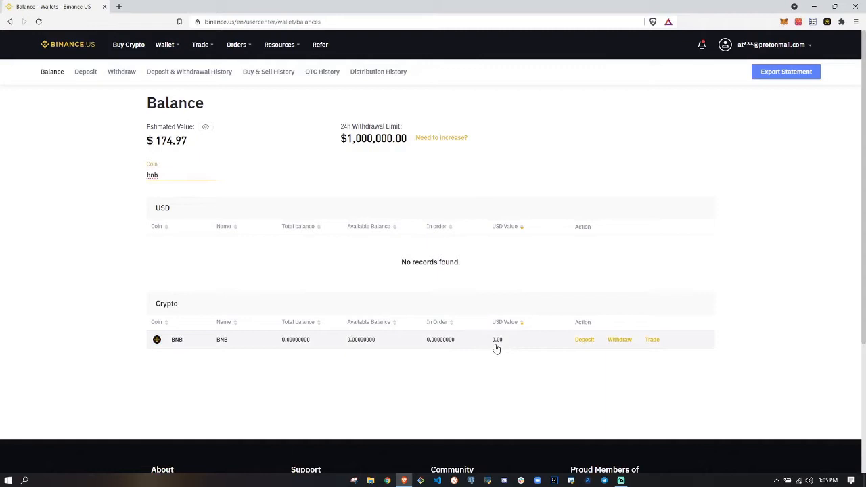
left_click(619, 339)
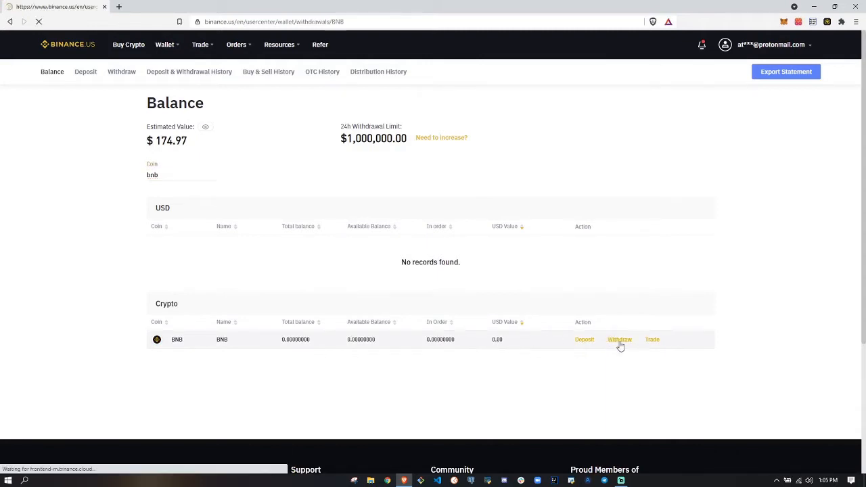
- Set the BNB withdrawal to BEP2 with the saved BinancePlugin@BNBONLY recipient address
left_click(619, 339)
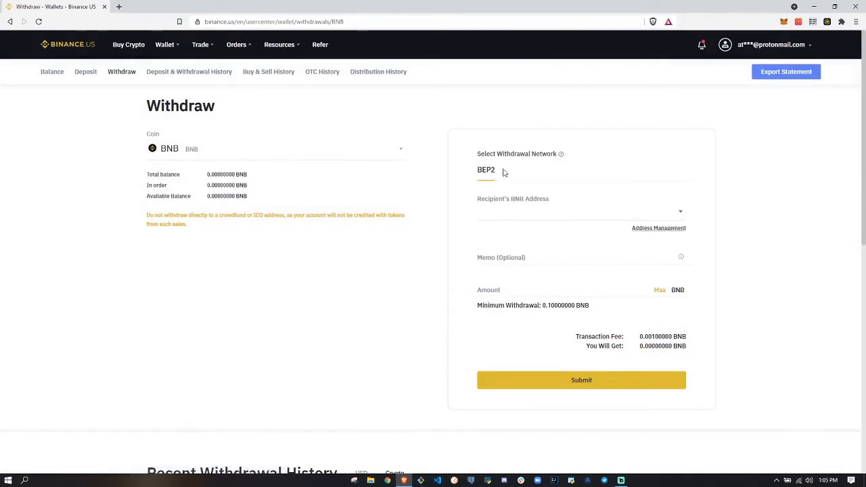
mouse_move(541, 219)
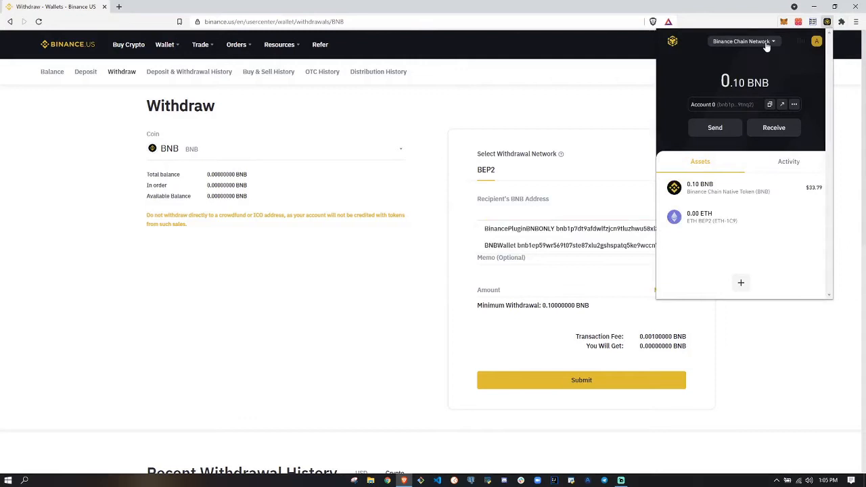
left_click(743, 42)
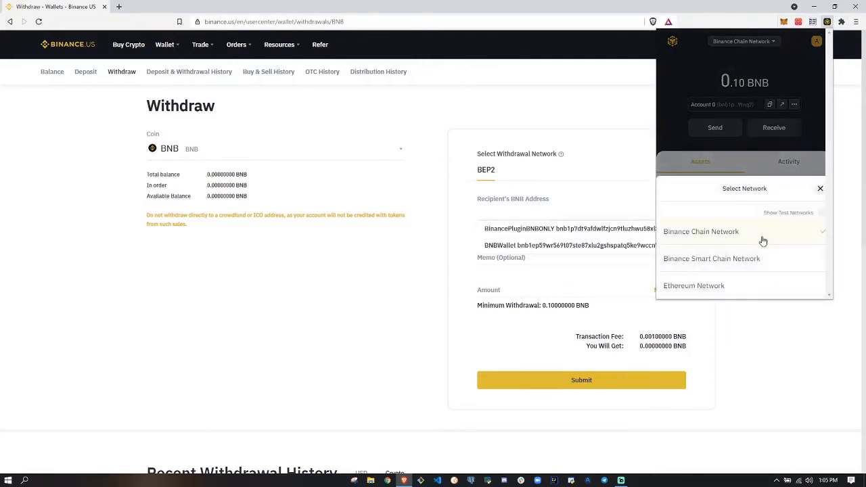
mouse_move(745, 242)
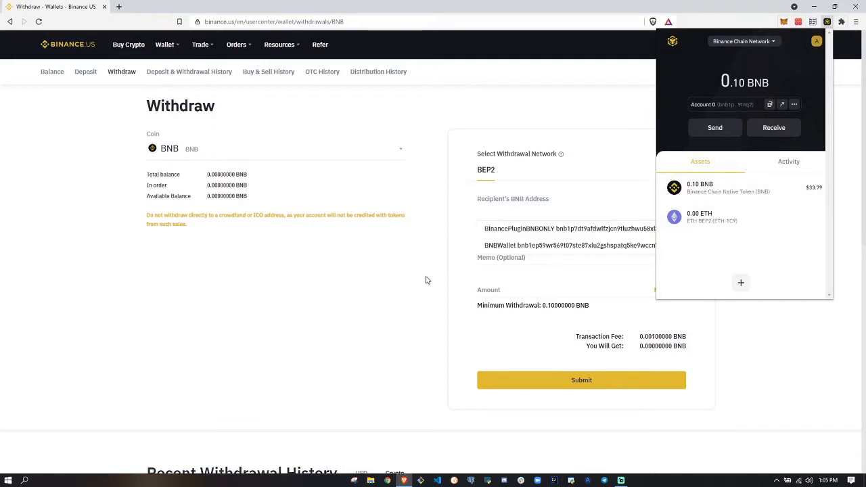
left_click(524, 216)
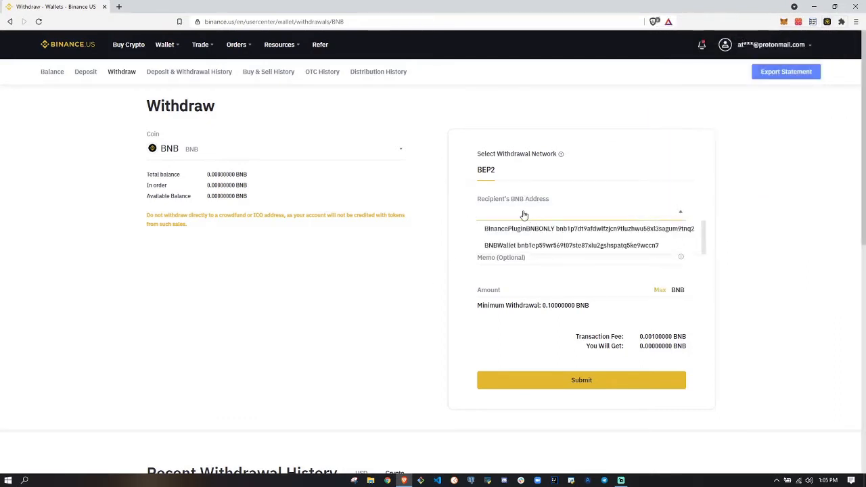
left_click(589, 228)
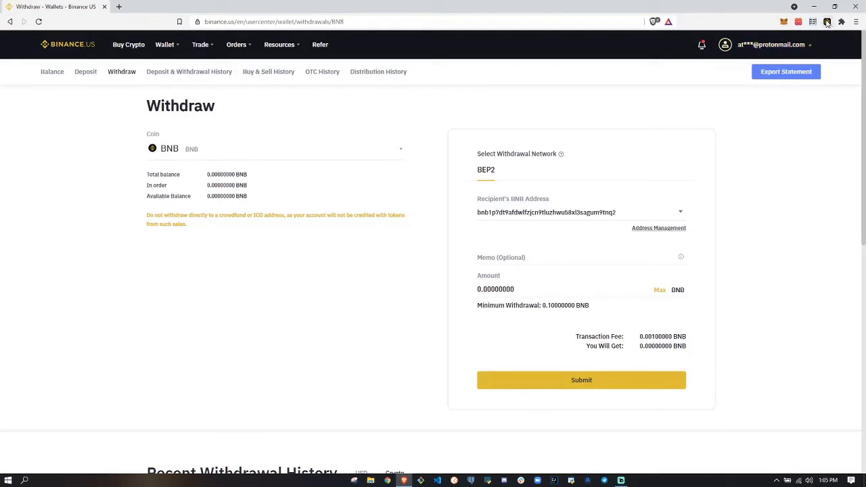
- Enter 0.10000000 as the withdrawal amount and bring up Binance Chain Wallet
left_click(514, 289)
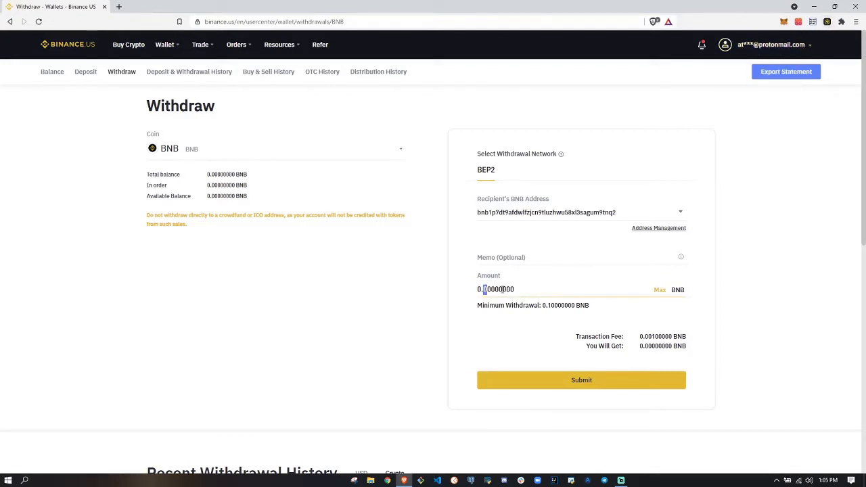
type("0.10000000")
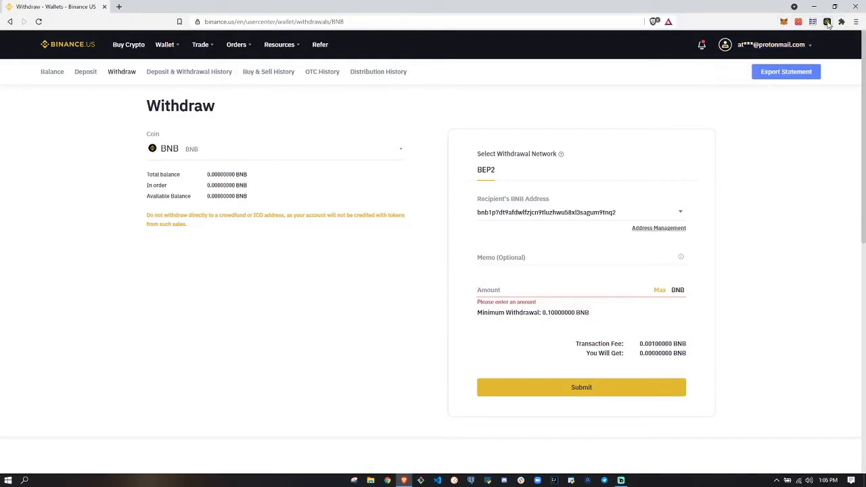
left_click(826, 21)
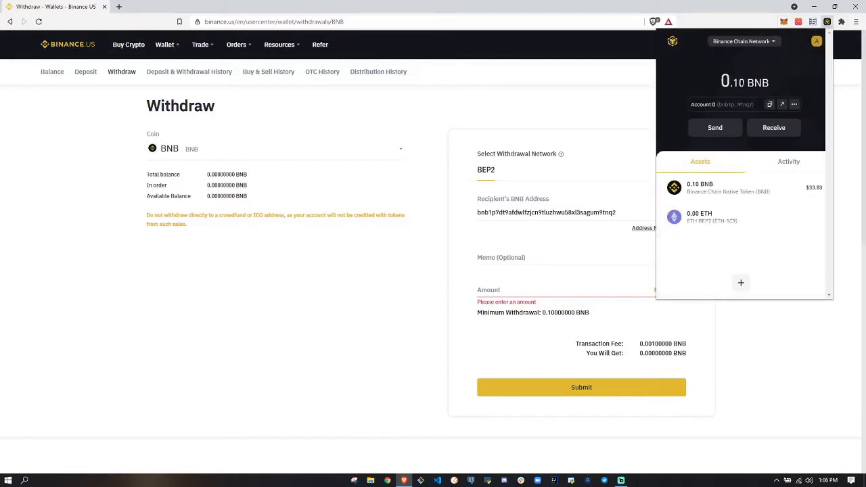
- Switch Binance Chain Wallet to Binance Smart Chain Network and copy the account address
double_click(727, 82)
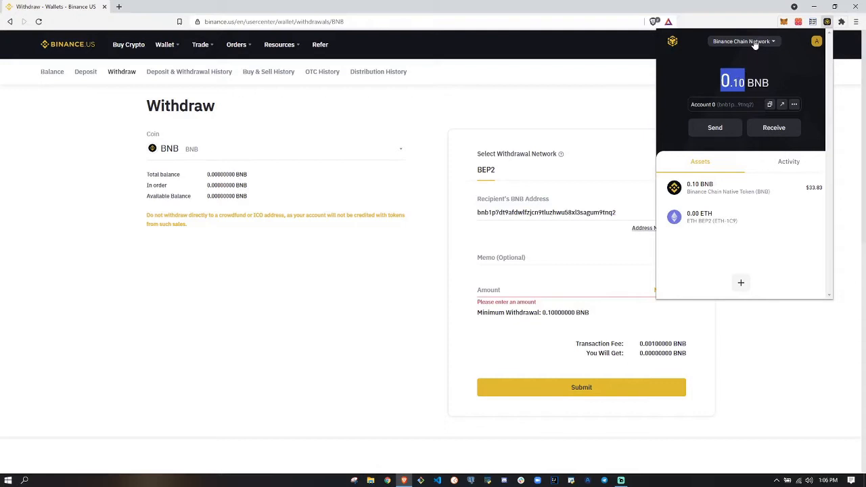
left_click(743, 42)
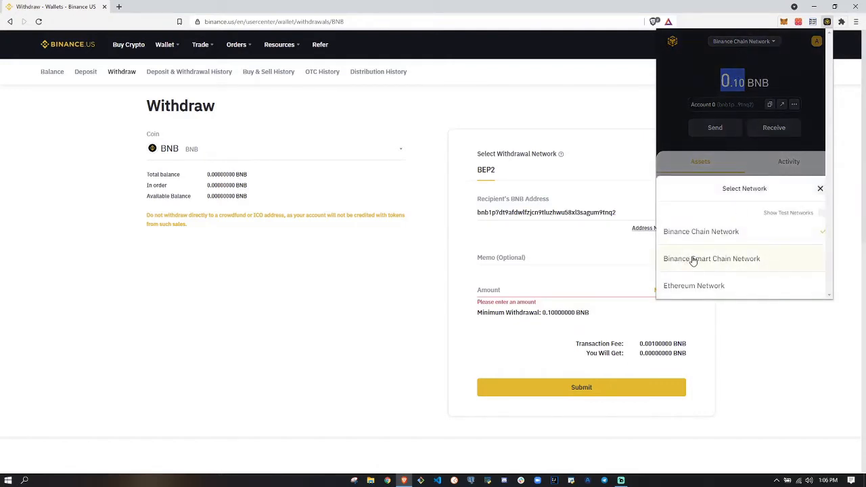
left_click(711, 258)
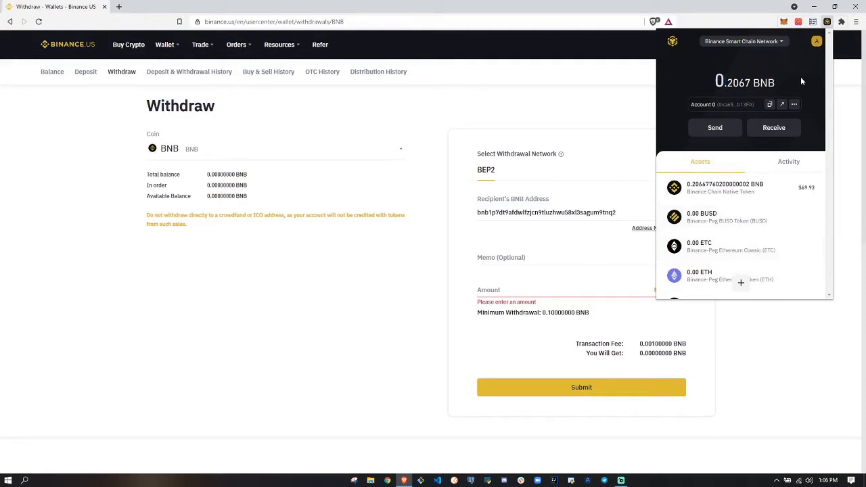
mouse_move(761, 45)
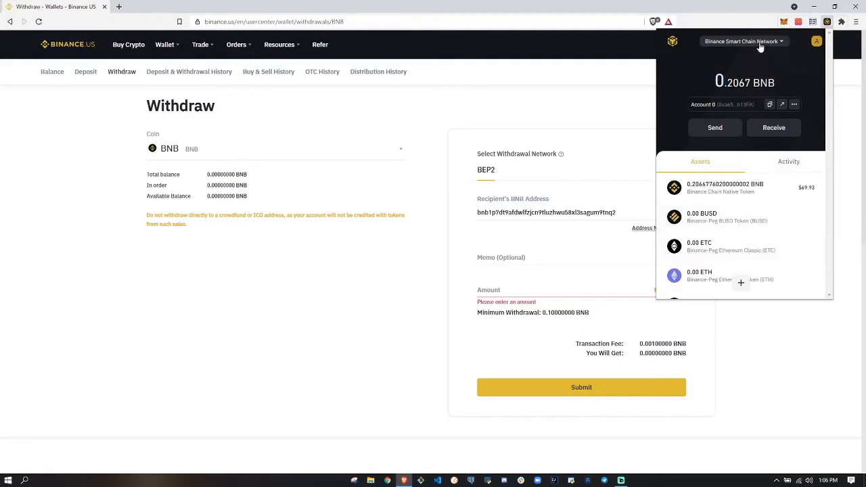
left_click(769, 104)
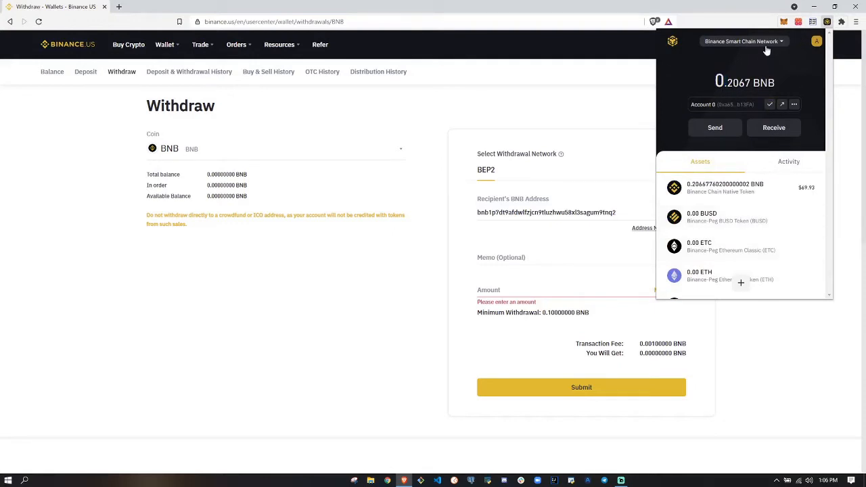
- Send 0.1 BNB cross-chain to the pasted Smart Chain address and confirm
left_click(742, 42)
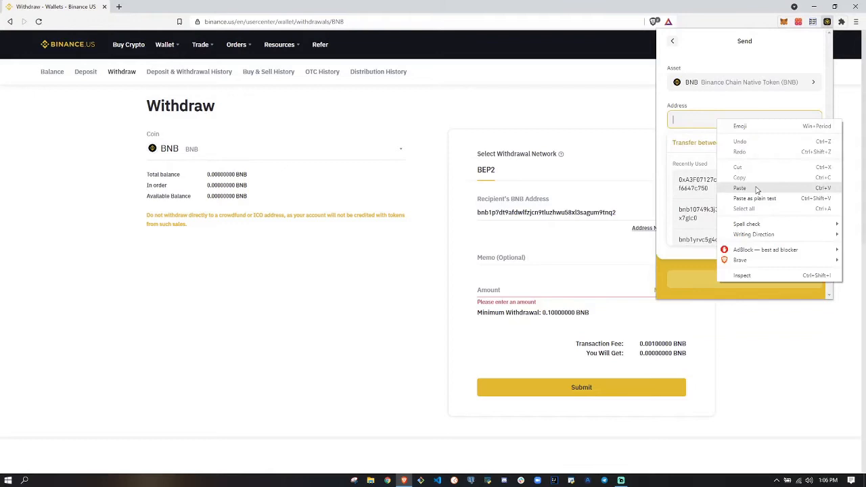
left_click(740, 188)
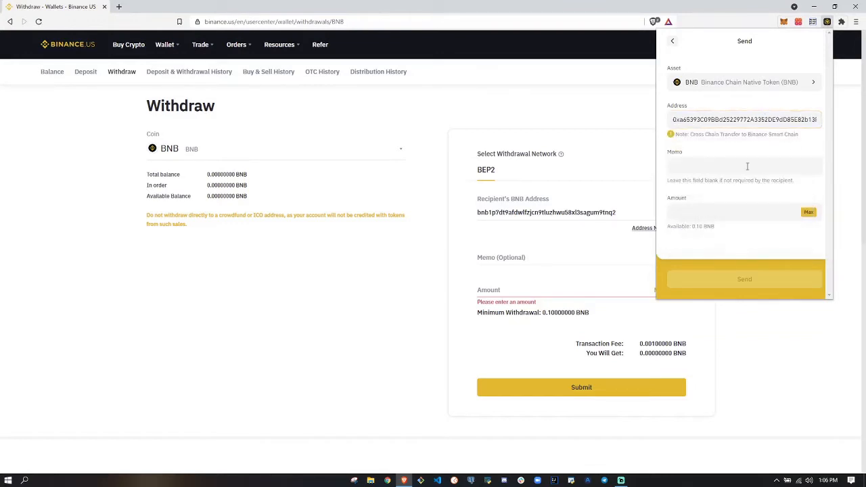
left_click(745, 165)
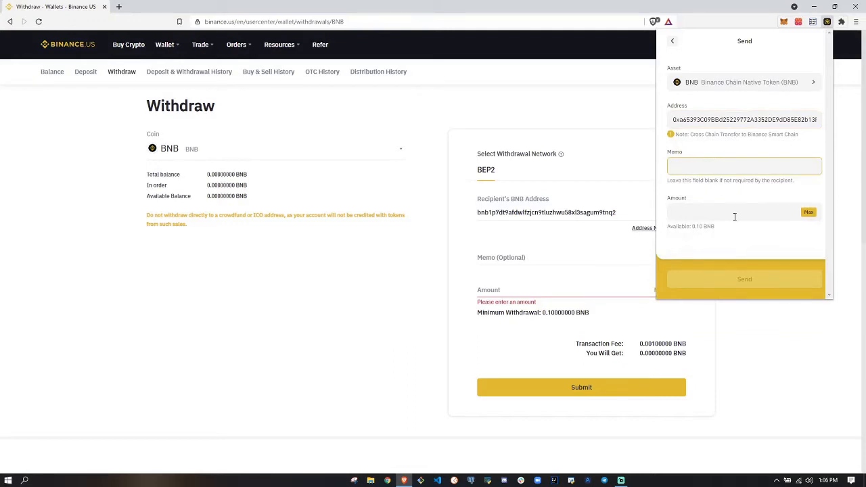
left_click(809, 212)
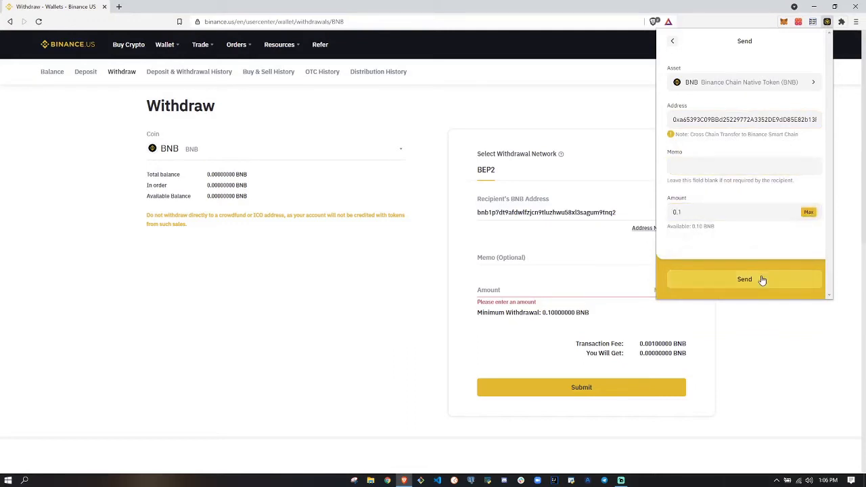
left_click(744, 280)
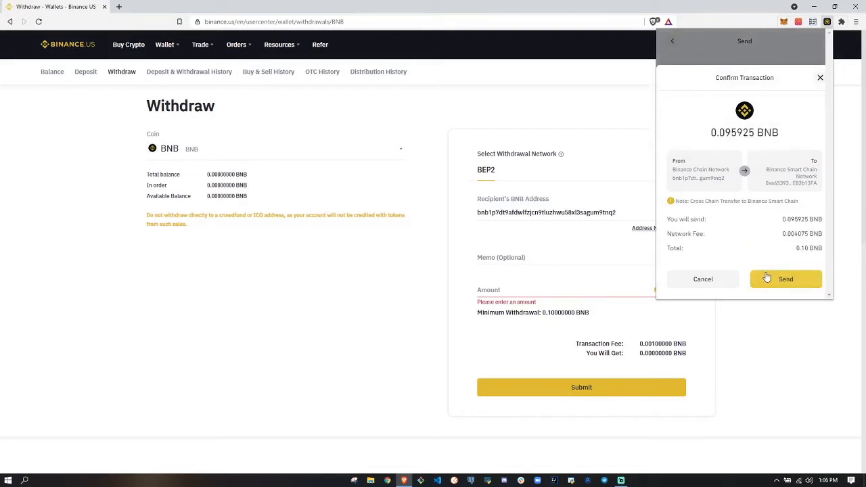
left_click(785, 278)
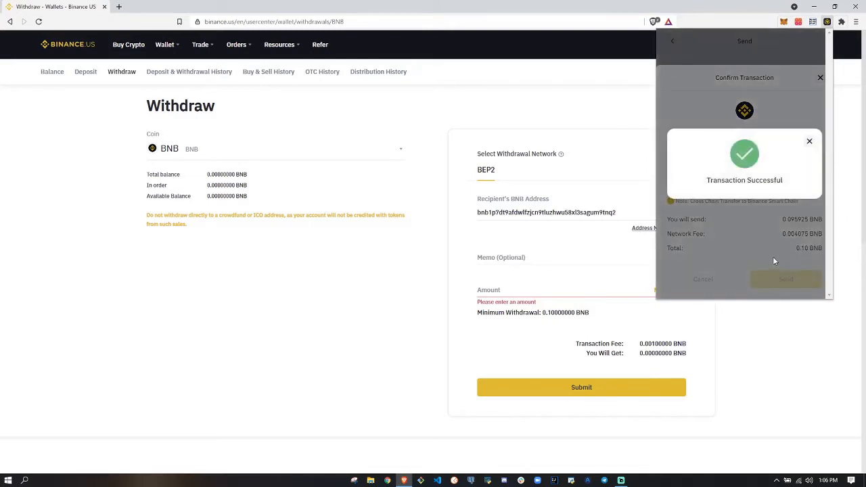
- Dismiss the success message and scroll through the wallet's transaction activity
left_click(809, 140)
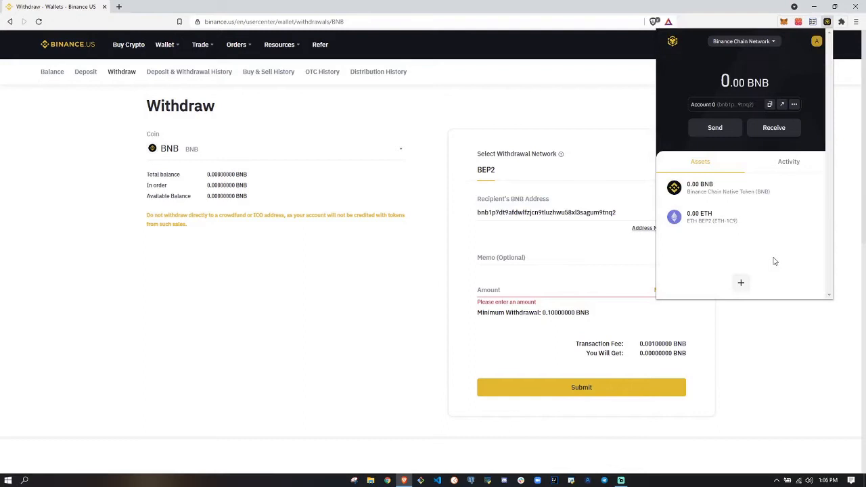
left_click(788, 161)
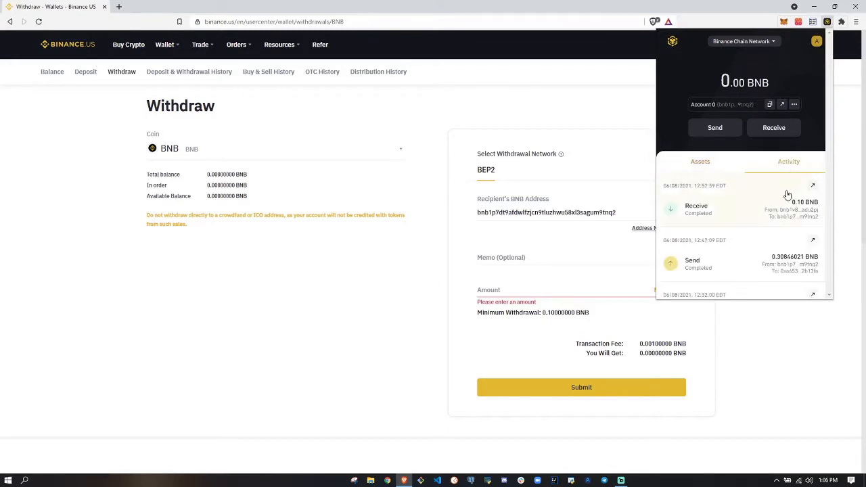
scroll("down", 3)
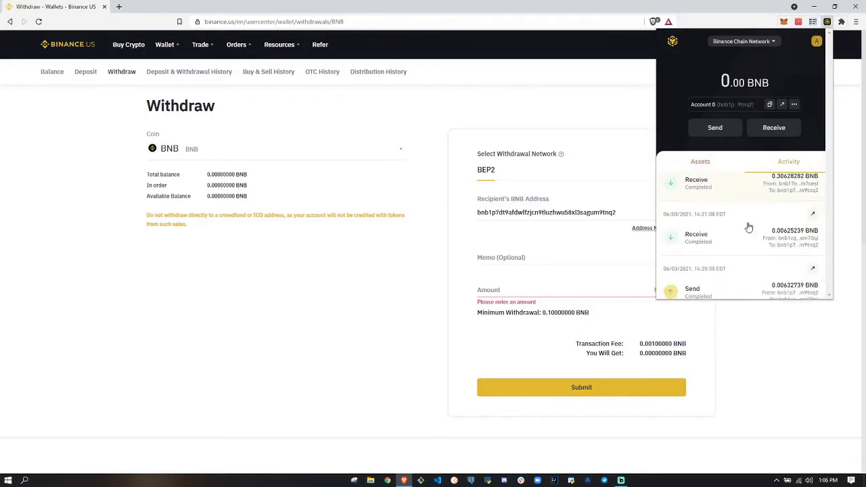
scroll("down", 3)
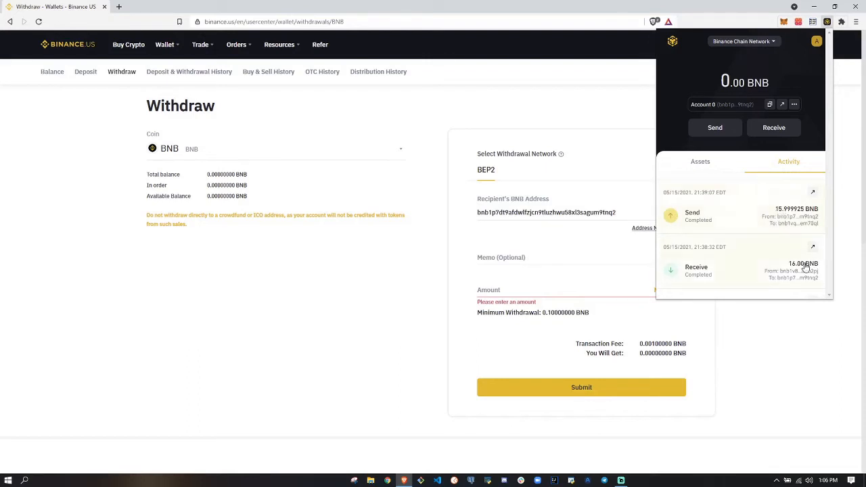
- Reopen the wallet on Binance Smart Chain Network and check activity and the 0.3026 BNB balance
left_click(700, 162)
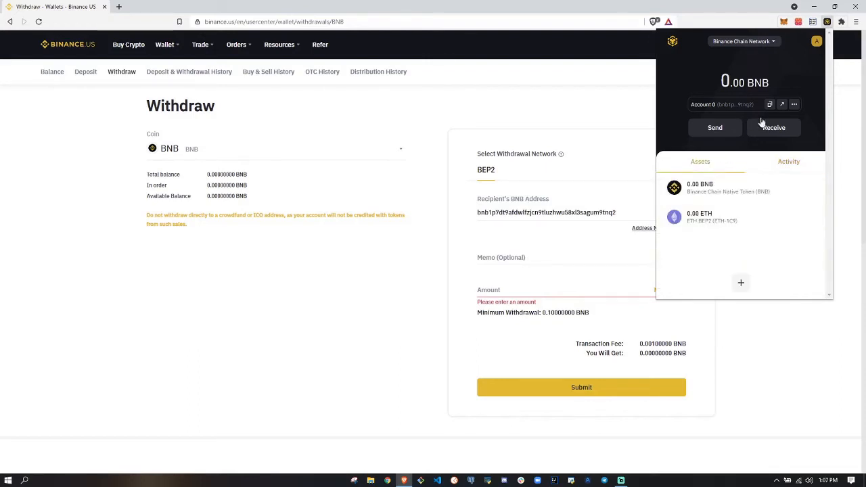
left_click(743, 42)
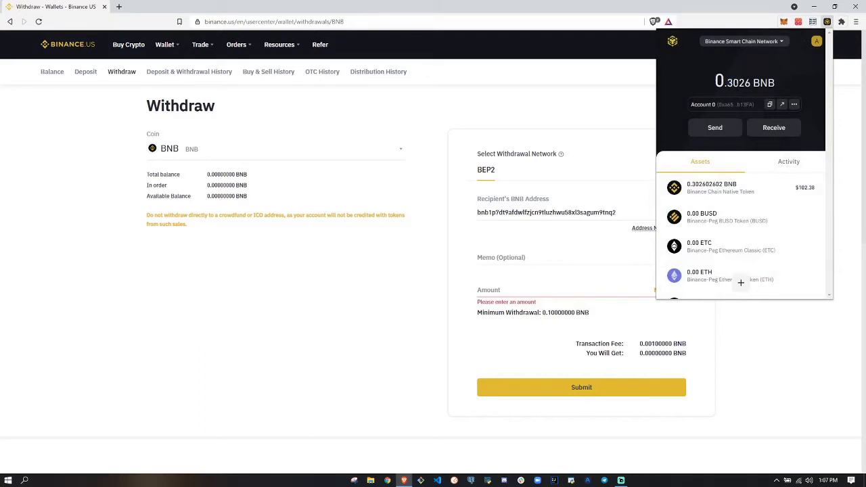
left_click(788, 161)
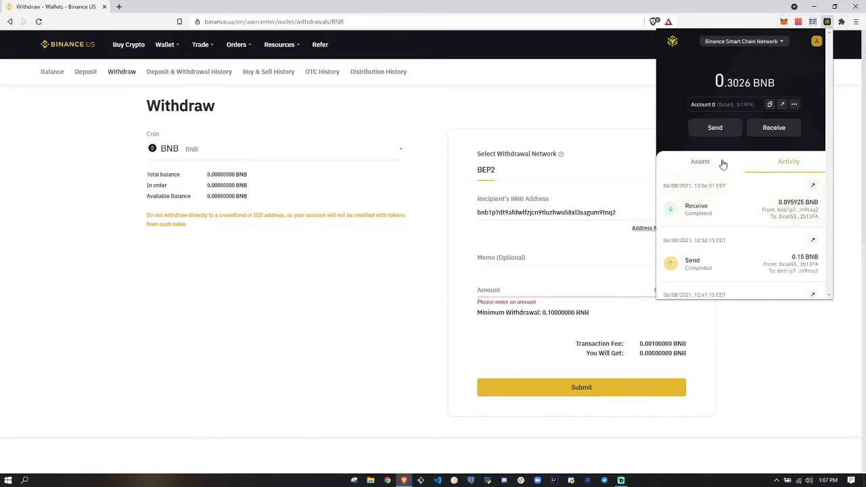
left_click(700, 161)
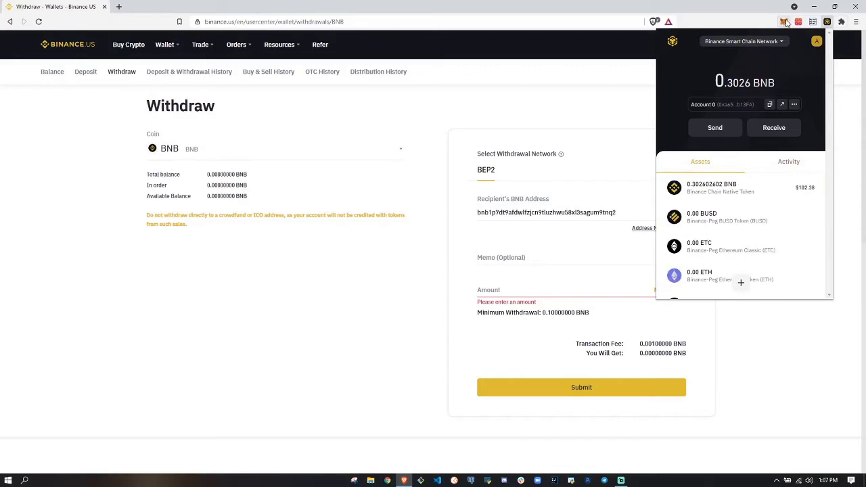
mouse_move(784, 22)
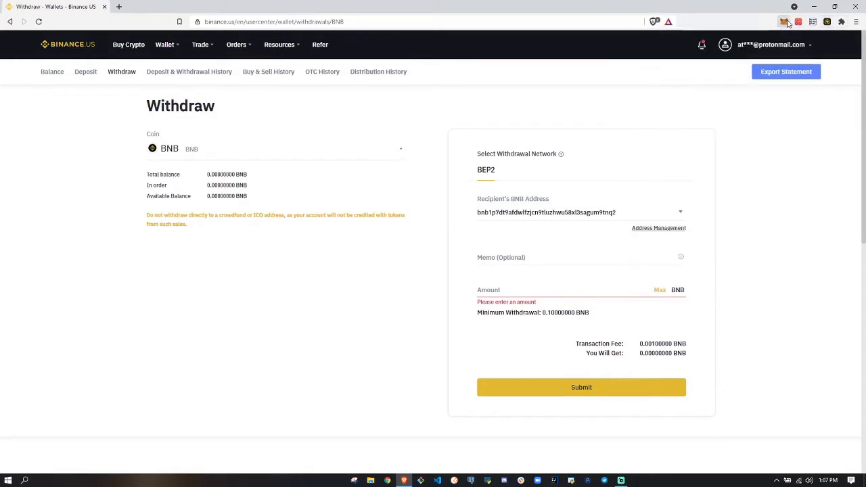
- Copy MetaMask Account 1's 0x3844…3644 address, then return to Binance Chain Wallet
left_click(784, 22)
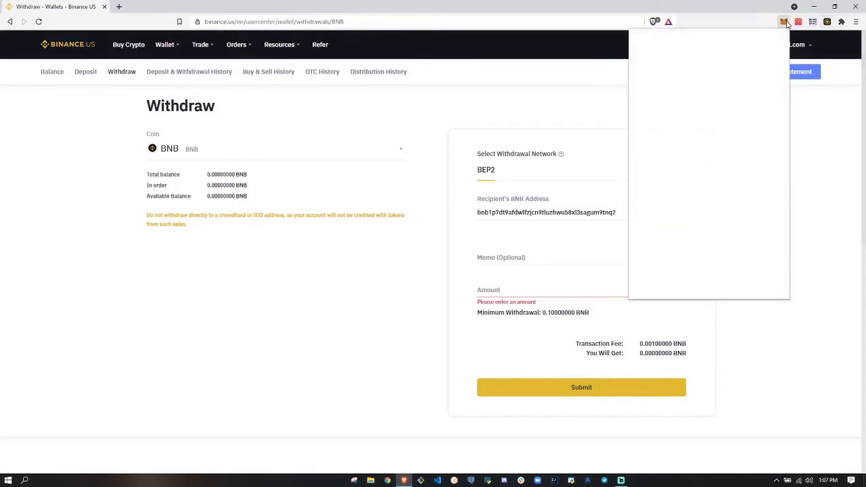
left_click(784, 22)
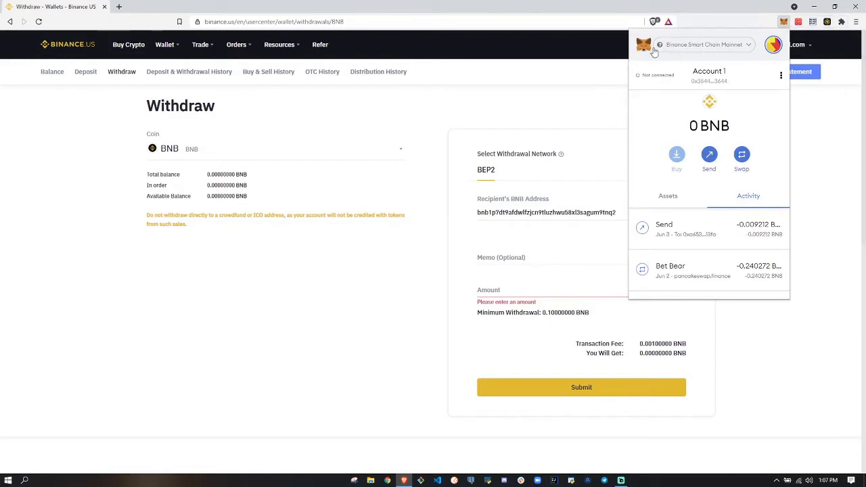
mouse_move(727, 52)
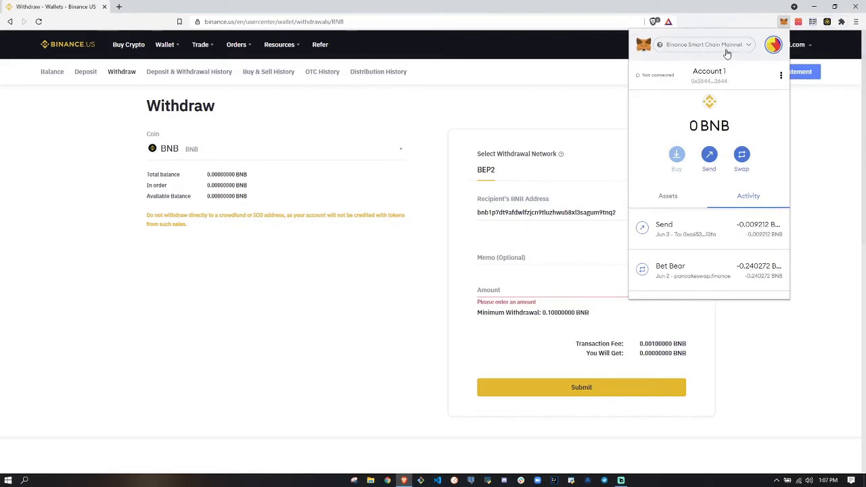
mouse_move(716, 144)
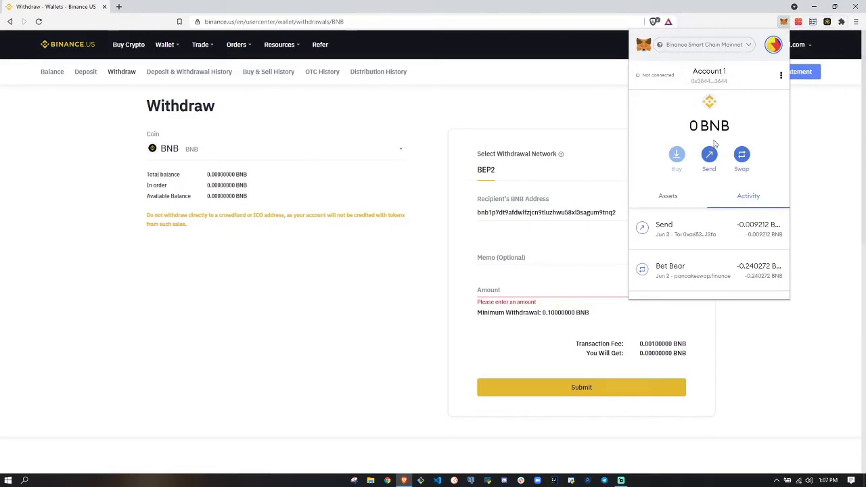
left_click(667, 196)
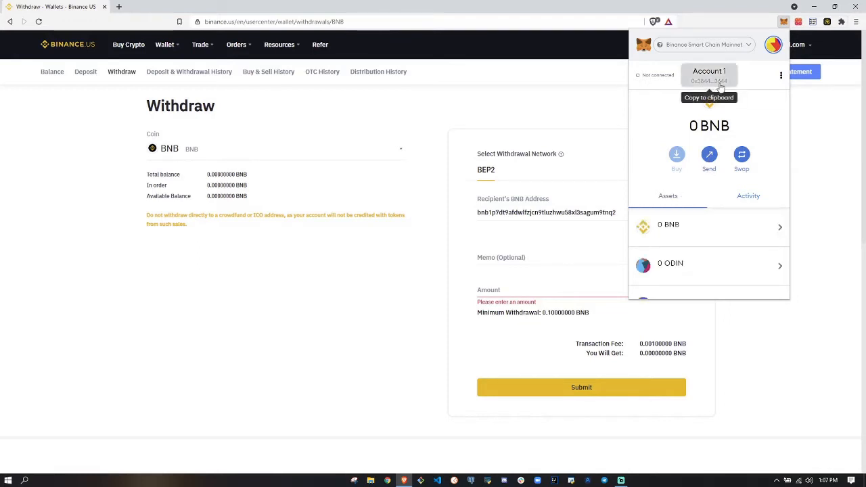
left_click(708, 80)
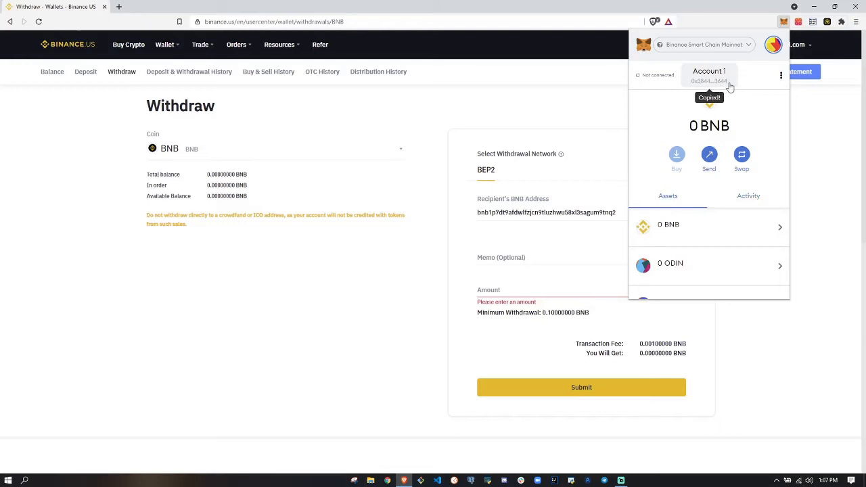
left_click(827, 22)
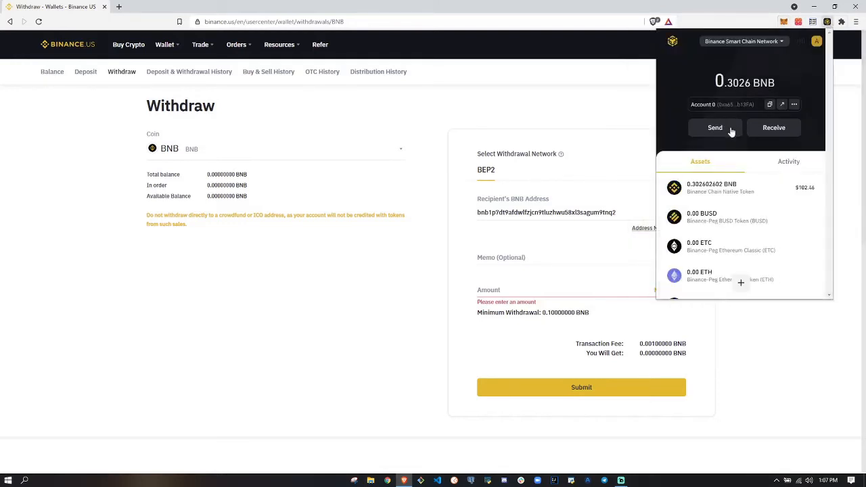
- Send 0.30 BNB to the MetaMask 0x3844 address after cancelling the underfunded Max attempt
left_click(715, 127)
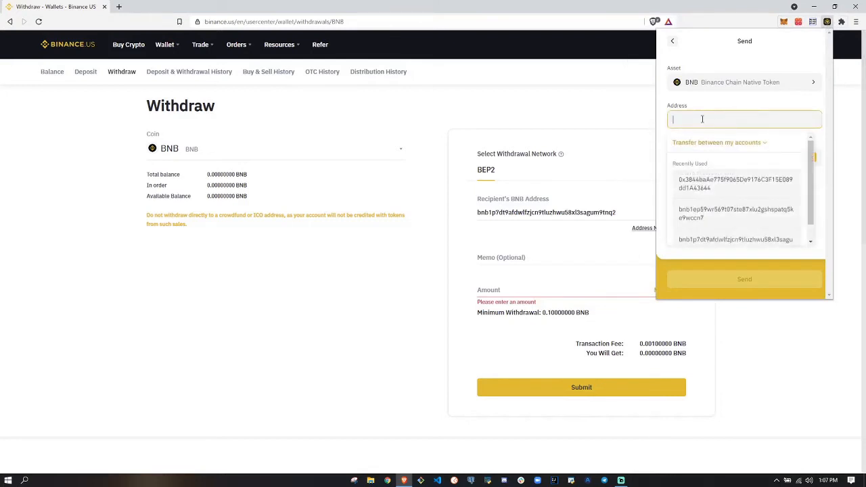
left_click(735, 183)
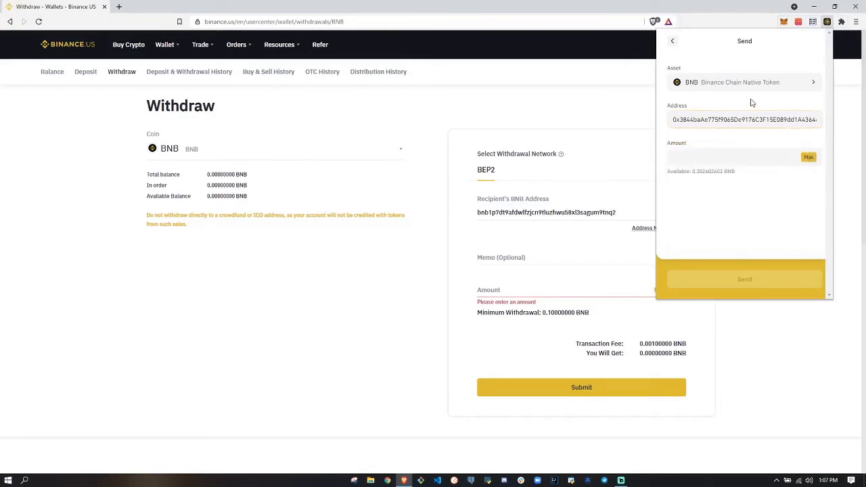
left_click(809, 157)
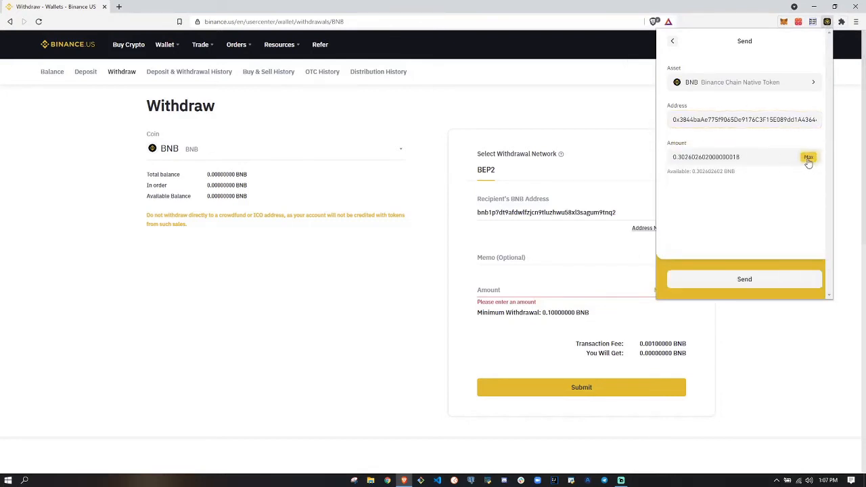
left_click(743, 278)
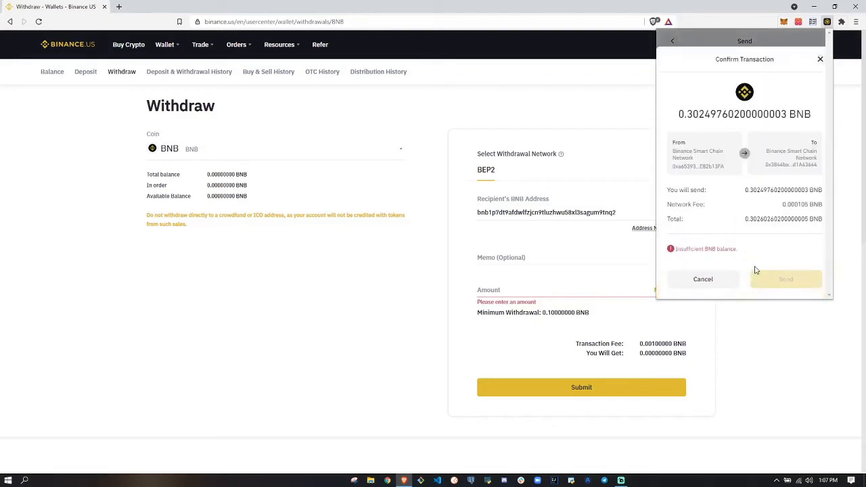
mouse_move(756, 220)
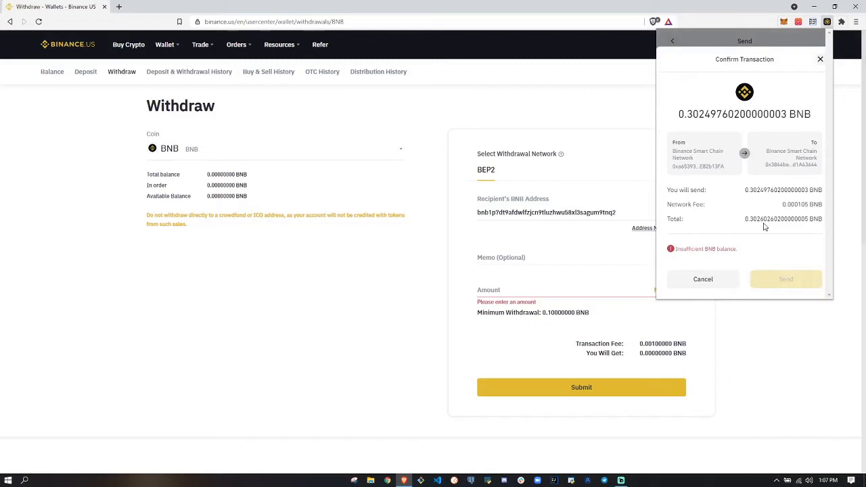
double_click(699, 204)
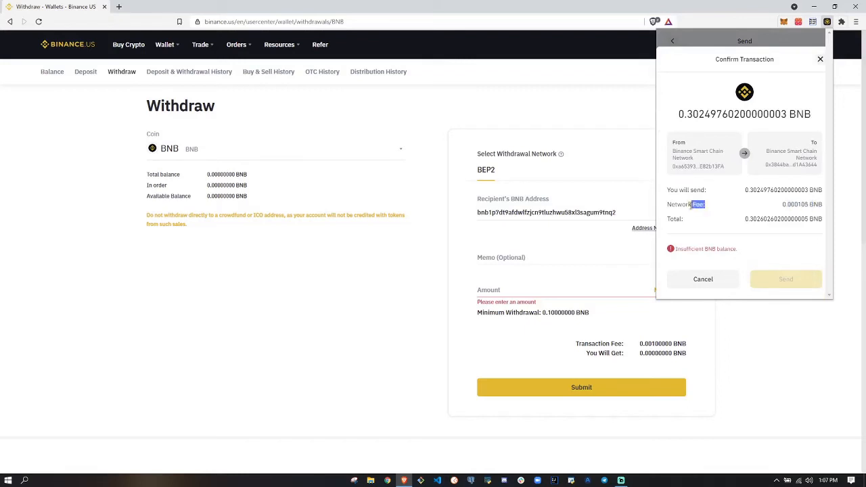
left_click(703, 278)
type("0.3")
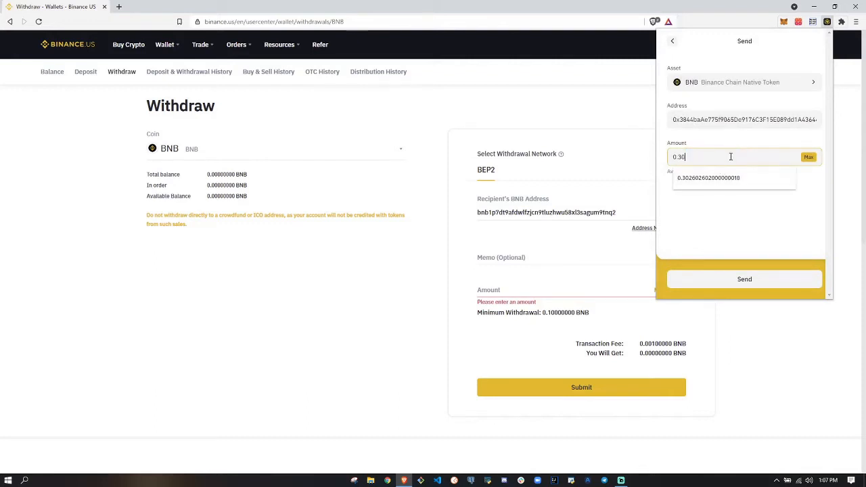
left_click(745, 278)
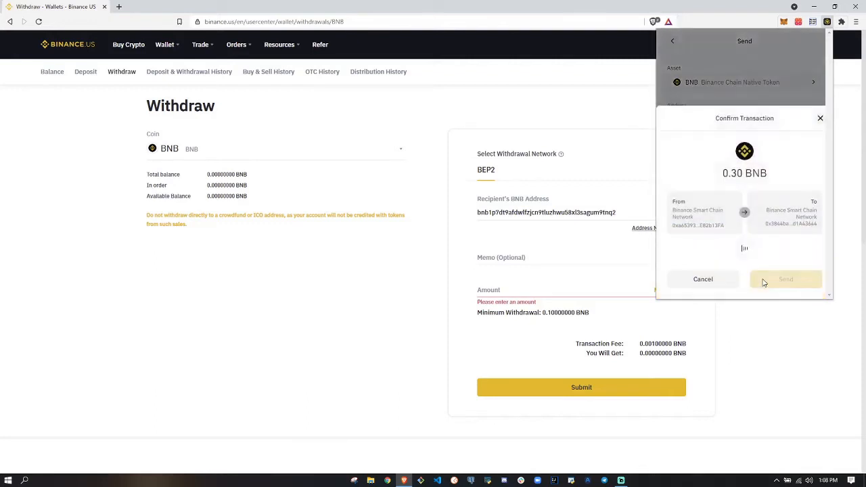
mouse_move(780, 281)
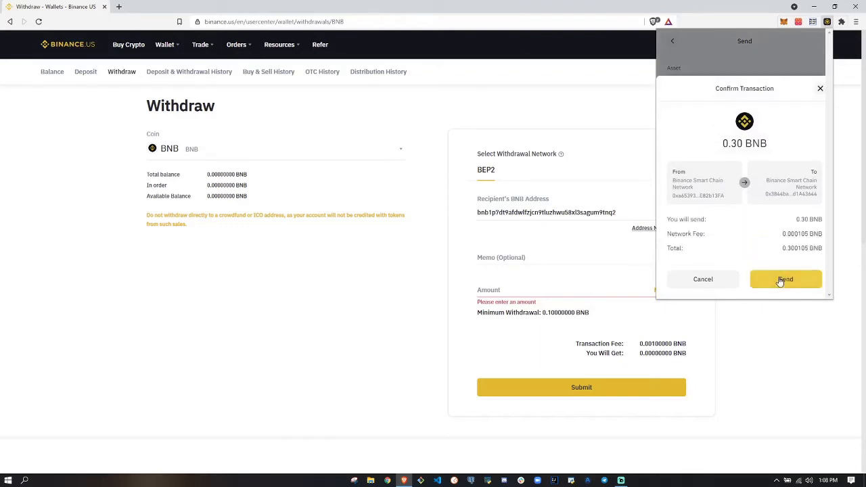
left_click(784, 279)
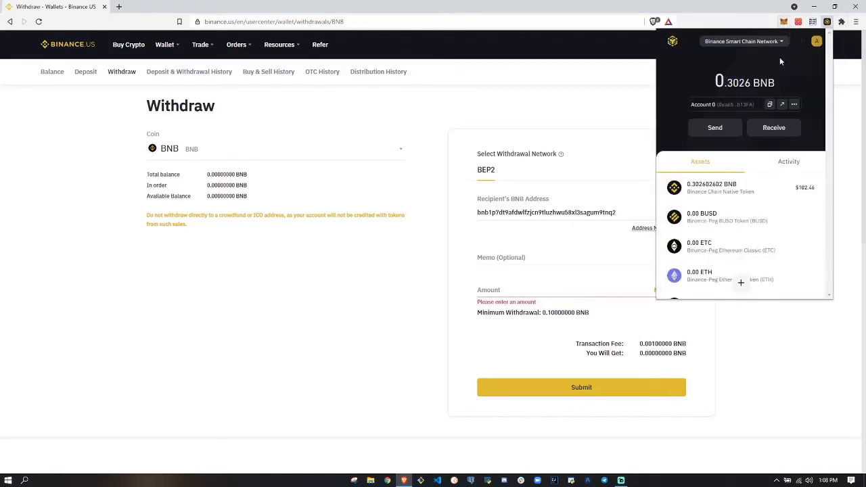
- Reopen MetaMask to confirm Account 1 received 0.3 BNB on Binance Smart Chain Mainnet
left_click(784, 22)
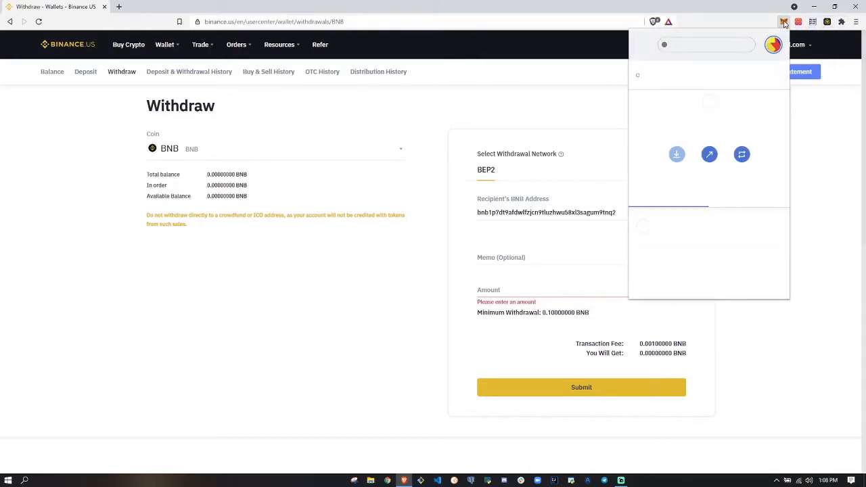
left_click(783, 21)
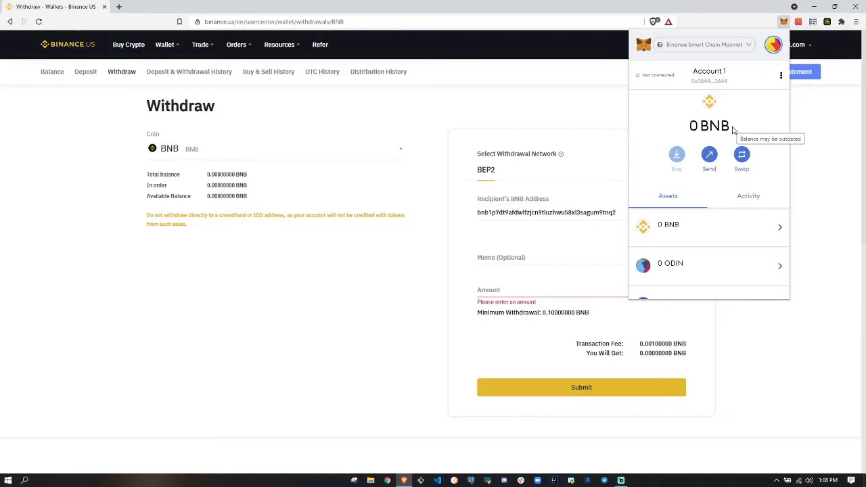
mouse_move(759, 118)
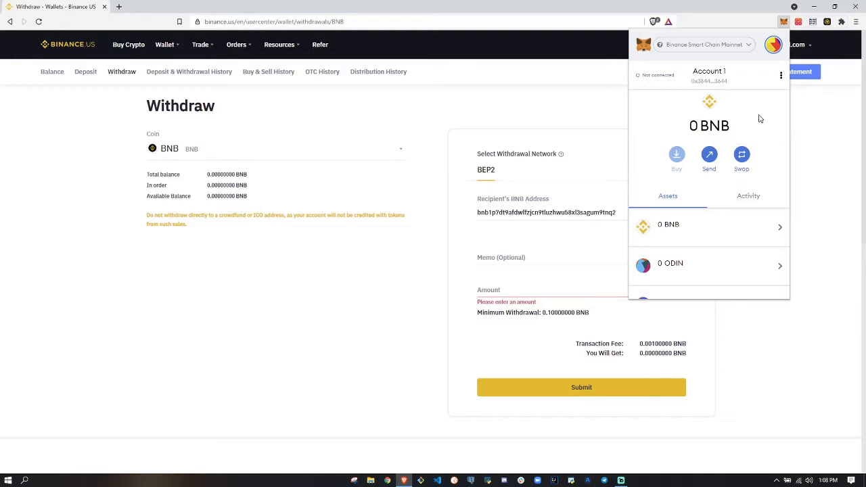
left_click(801, 141)
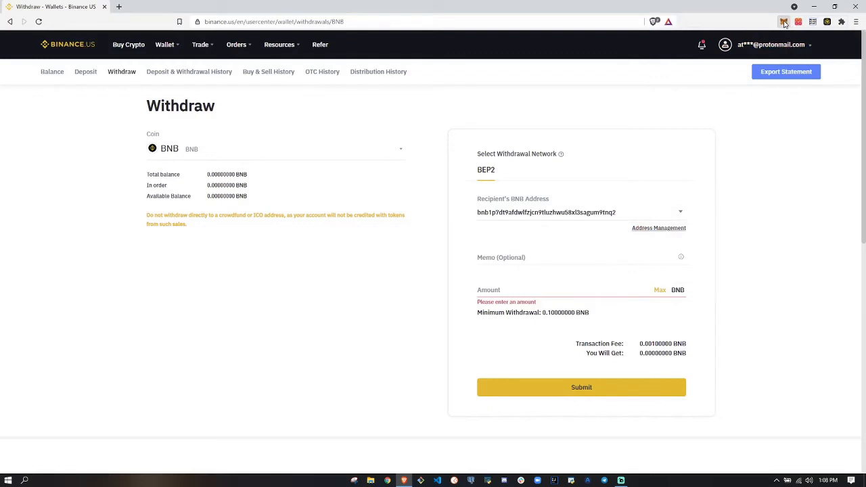
left_click(784, 22)
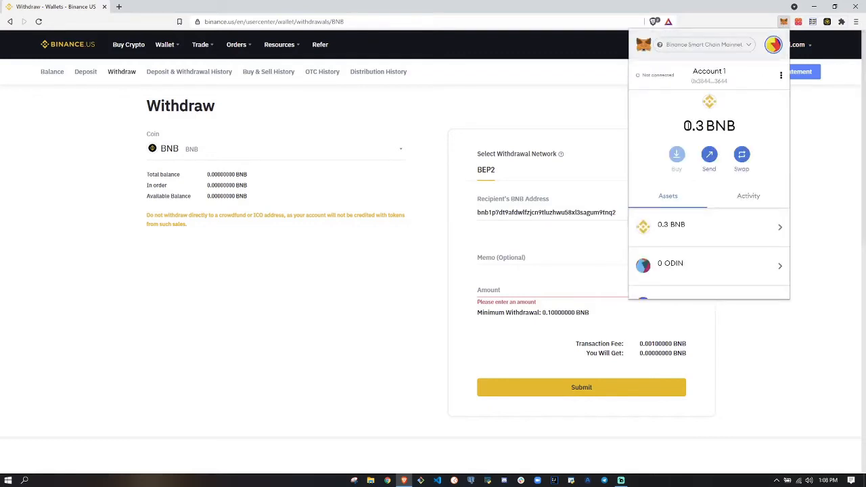
mouse_move(751, 125)
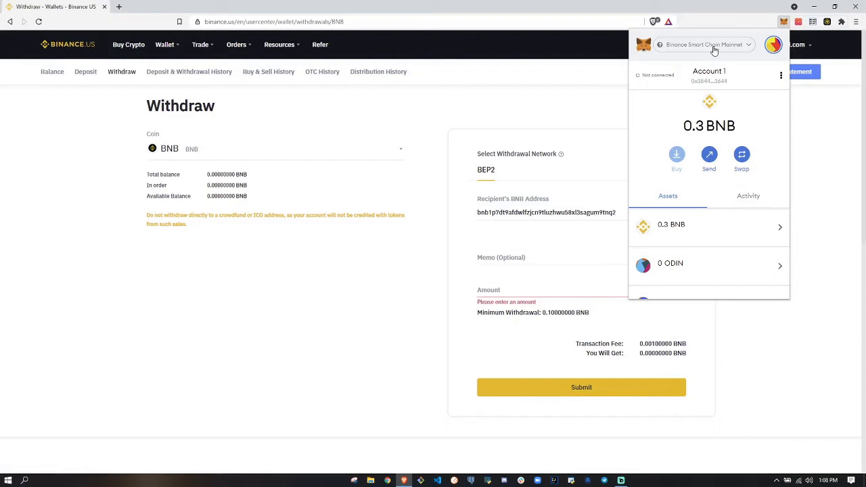
mouse_move(740, 53)
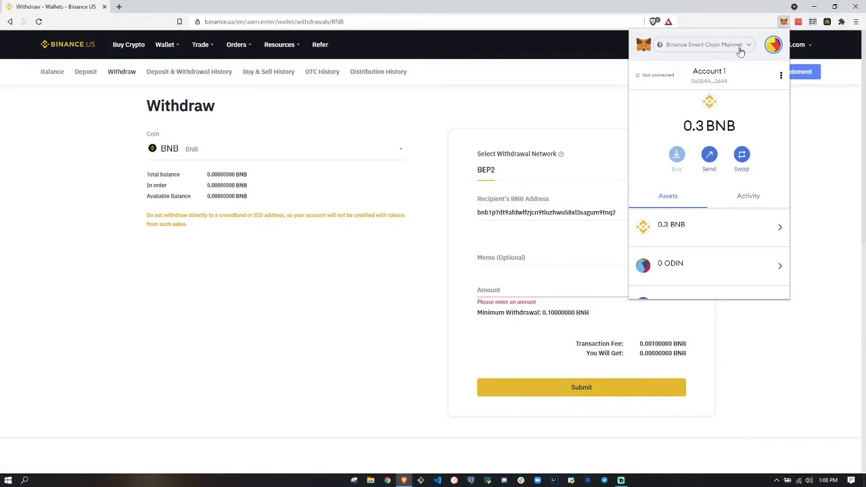
mouse_move(717, 116)
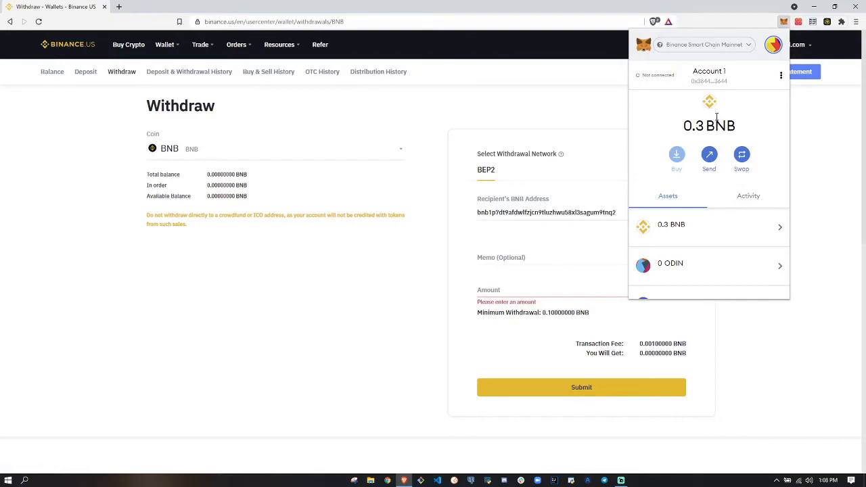
mouse_move(743, 128)
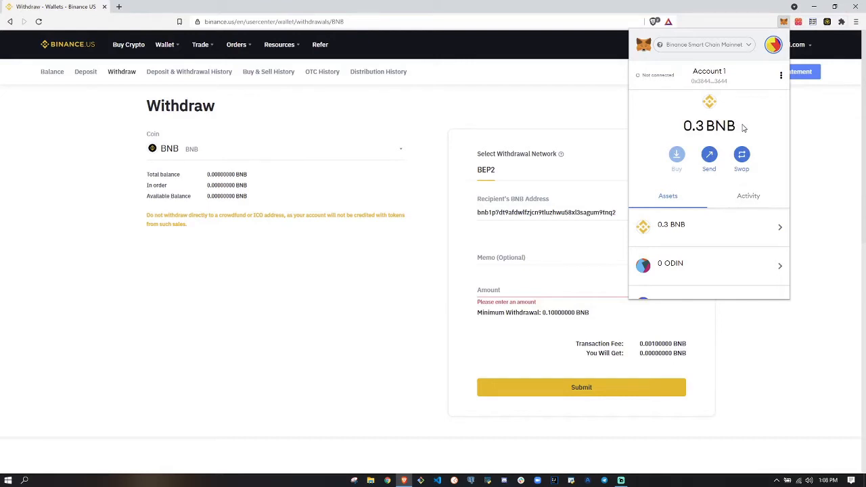
mouse_move(742, 129)
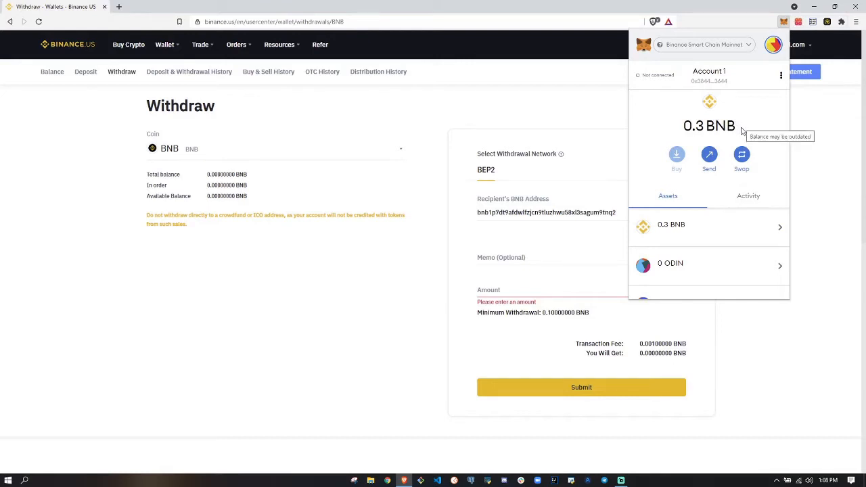
mouse_move(699, 33)
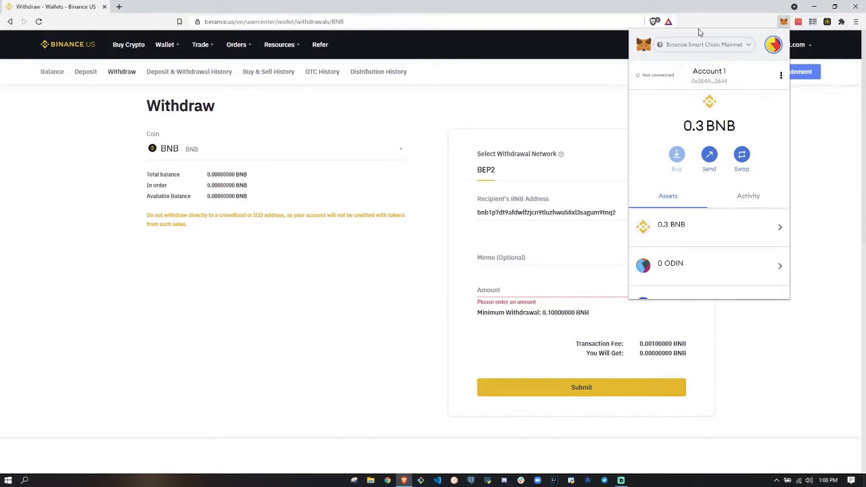
mouse_move(659, 119)
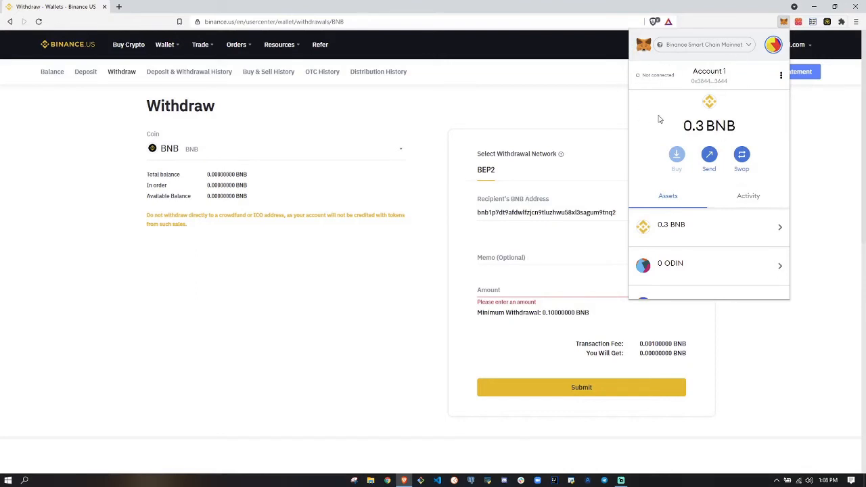
mouse_move(68, 43)
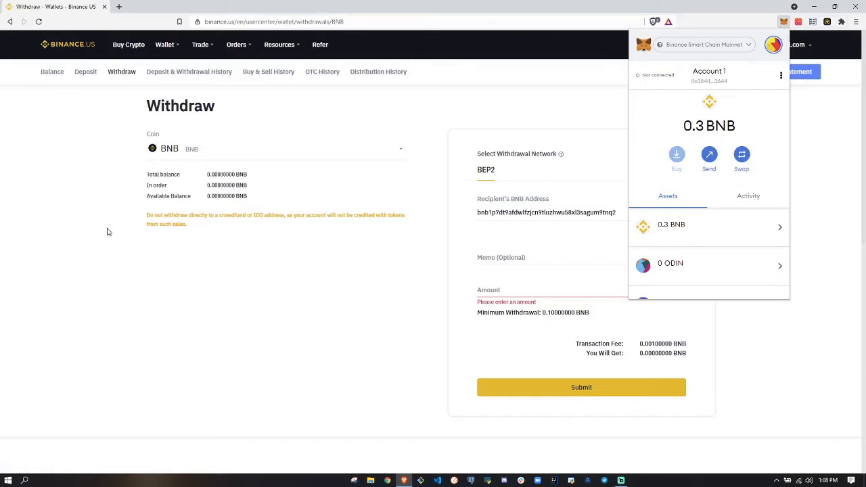
mouse_move(683, 133)
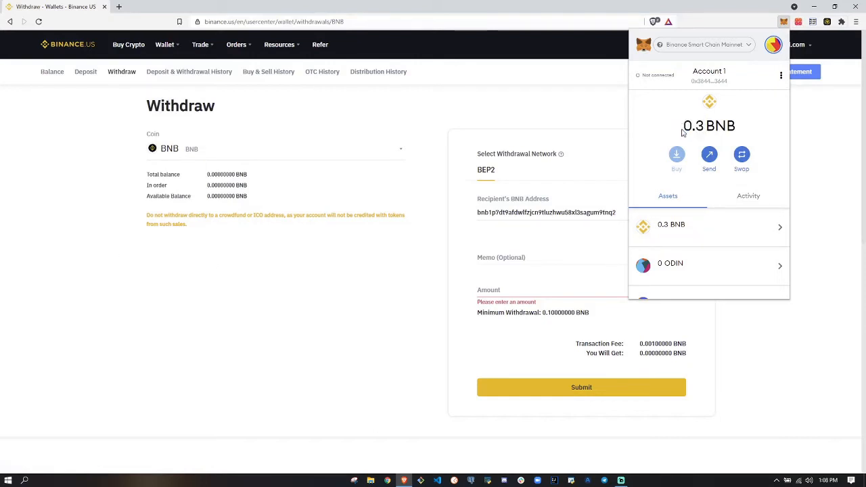
double_click(692, 126)
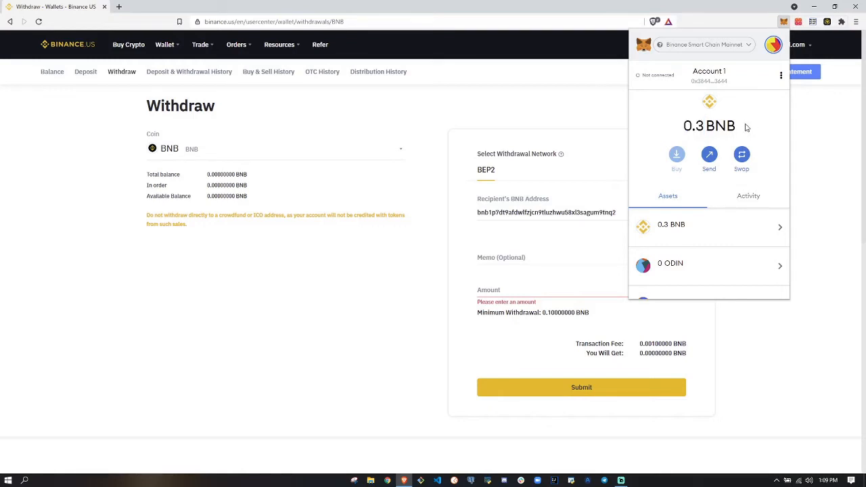
mouse_move(150, 97)
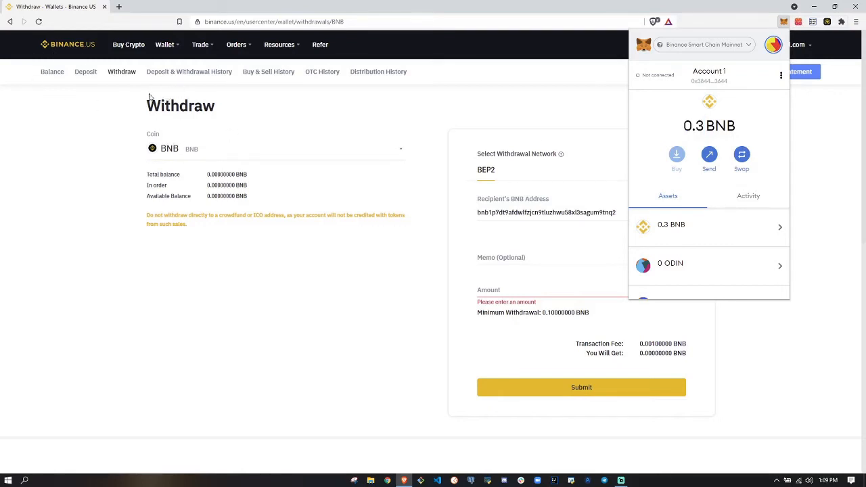
mouse_move(281, 134)
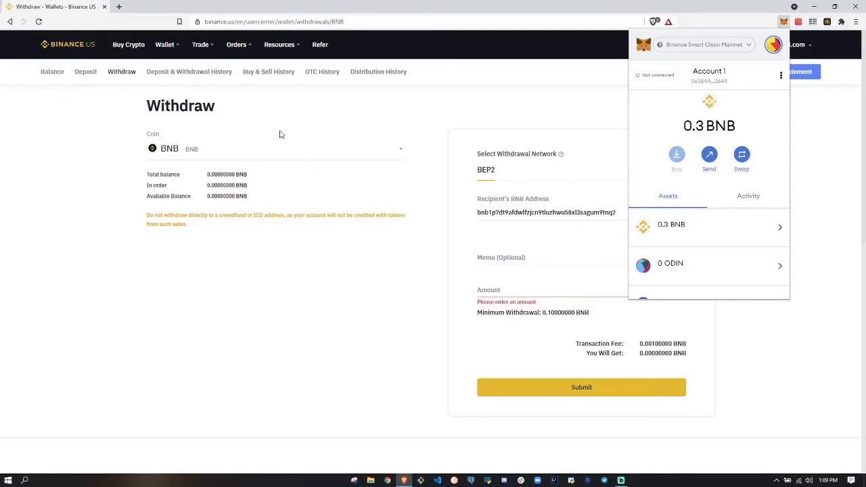
mouse_move(97, 77)
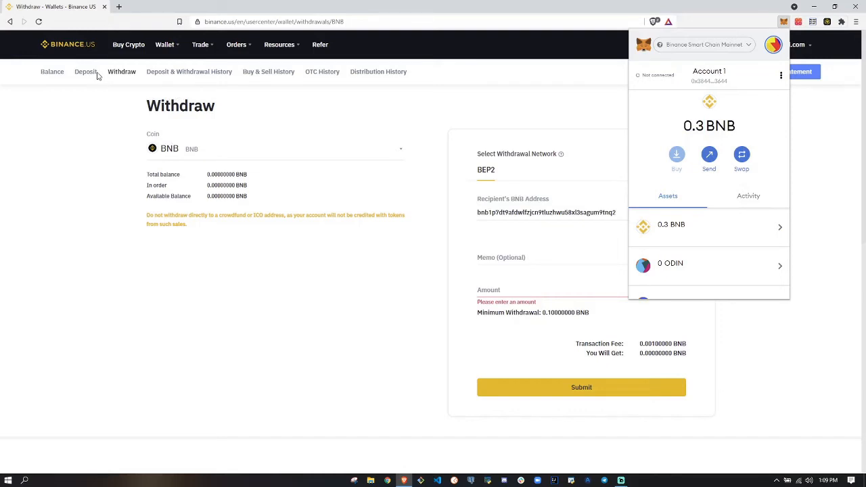
- Select BNB on the Binance.US Deposit page and acknowledge the BEP2 MEMO warning
left_click(86, 72)
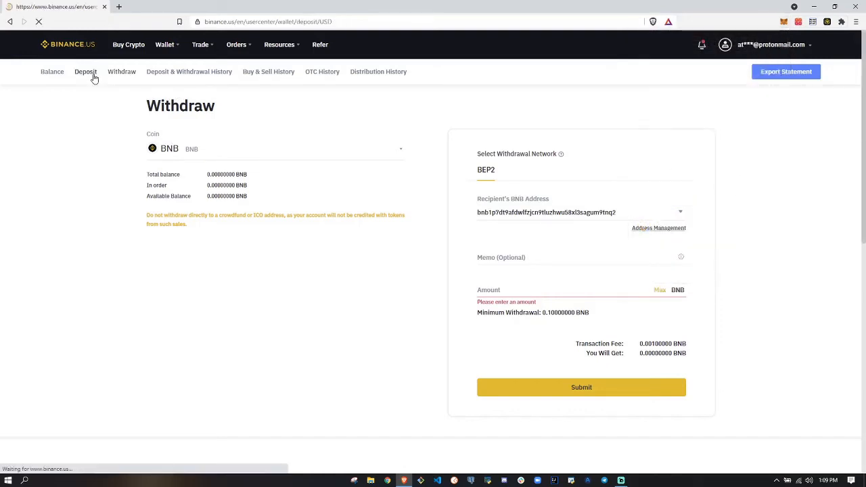
left_click(85, 71)
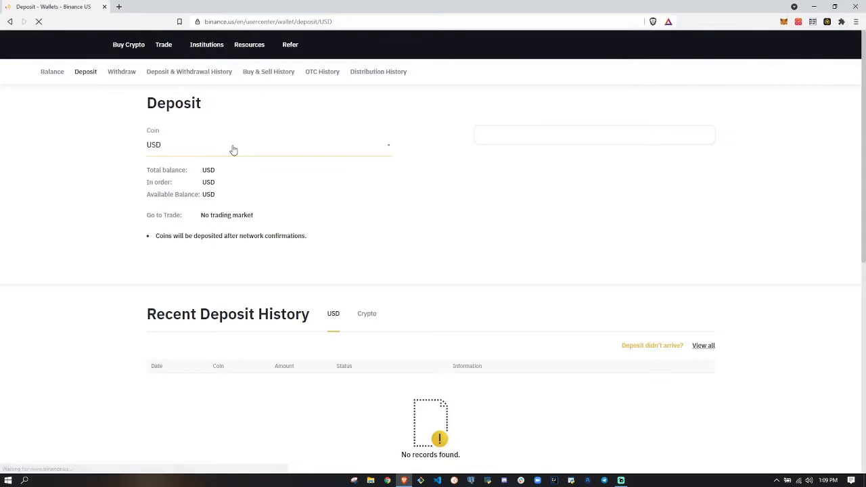
left_click(269, 144)
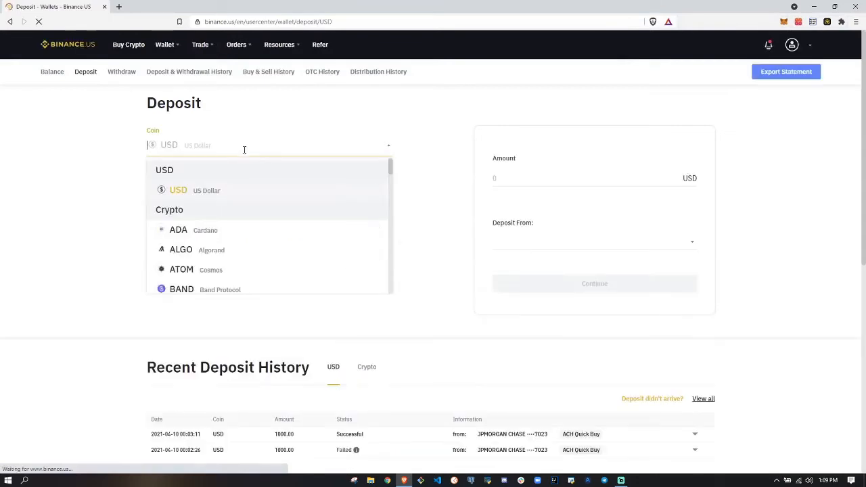
type("BNB")
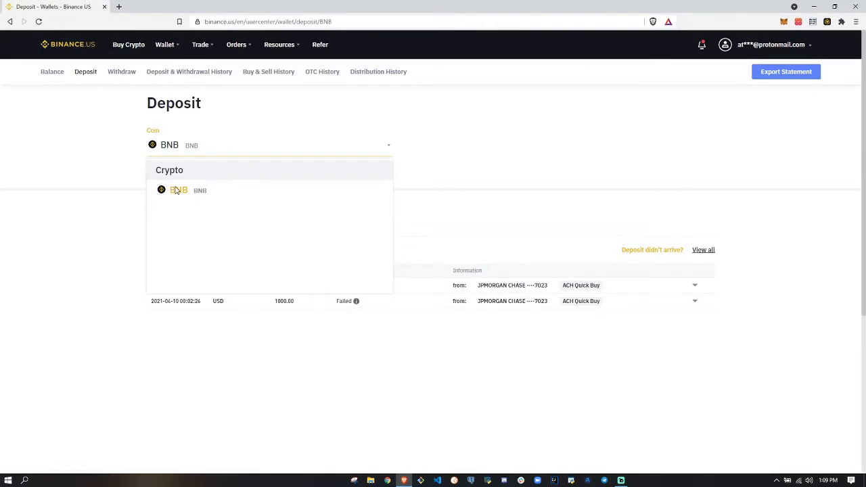
left_click(178, 190)
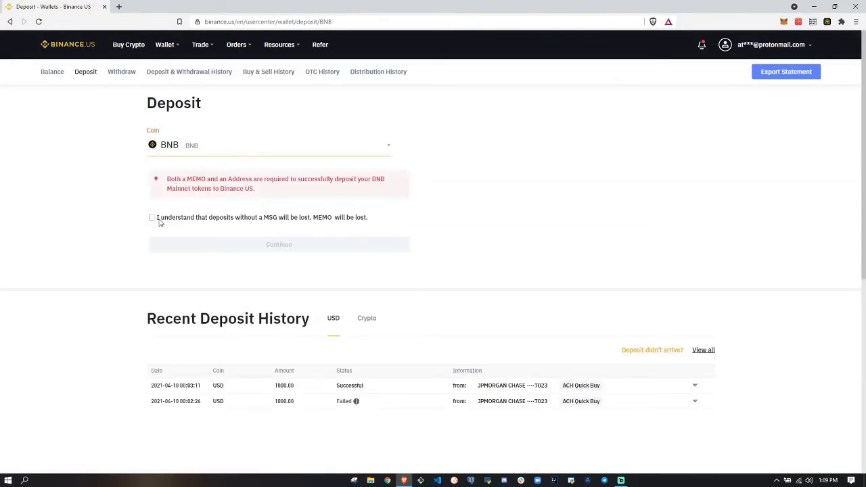
left_click(152, 217)
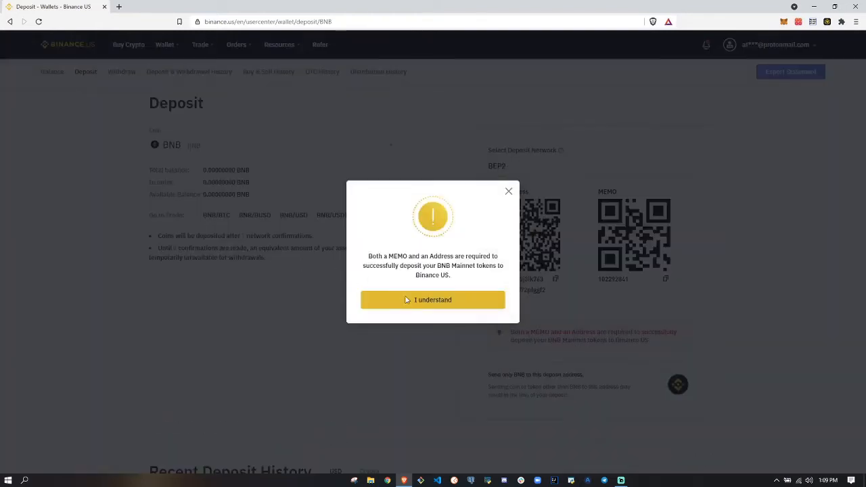
left_click(432, 300)
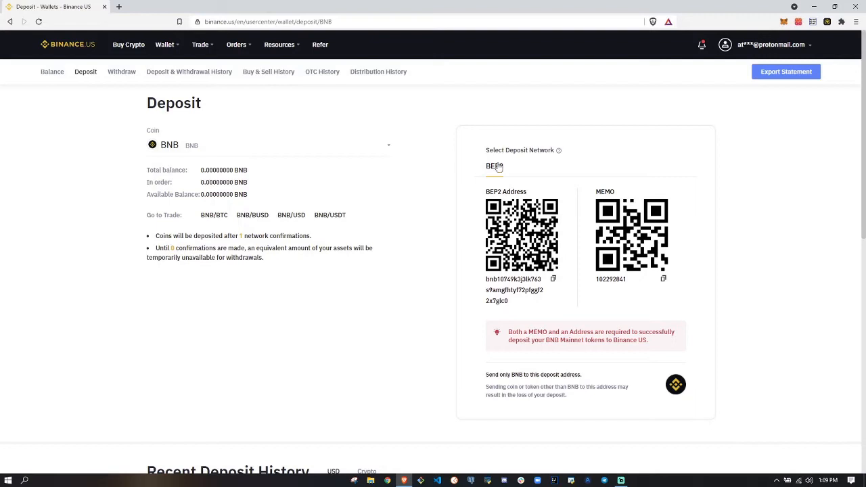
mouse_move(558, 159)
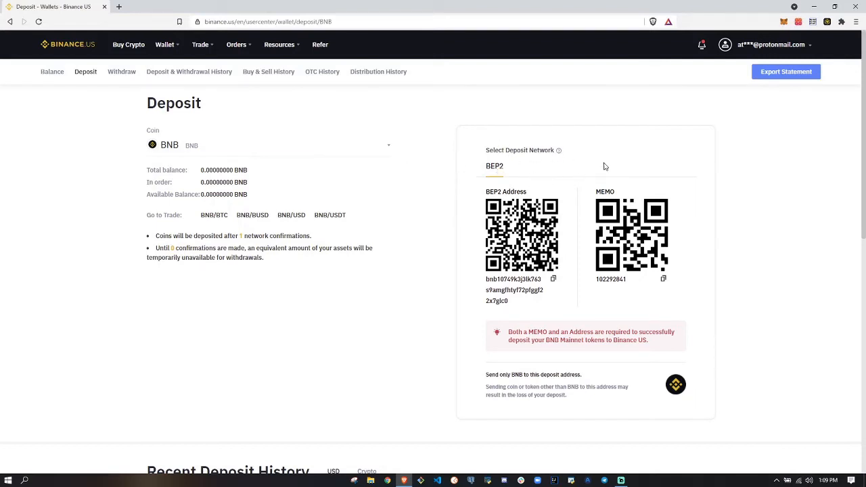
mouse_move(572, 176)
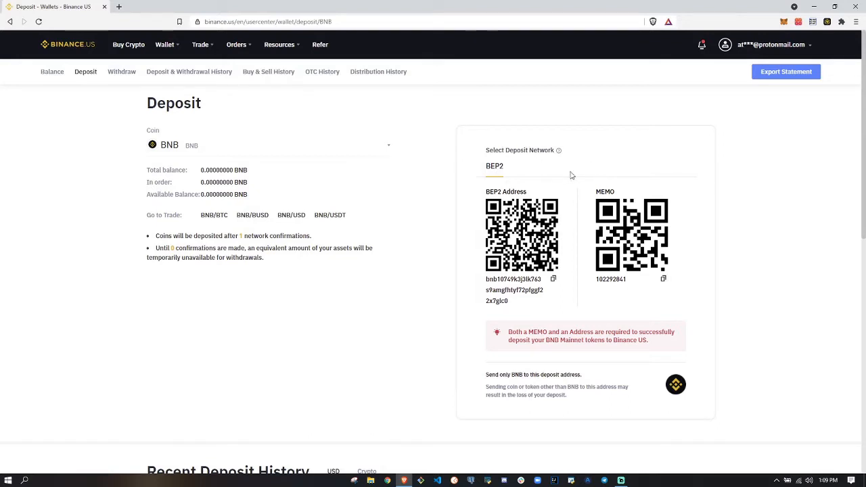
mouse_move(551, 175)
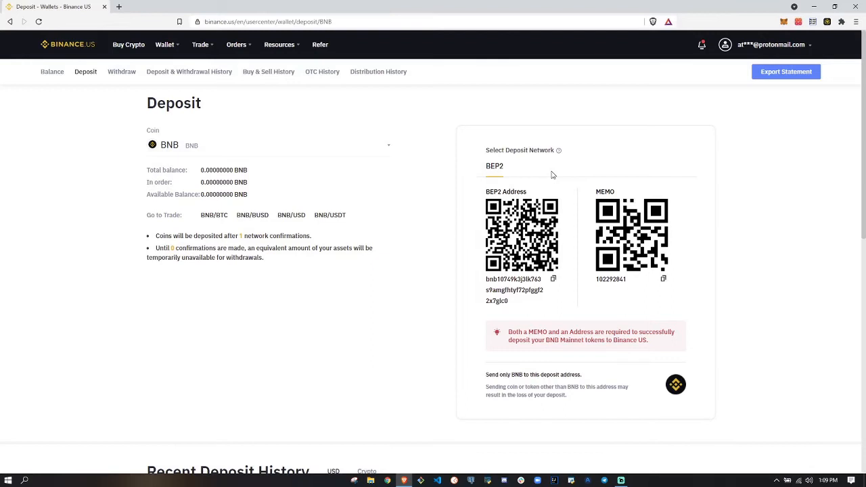
mouse_move(497, 150)
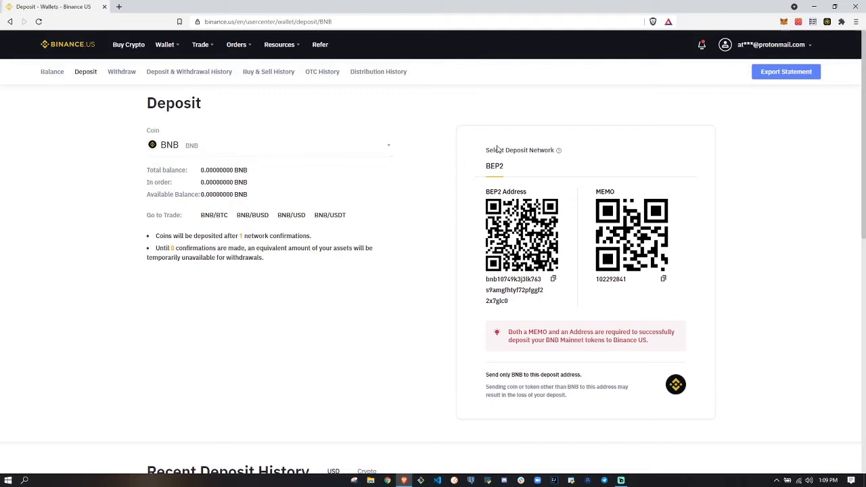
mouse_move(502, 171)
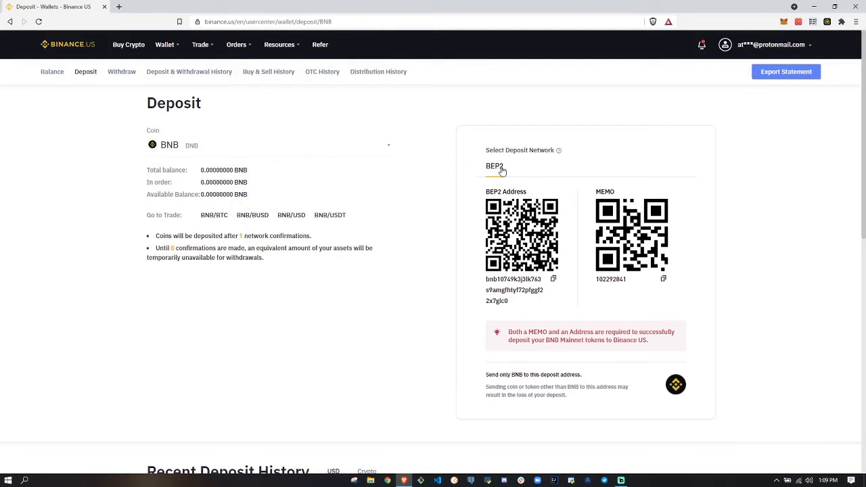
mouse_move(545, 182)
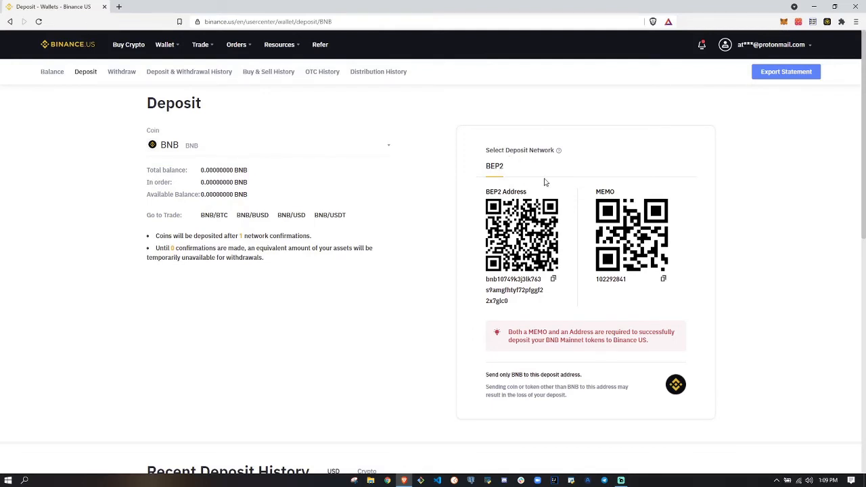
mouse_move(785, 22)
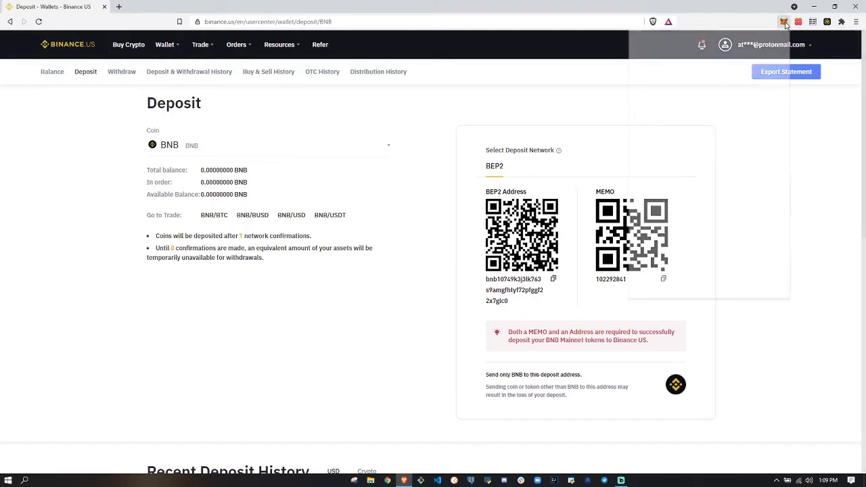
- Open the MetaMask popup to review Account 1's 0.3 BNB balance
left_click(784, 22)
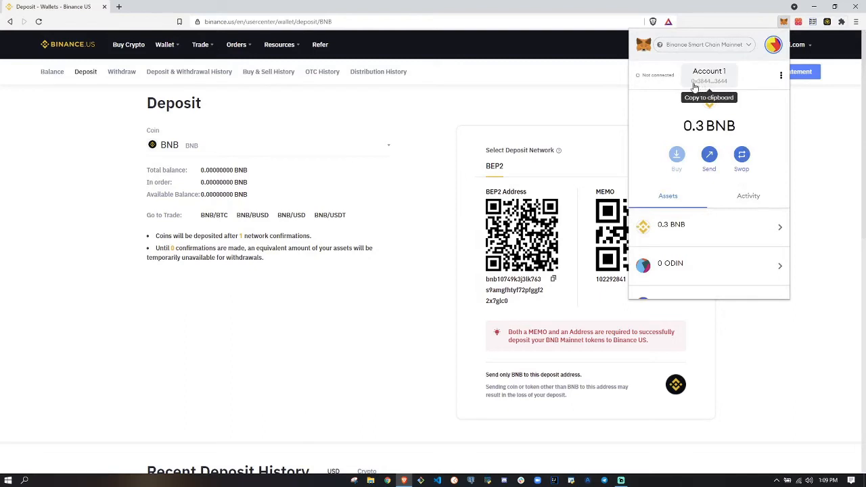
mouse_move(695, 86)
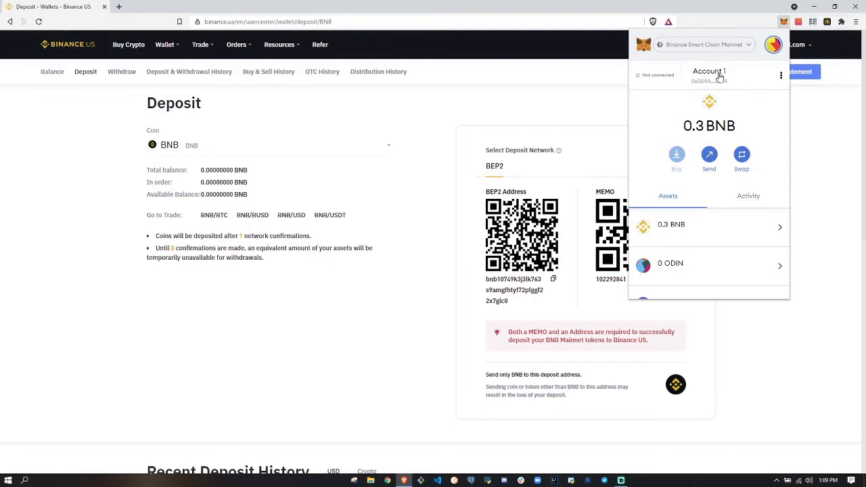
mouse_move(708, 81)
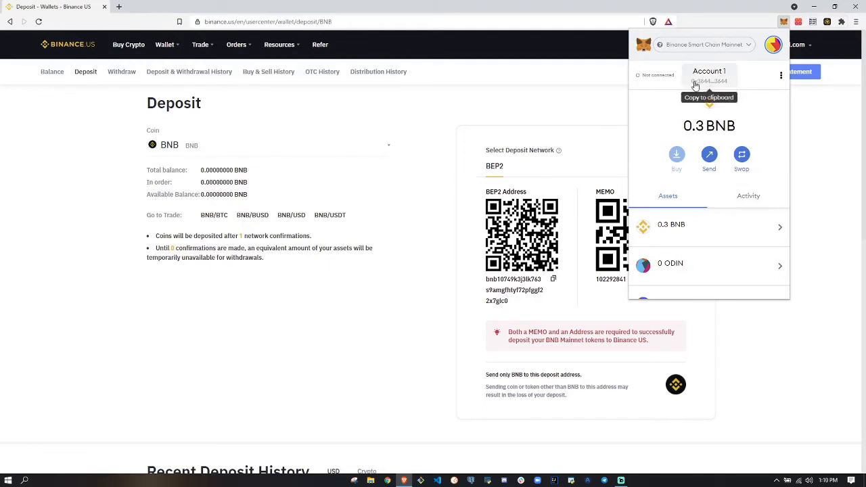
mouse_move(744, 57)
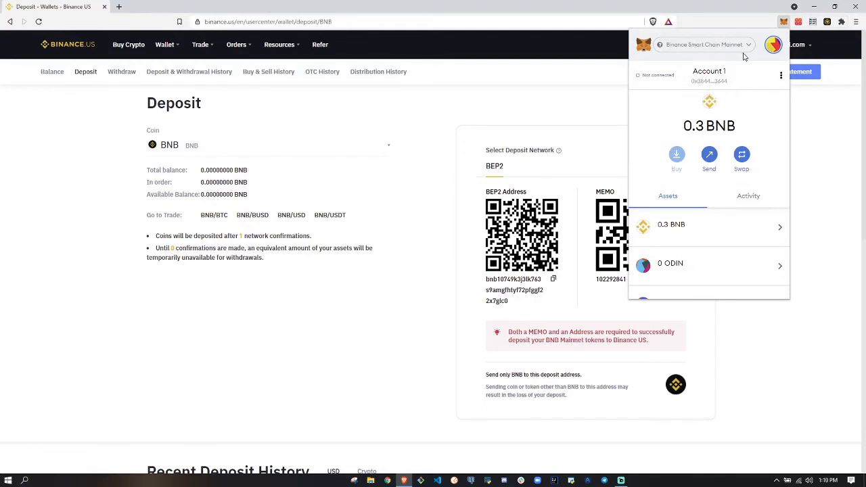
mouse_move(618, 125)
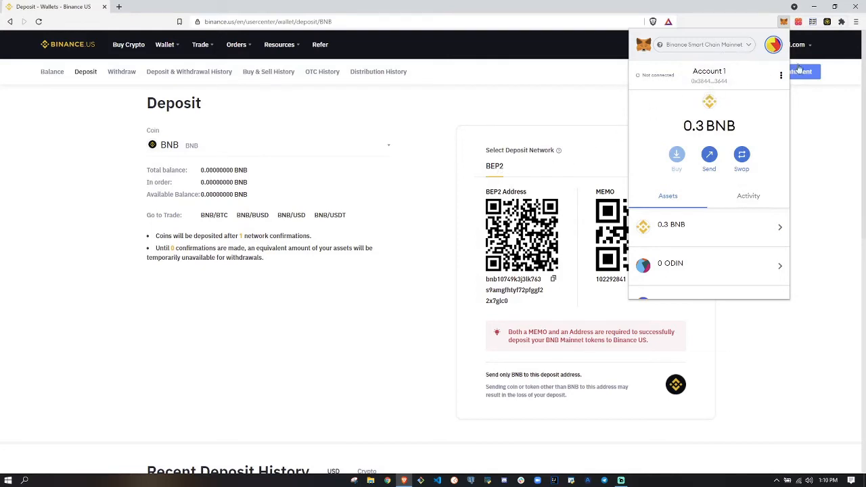
mouse_move(815, 35)
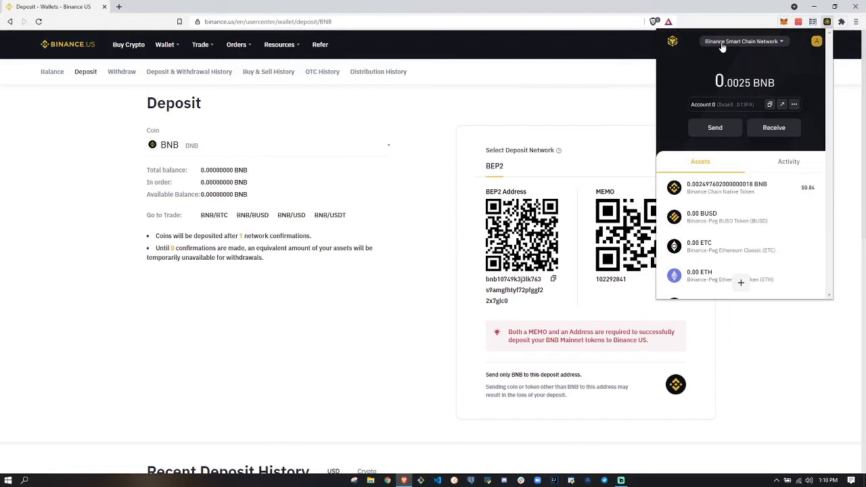
mouse_move(778, 54)
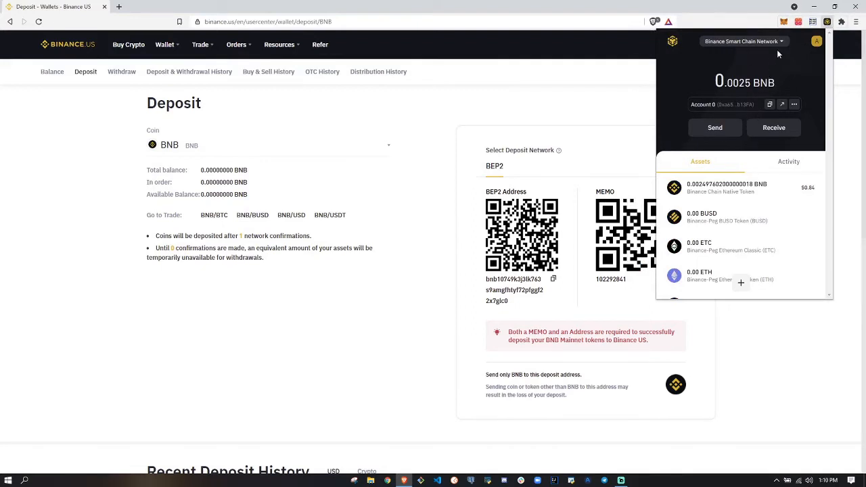
- Open and close Binance Chain Wallet's network list without switching, then close the wallet
left_click(742, 41)
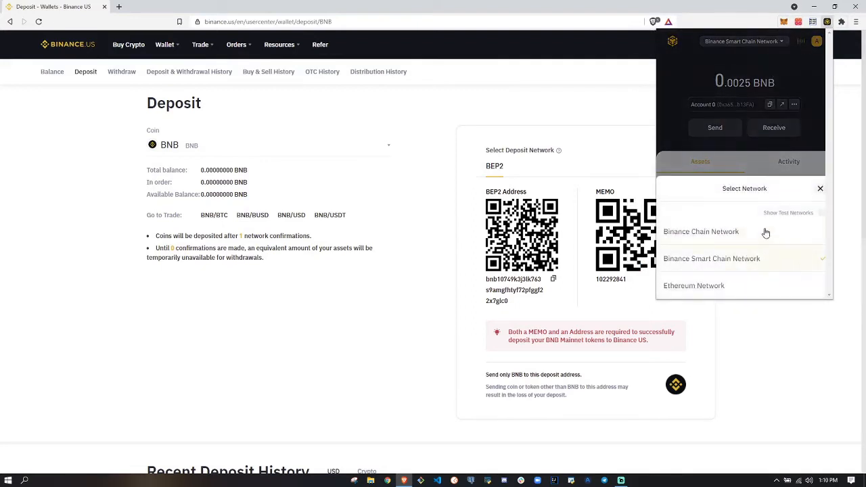
left_click(820, 188)
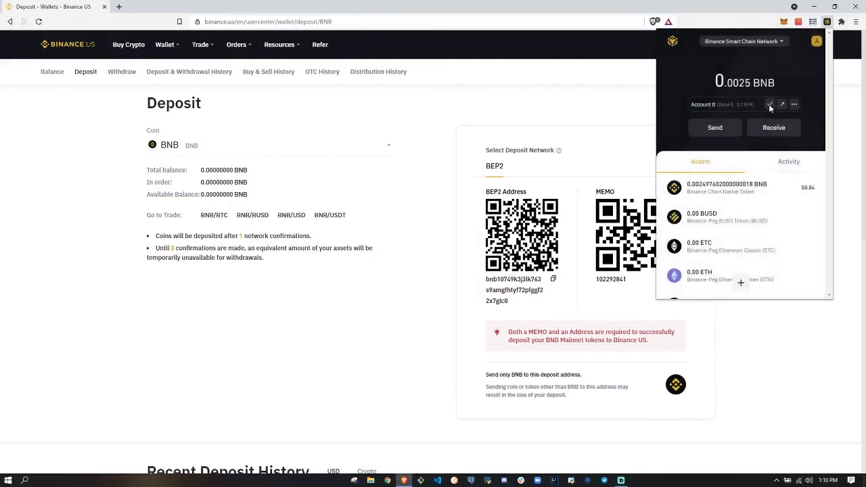
mouse_move(826, 22)
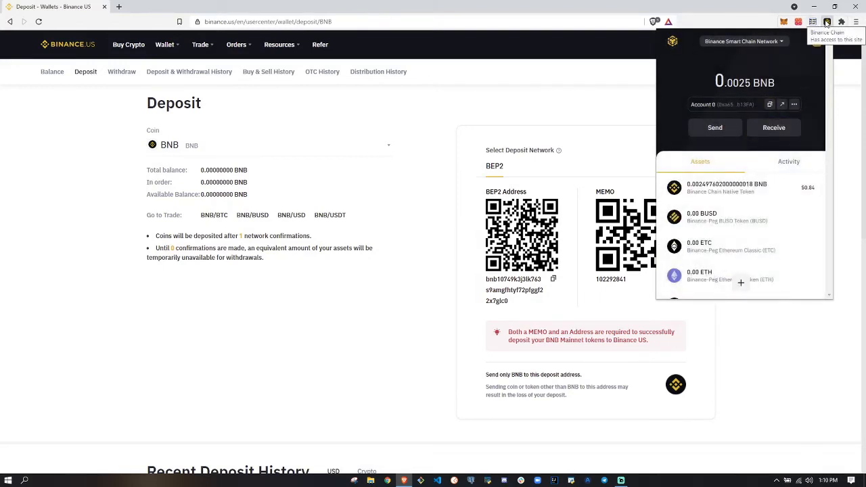
left_click(784, 21)
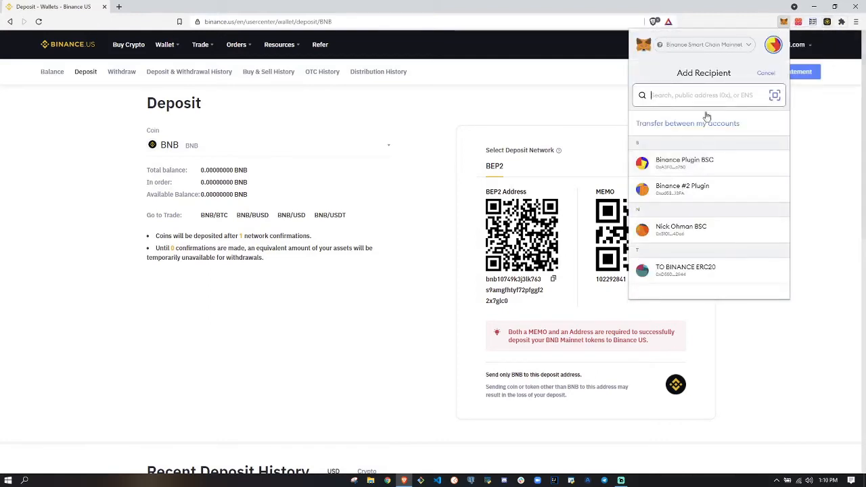
- Send 0.05 BNB from MetaMask to the Binance #2 Plugin account
left_click(682, 189)
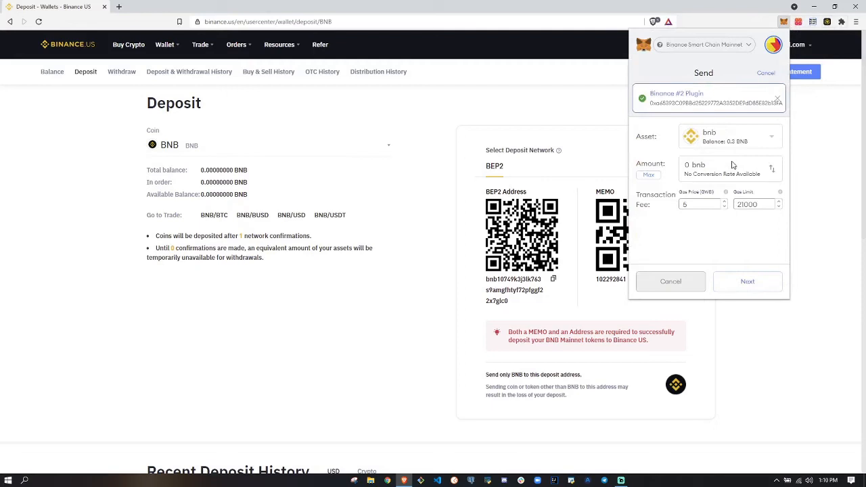
left_click(697, 165)
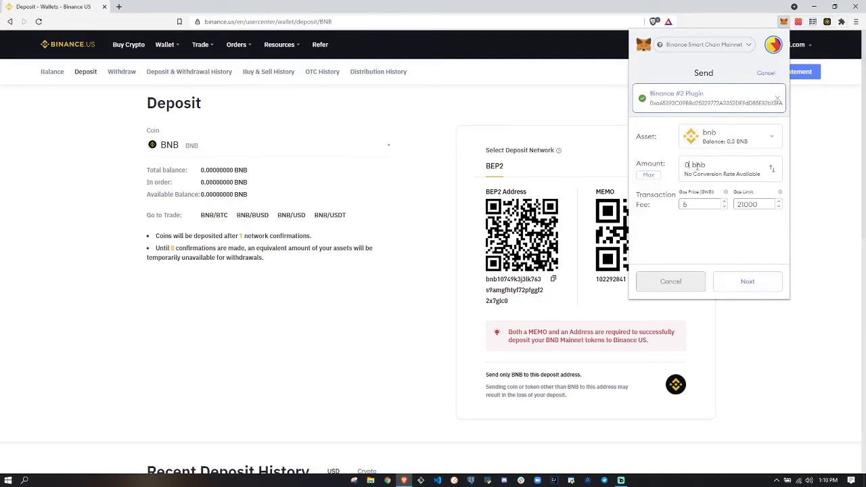
type("0.05")
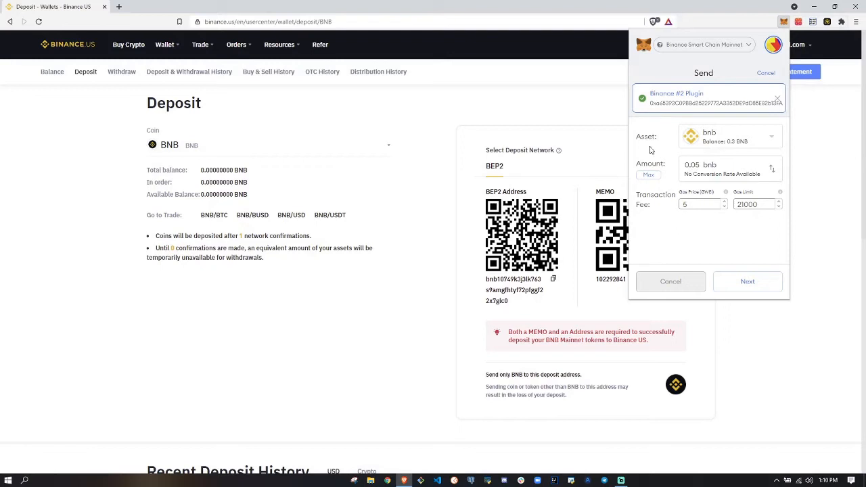
mouse_move(748, 282)
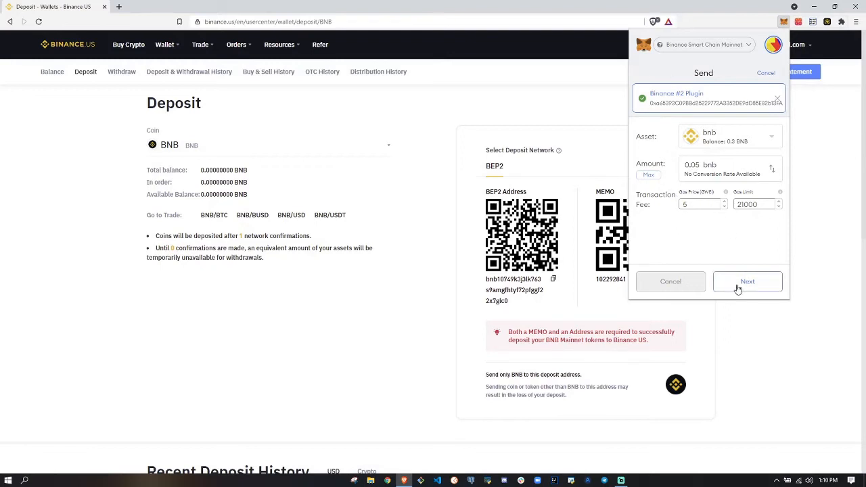
left_click(747, 282)
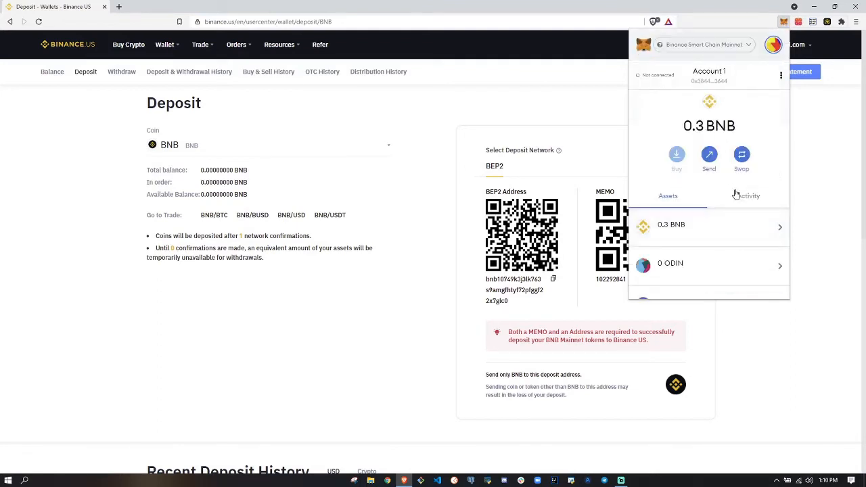
- Watch MetaMask Activity until the 0.05 BNB send completes, then return to Assets
left_click(748, 196)
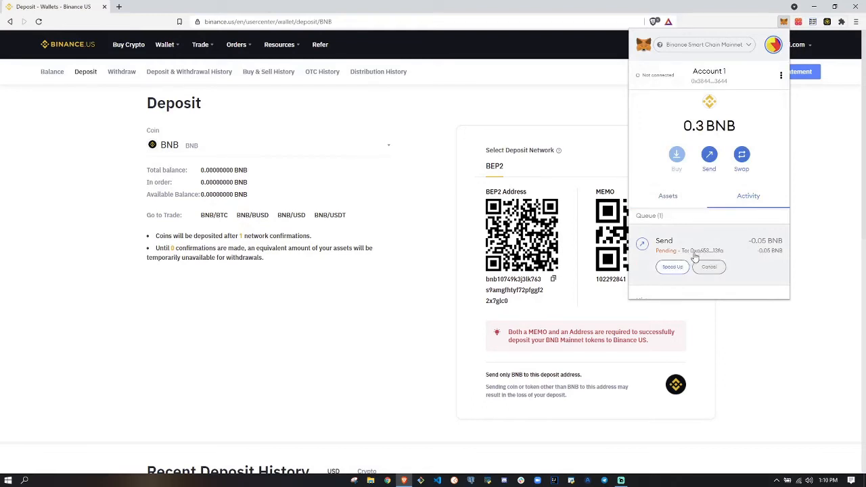
mouse_move(694, 257)
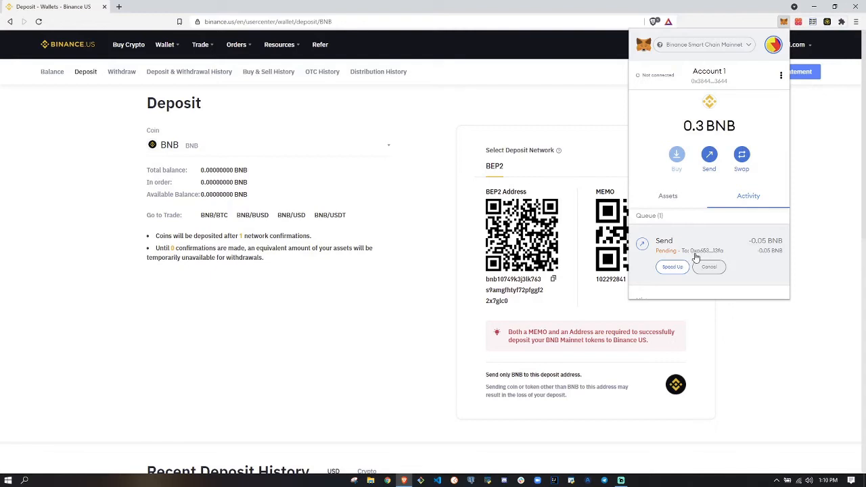
mouse_move(692, 258)
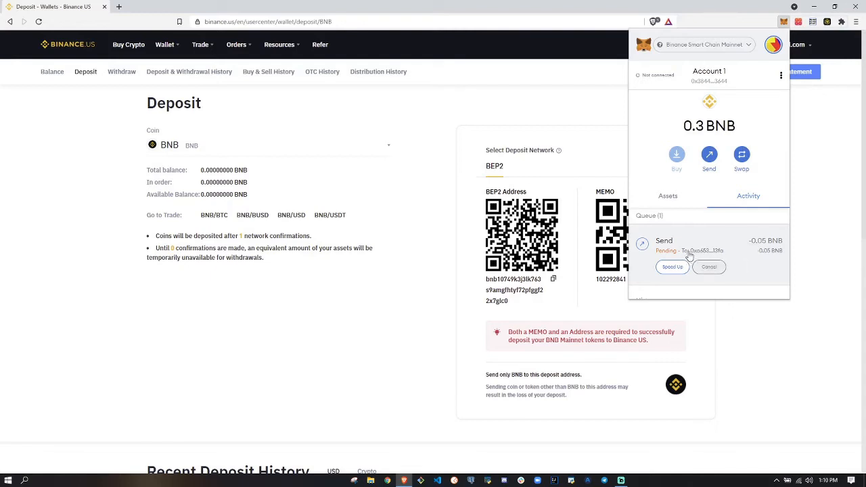
mouse_move(704, 251)
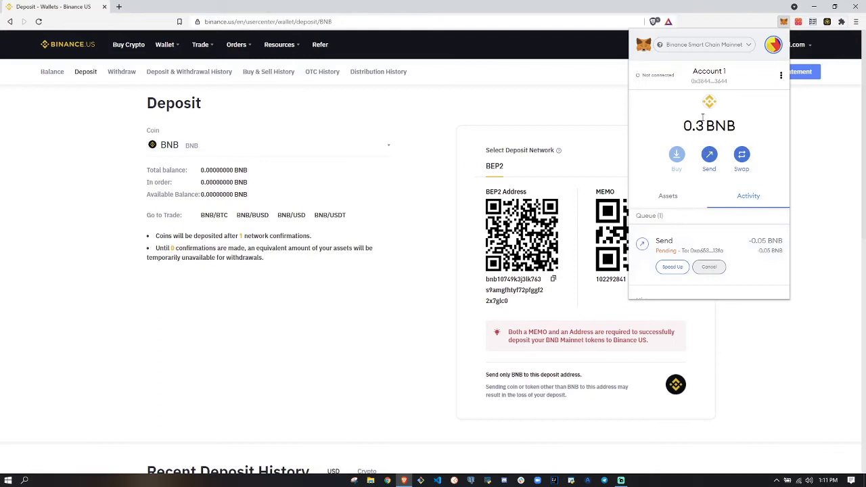
mouse_move(701, 205)
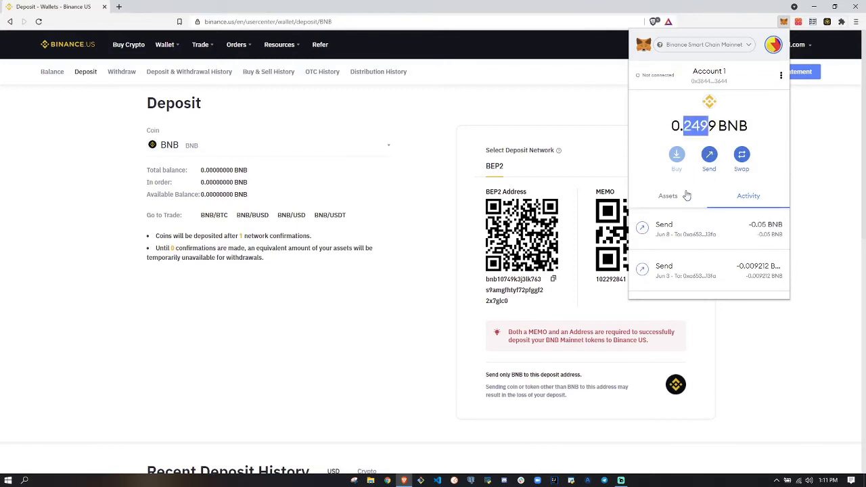
left_click(668, 196)
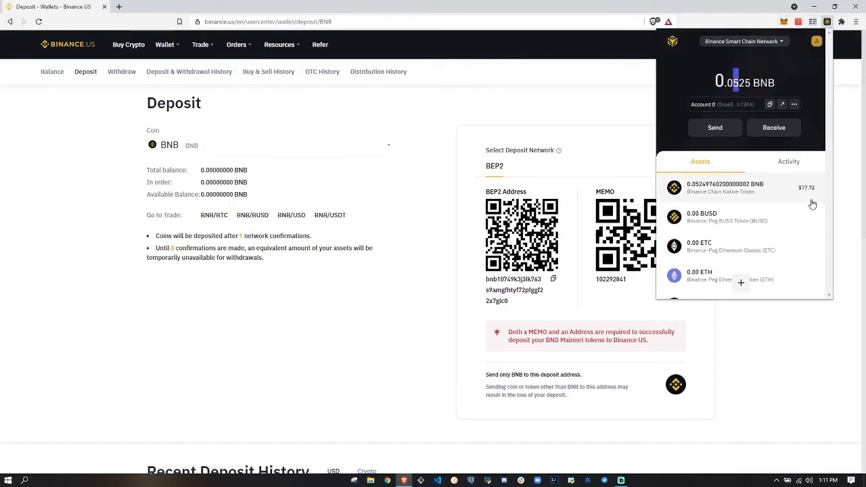
mouse_move(778, 73)
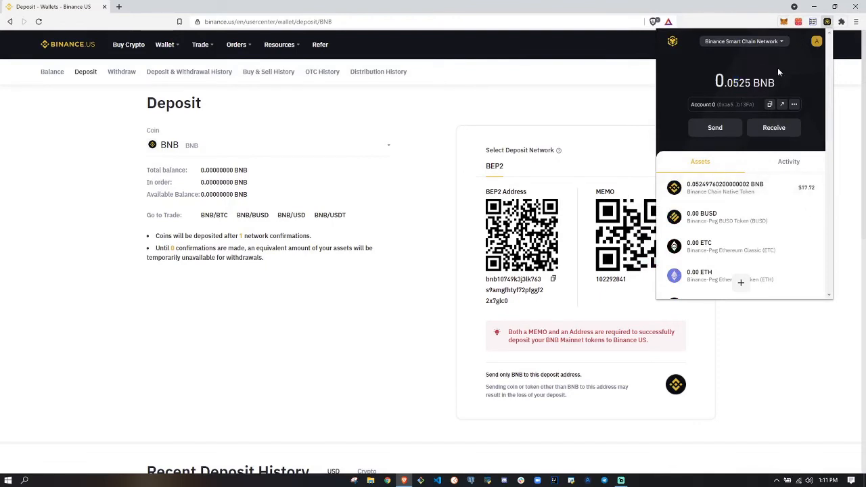
mouse_move(770, 36)
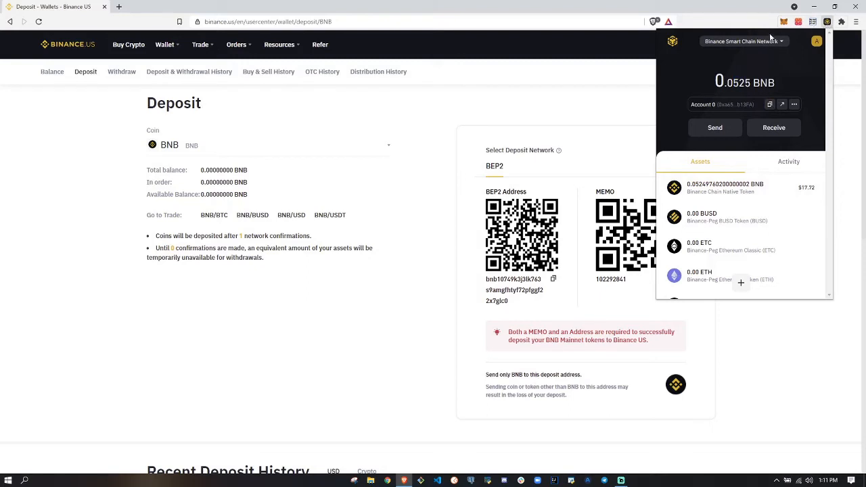
mouse_move(366, 134)
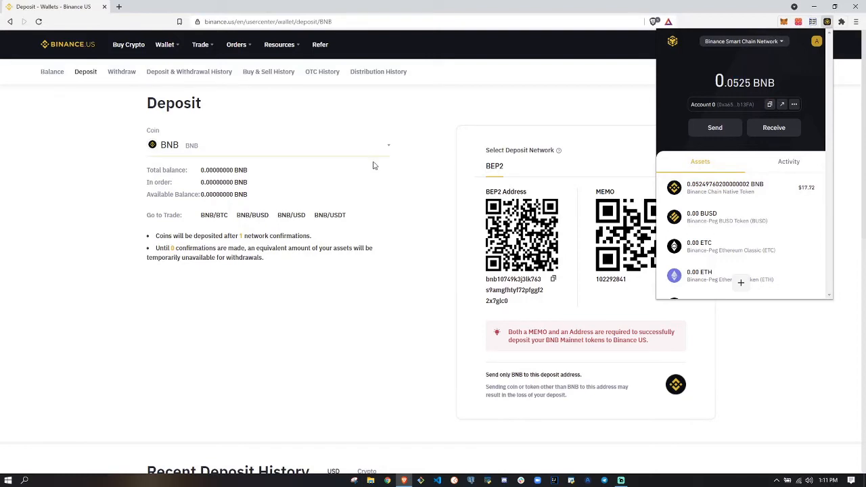
mouse_move(475, 247)
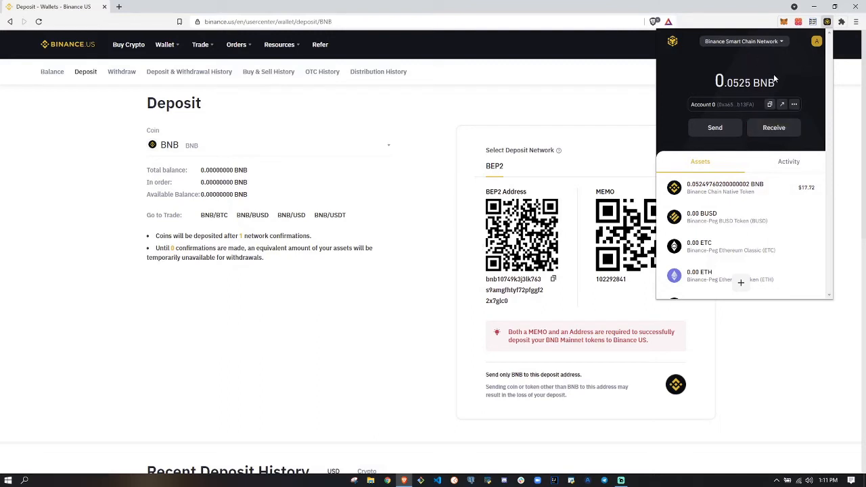
mouse_move(761, 57)
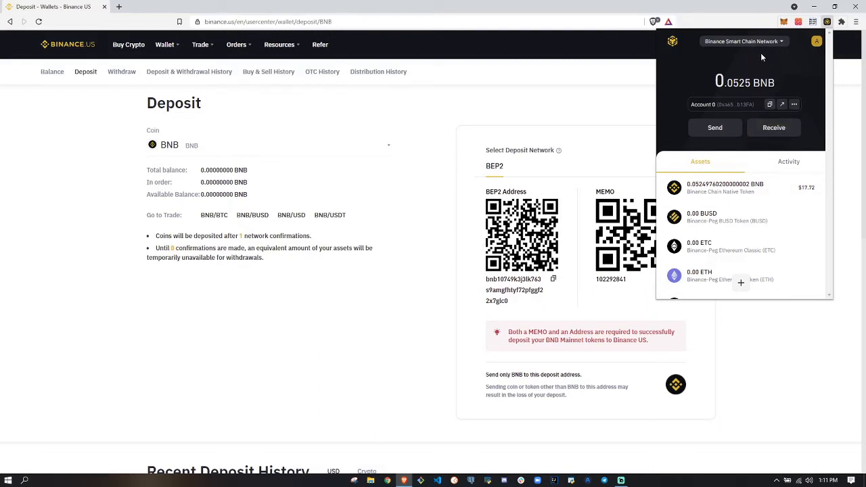
mouse_move(731, 195)
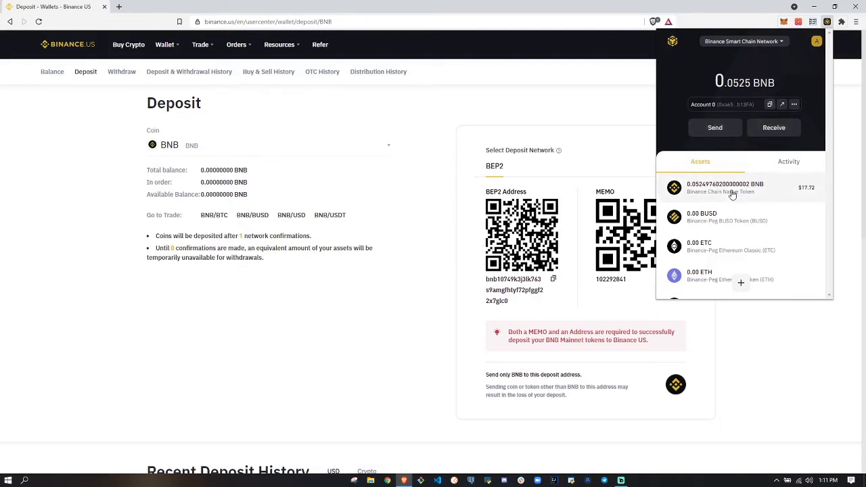
mouse_move(552, 317)
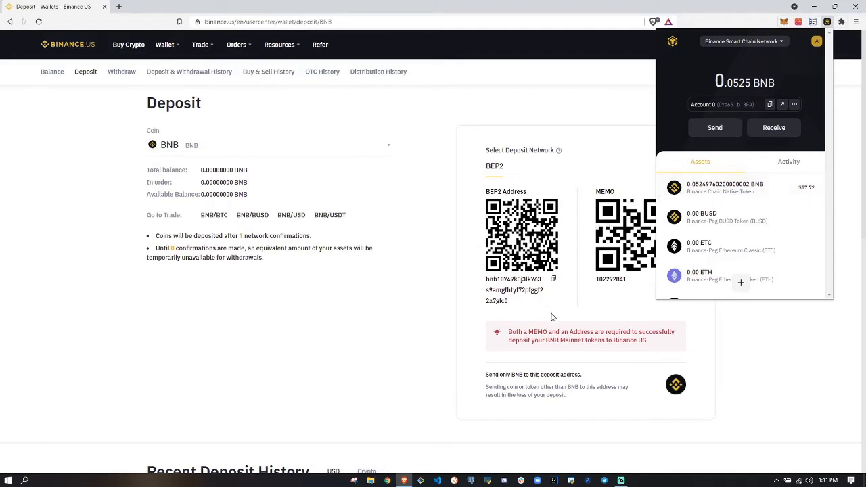
mouse_move(759, 46)
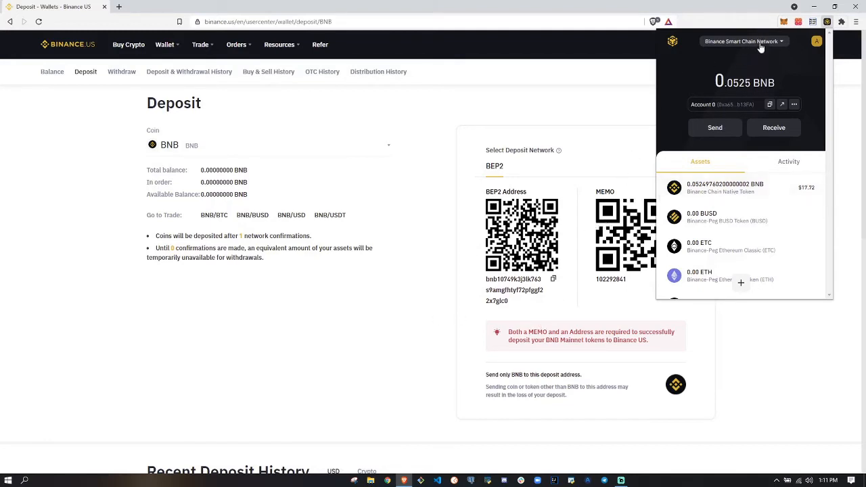
mouse_move(751, 53)
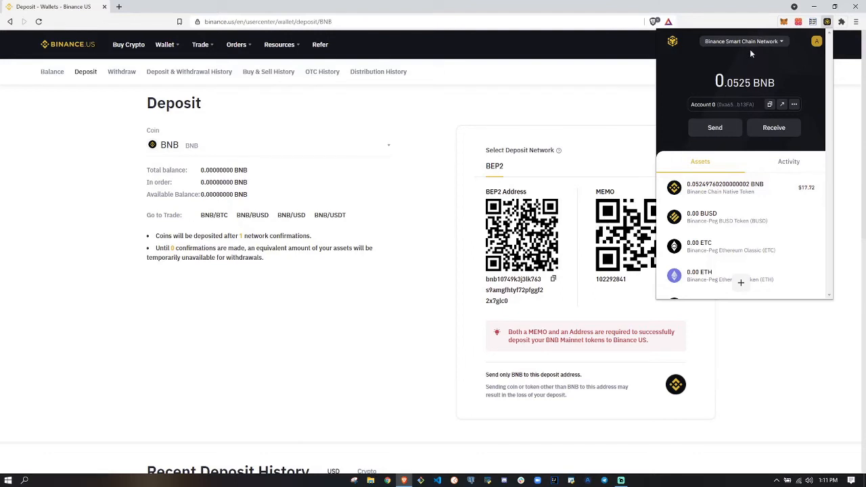
mouse_move(746, 43)
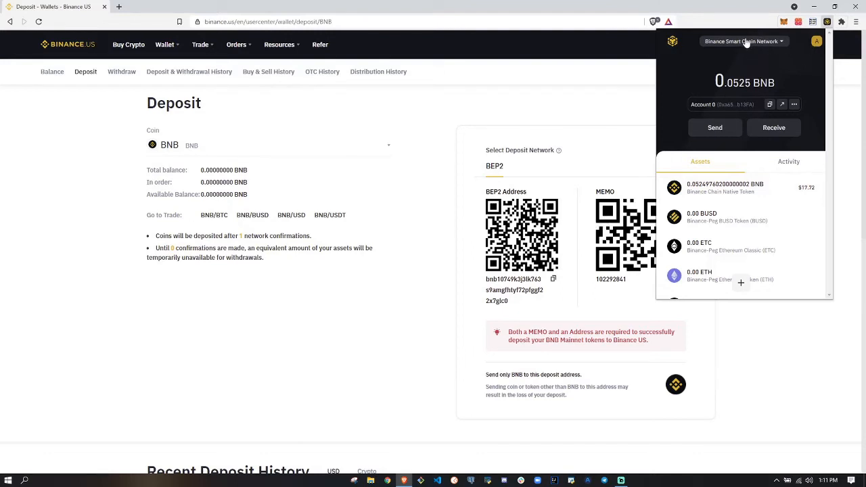
- Open and close the network list, staying on Binance Smart Chain at 0.0525 BNB
left_click(742, 41)
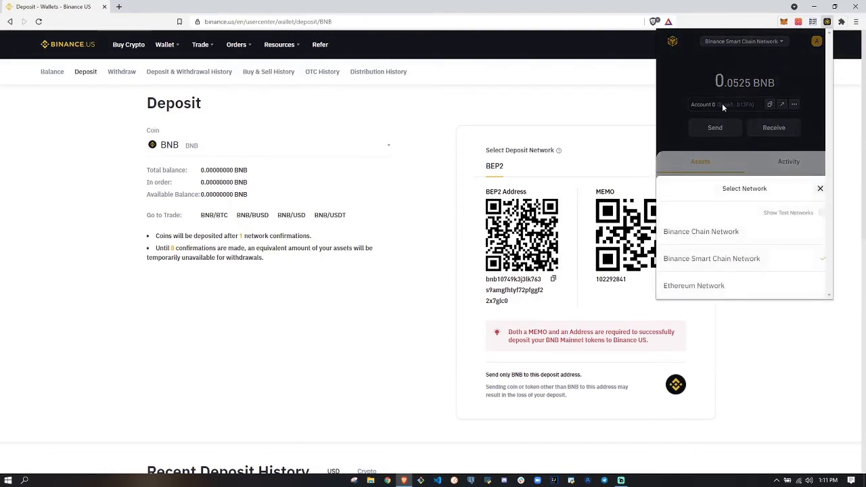
left_click(820, 188)
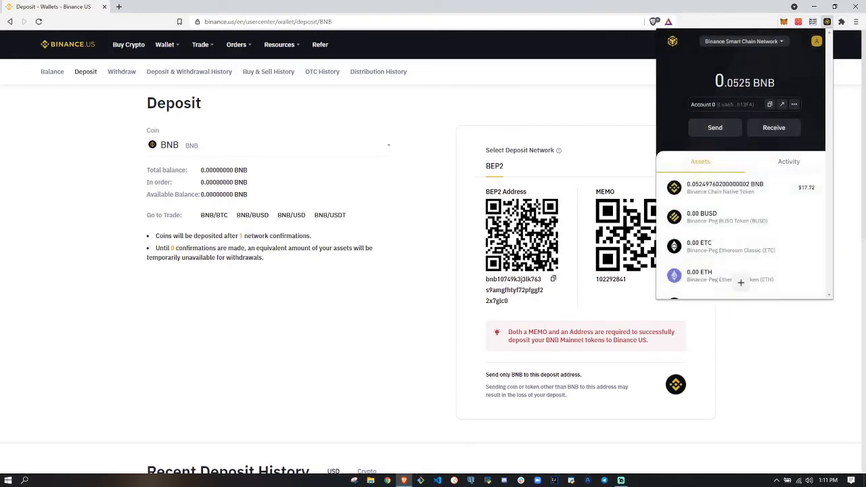
mouse_move(223, 126)
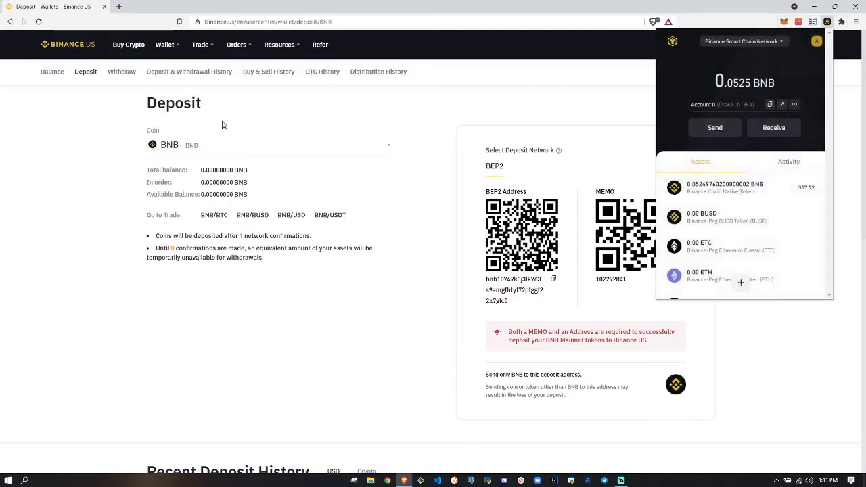
mouse_move(494, 178)
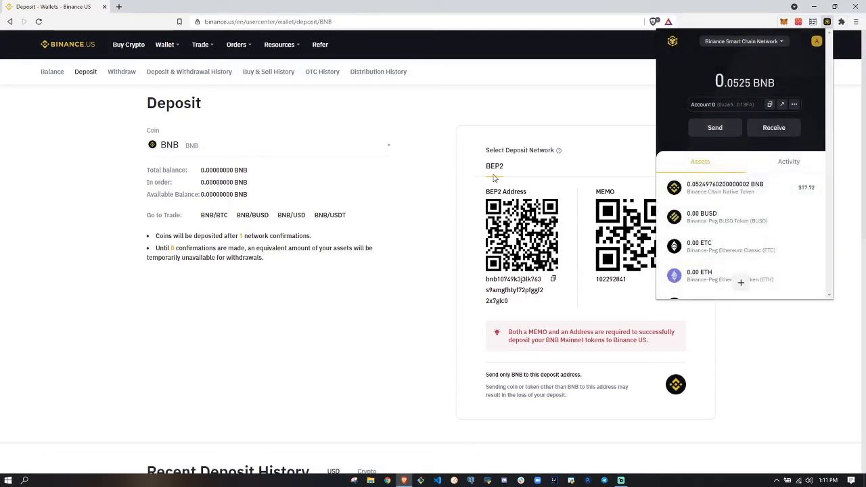
mouse_move(572, 177)
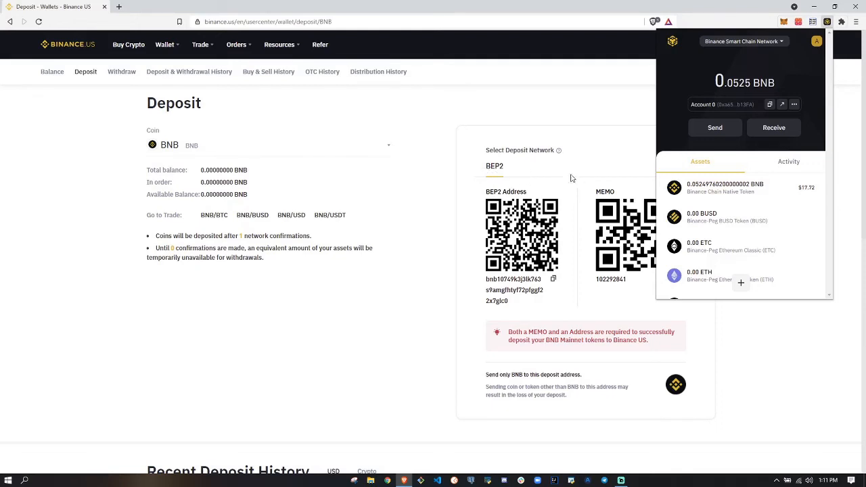
mouse_move(526, 168)
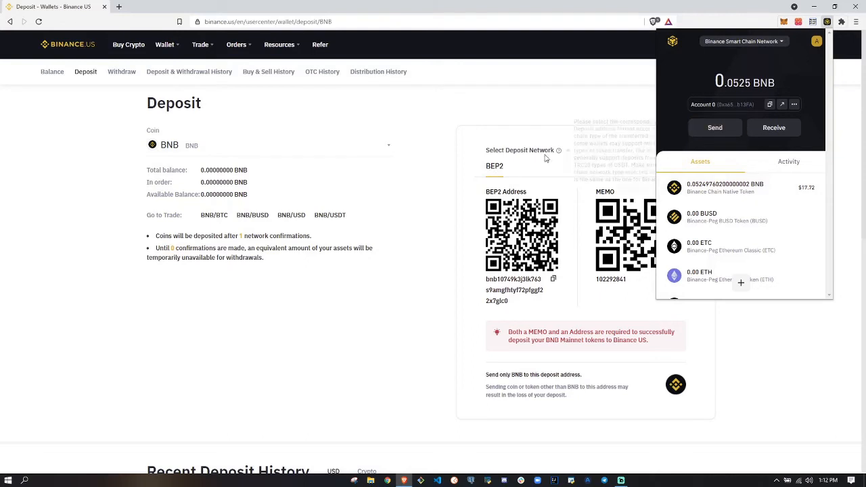
mouse_move(782, 49)
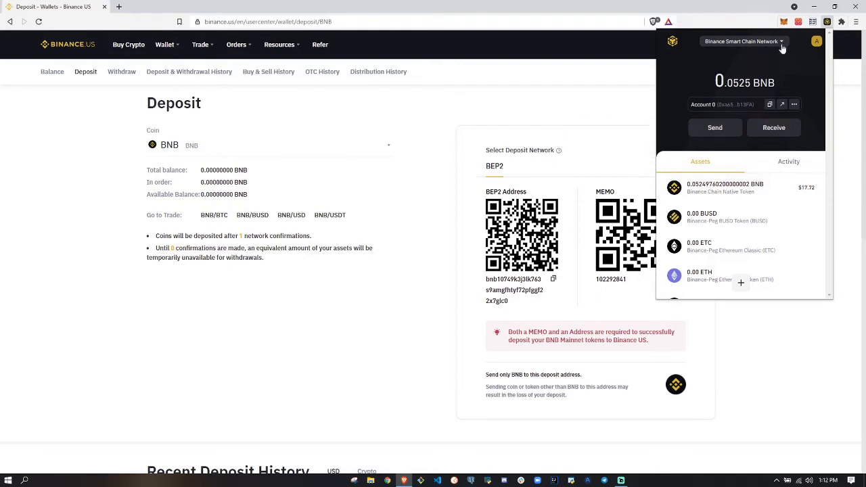
- Switch the wallet to Binance Chain Network, then back to Binance Smart Chain
left_click(743, 41)
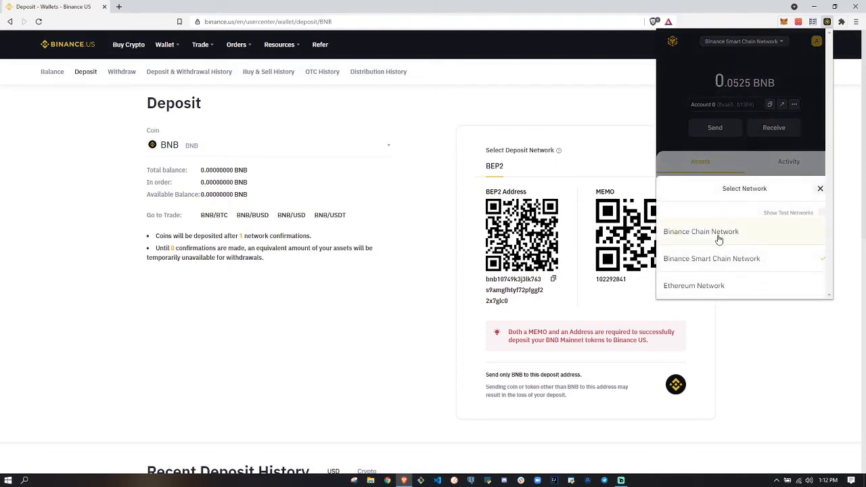
left_click(701, 231)
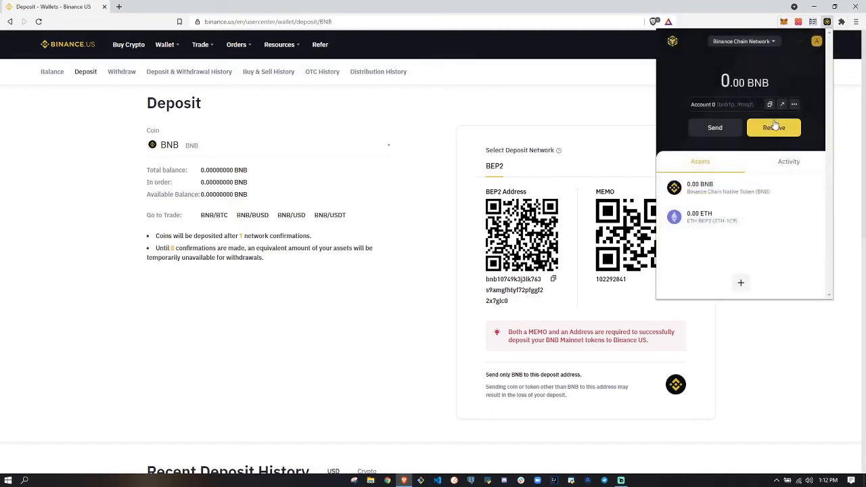
mouse_move(770, 104)
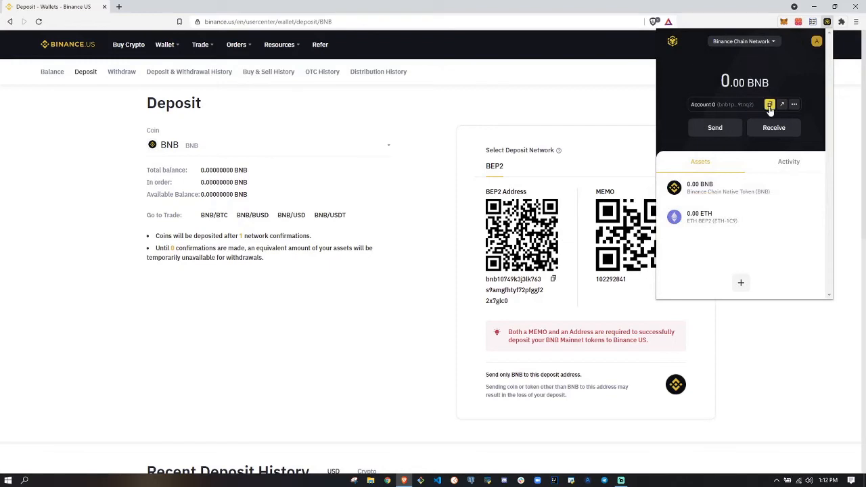
left_click(744, 41)
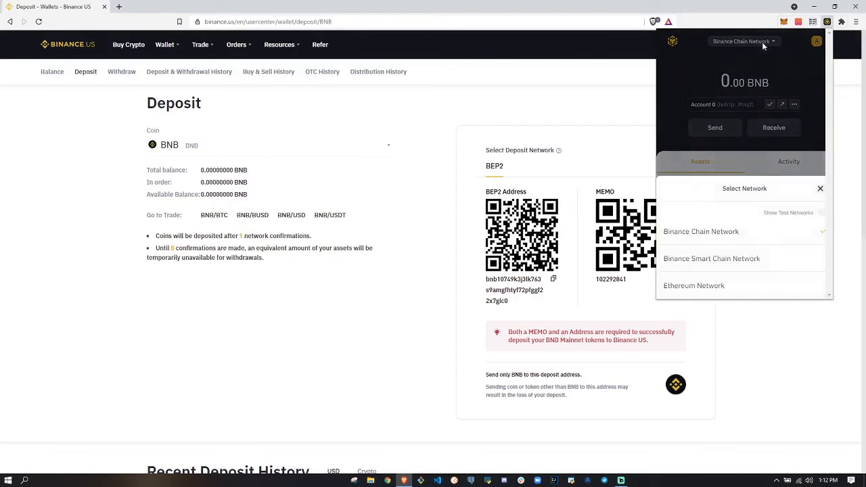
left_click(712, 258)
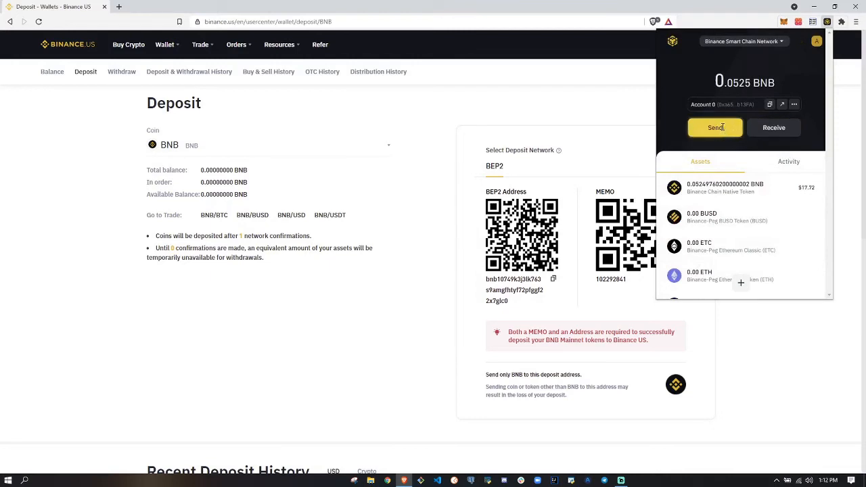
- Send 0.03 BNB cross-chain to the bnb1p7dt… Binance Chain address and confirm
left_click(715, 127)
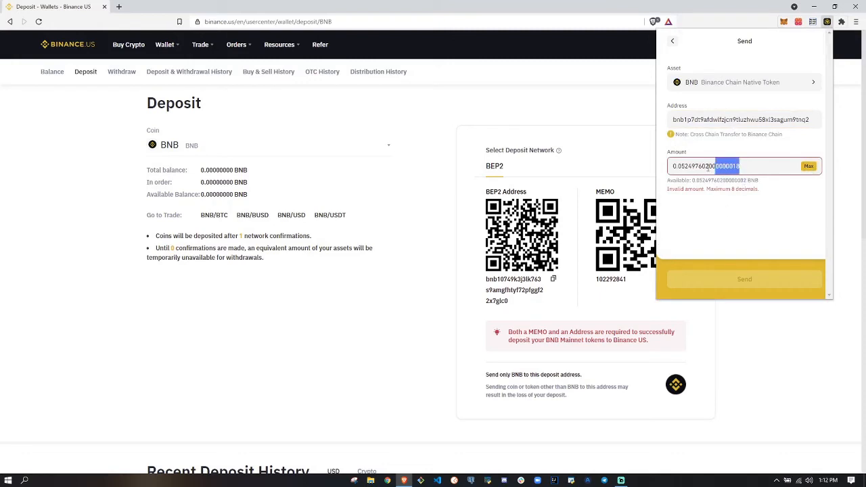
type("0.0524")
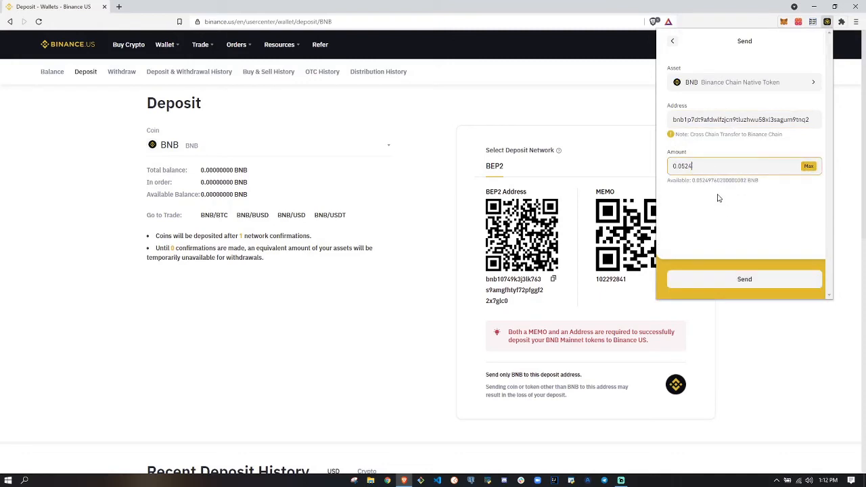
left_click(743, 279)
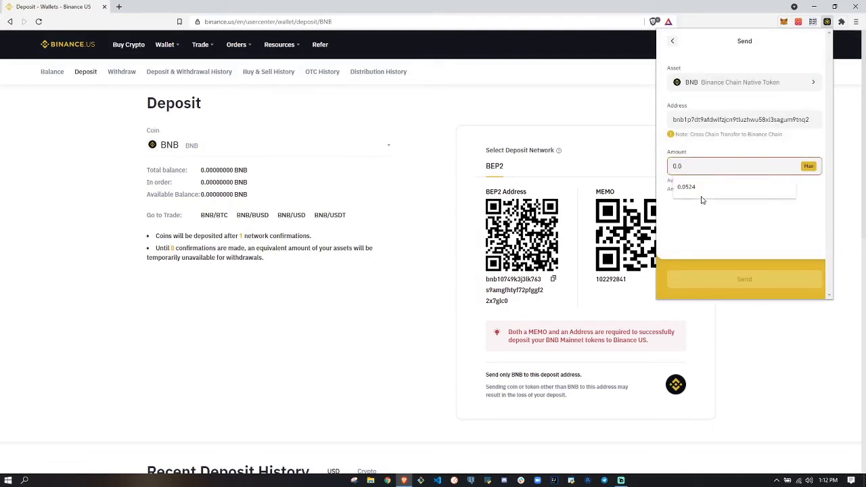
type("0.03")
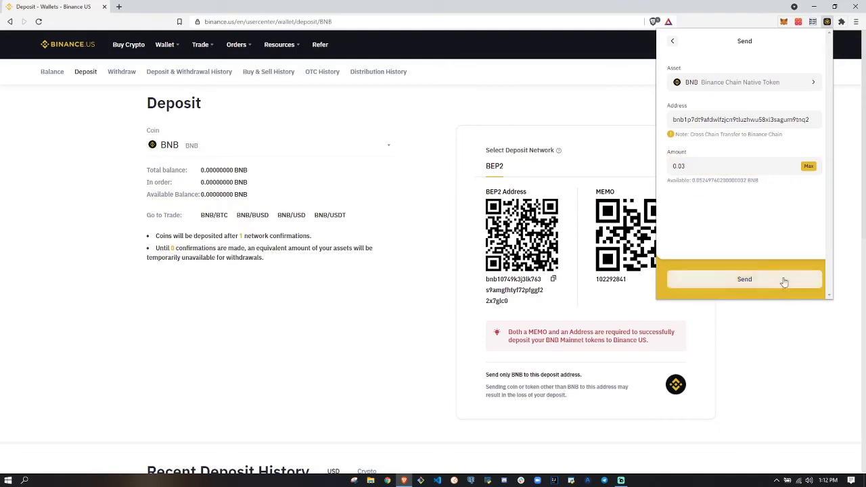
left_click(744, 279)
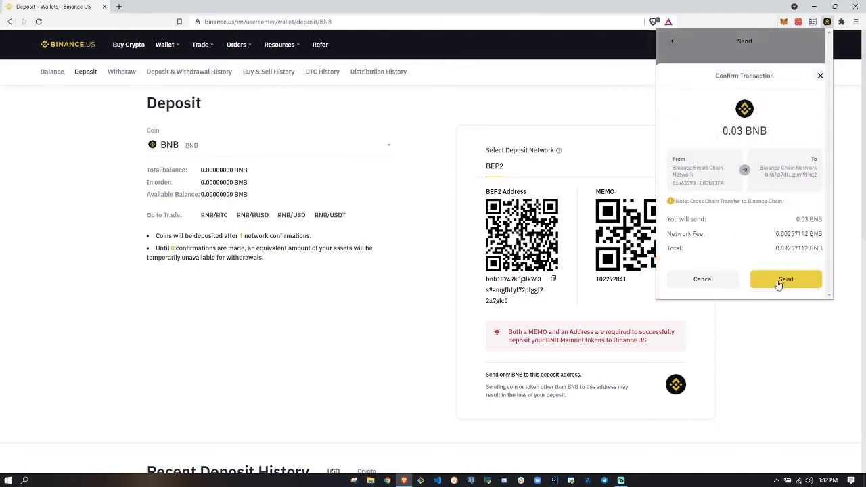
left_click(785, 278)
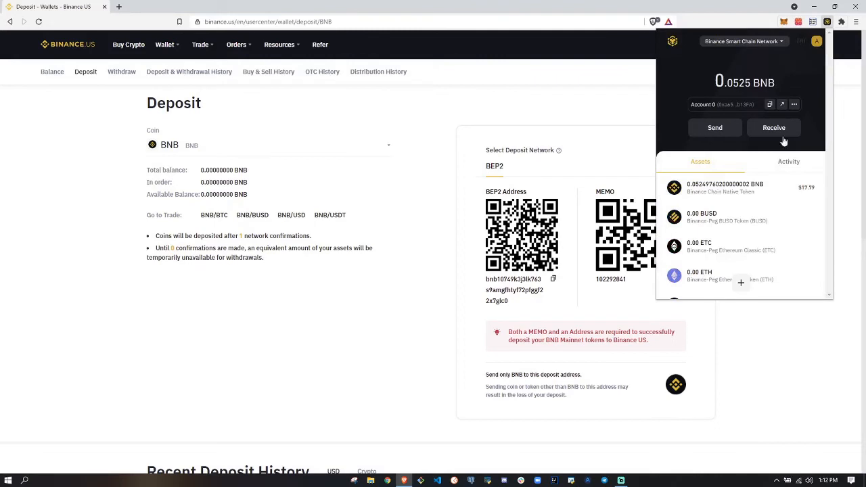
- Check the 0.03 BNB send in Activity, then view Binance Chain Network assets (0.00 BNB)
left_click(788, 161)
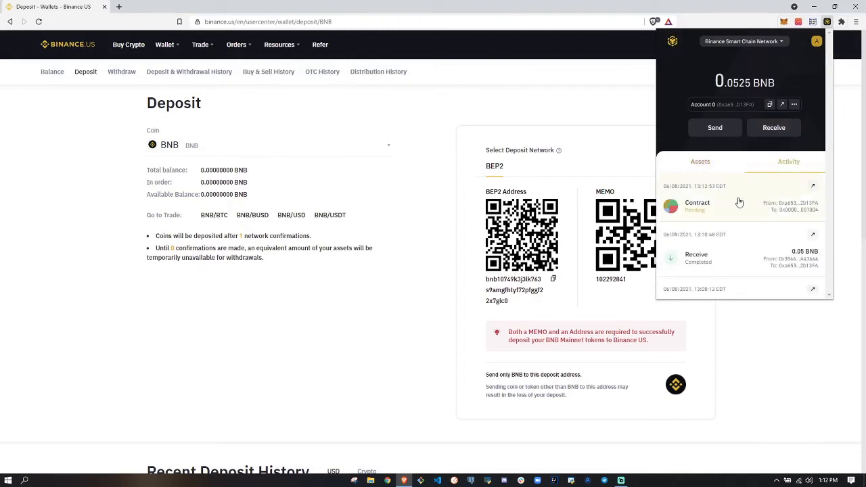
mouse_move(787, 217)
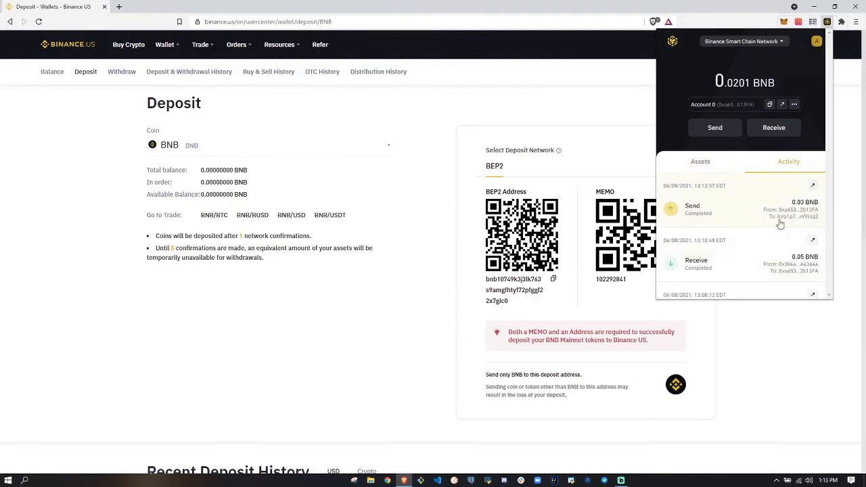
left_click(743, 41)
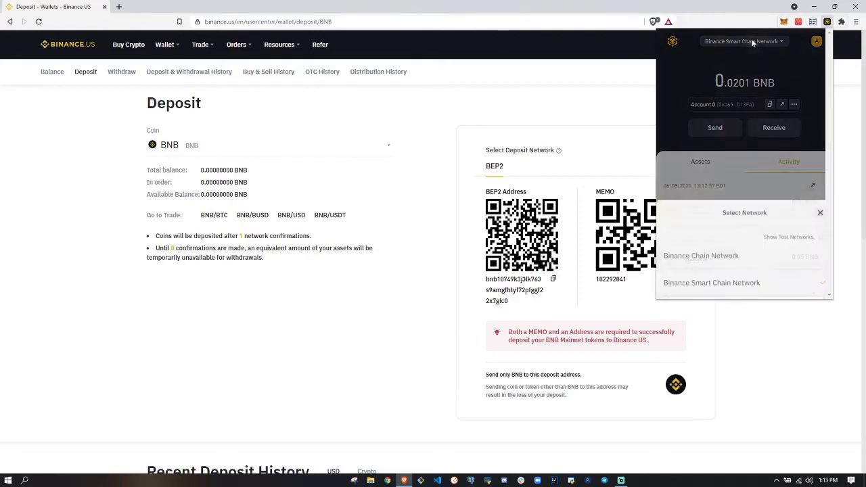
left_click(701, 256)
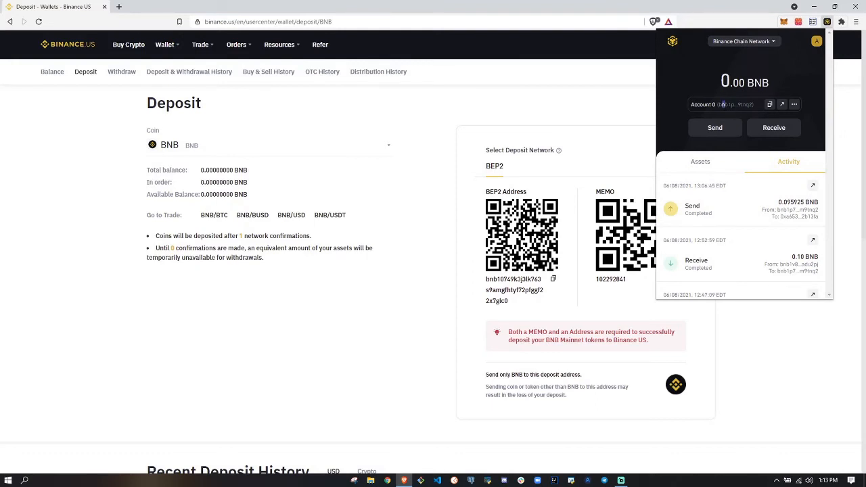
mouse_move(754, 156)
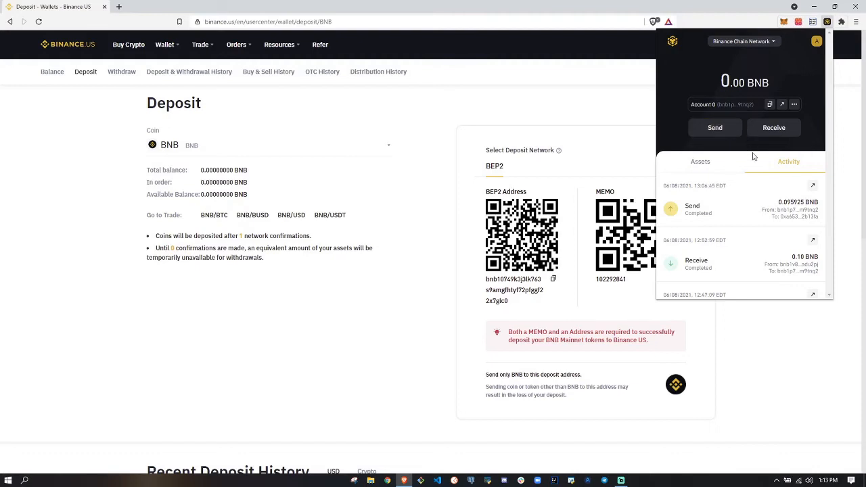
mouse_move(760, 213)
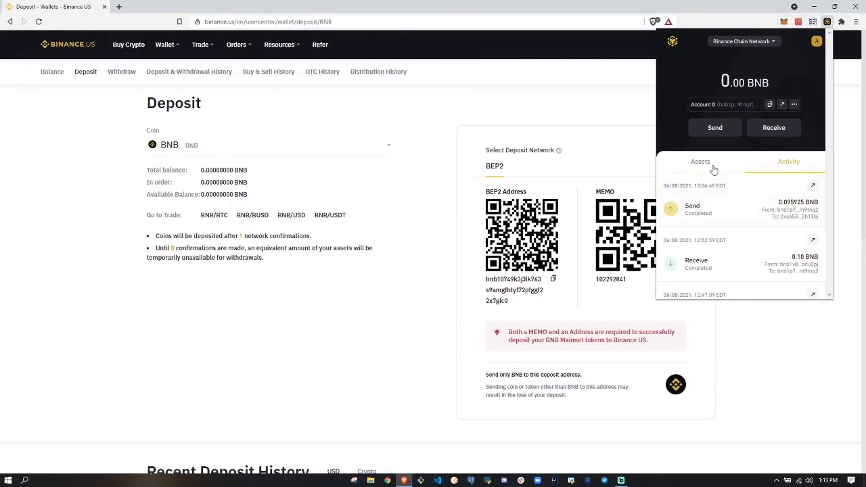
scroll("down", 3)
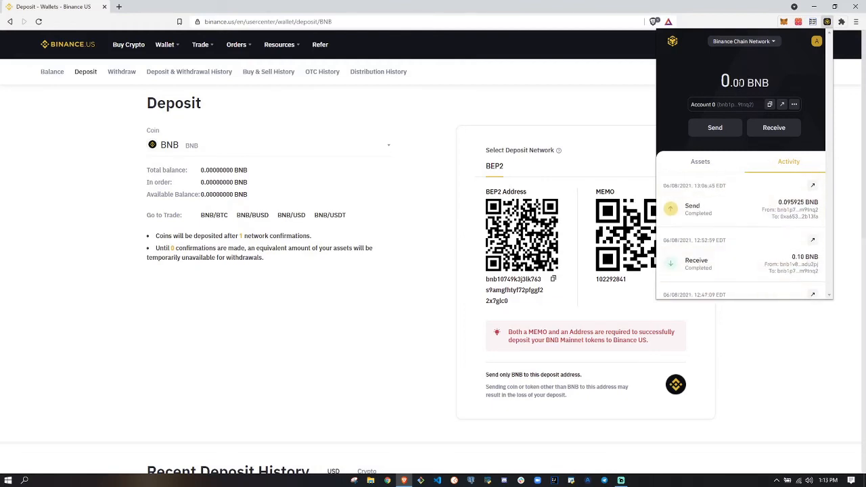
mouse_move(732, 132)
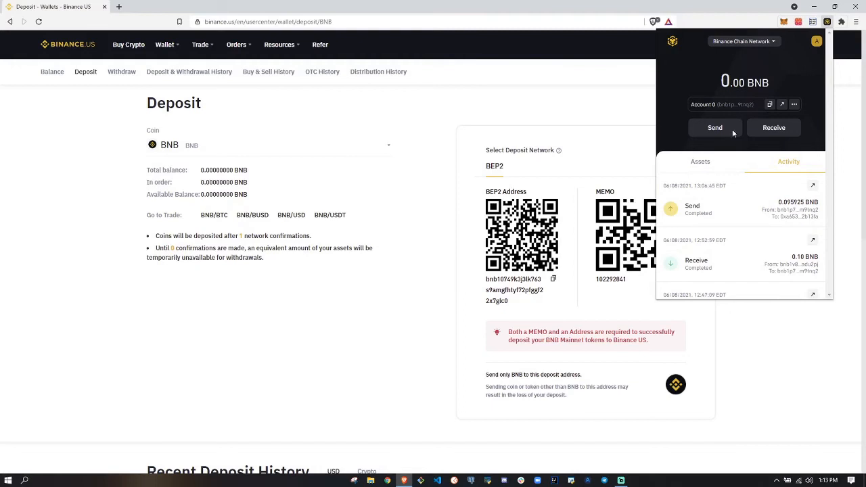
left_click(700, 161)
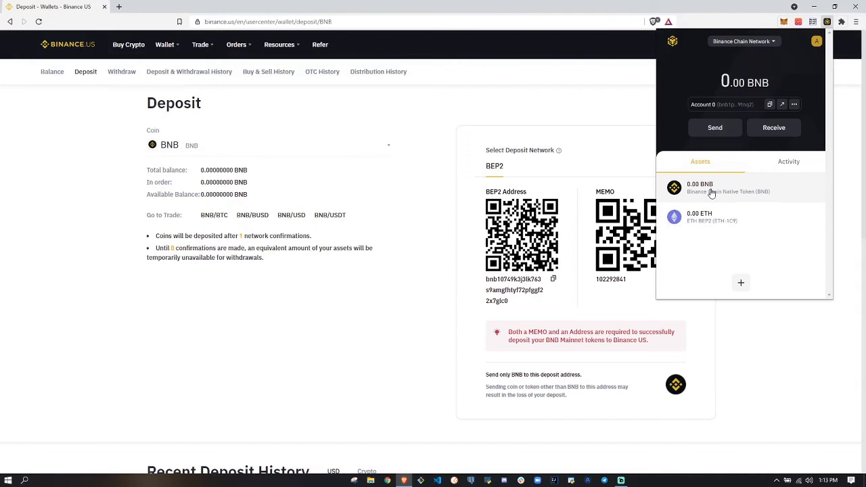
mouse_move(768, 55)
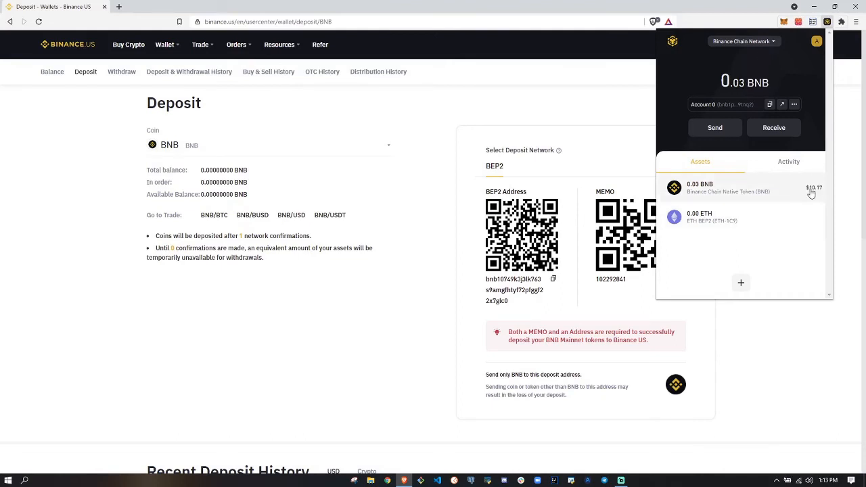
mouse_move(798, 195)
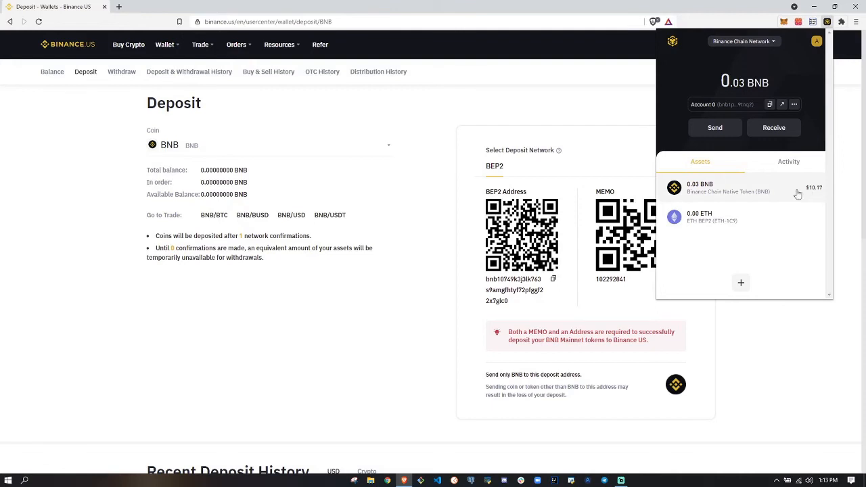
mouse_move(714, 128)
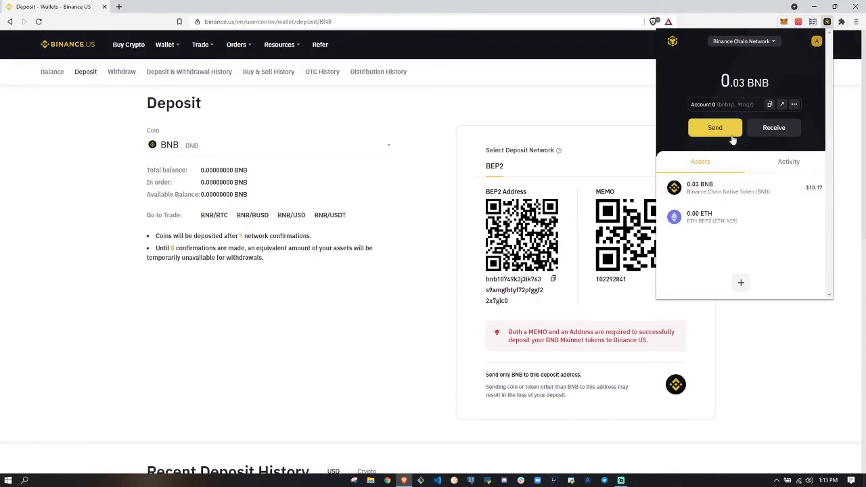
mouse_move(560, 263)
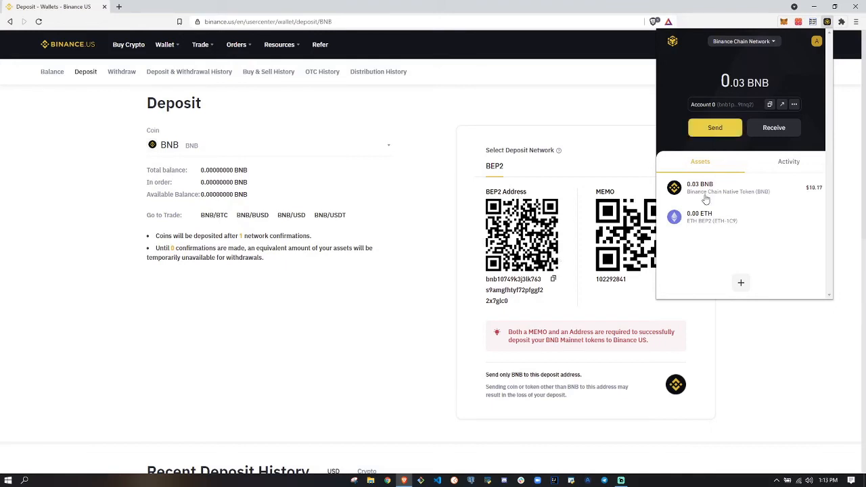
mouse_move(368, 312)
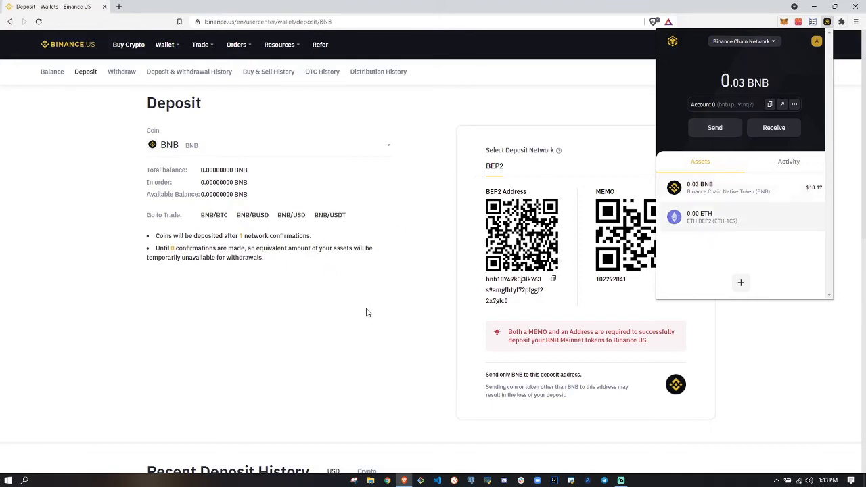
mouse_move(738, 212)
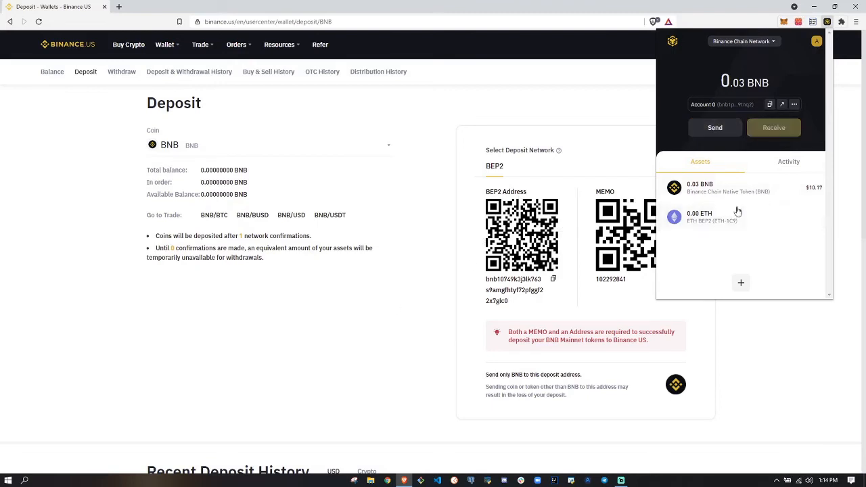
mouse_move(550, 280)
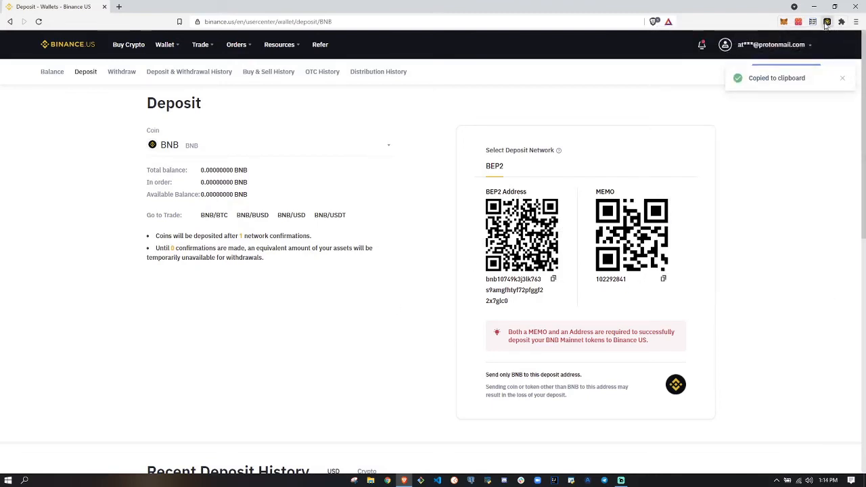
- Reopen the Binance Chain Wallet extension after copying the Binance.US deposit address
left_click(827, 22)
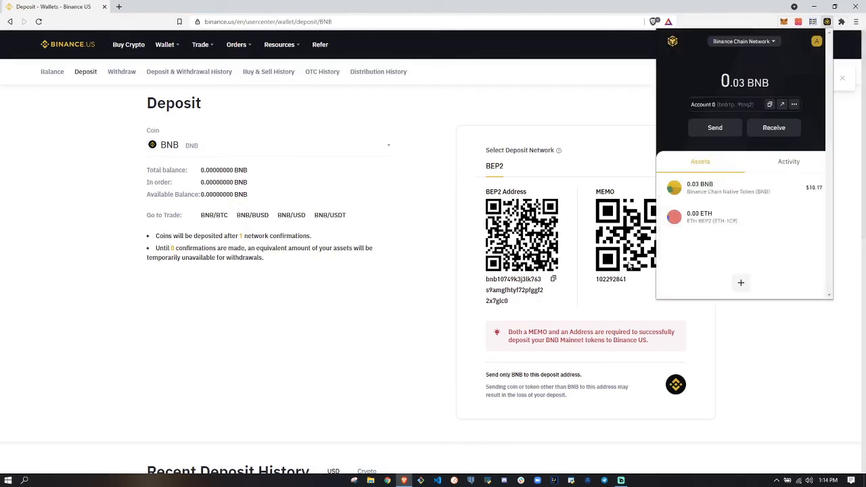
mouse_move(714, 127)
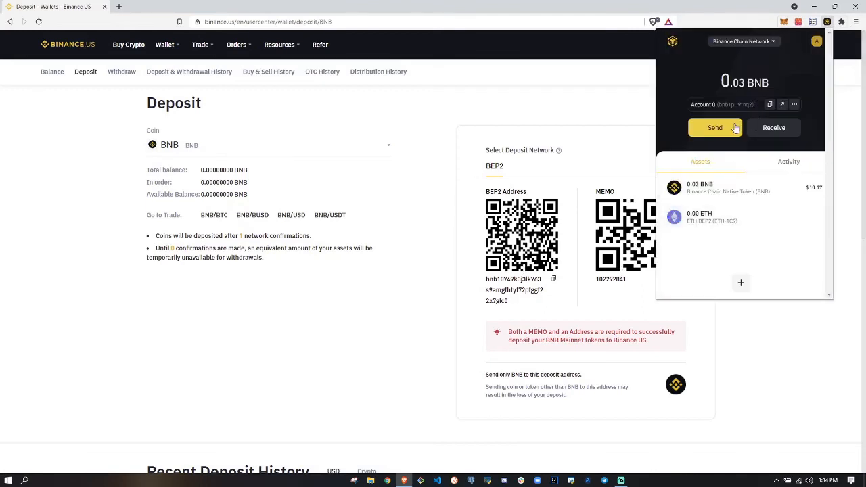
- Paste the Binance.US deposit address as recipient and enter the deposit memo
right_click(744, 119)
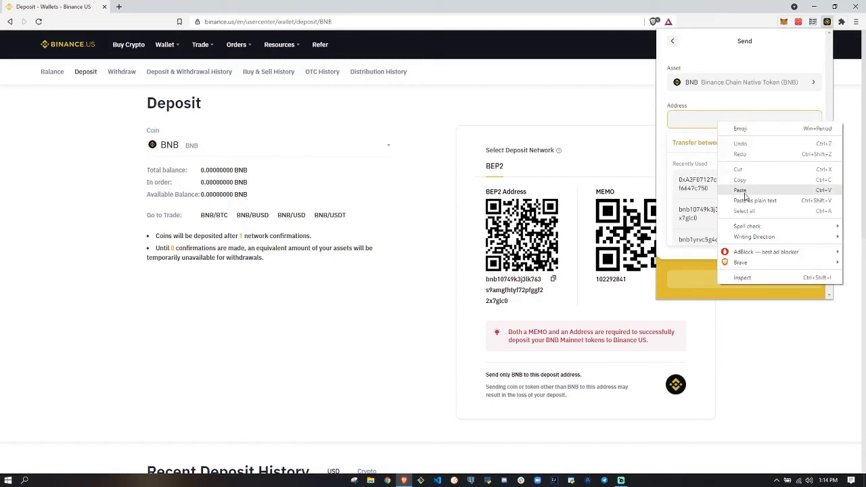
left_click(740, 190)
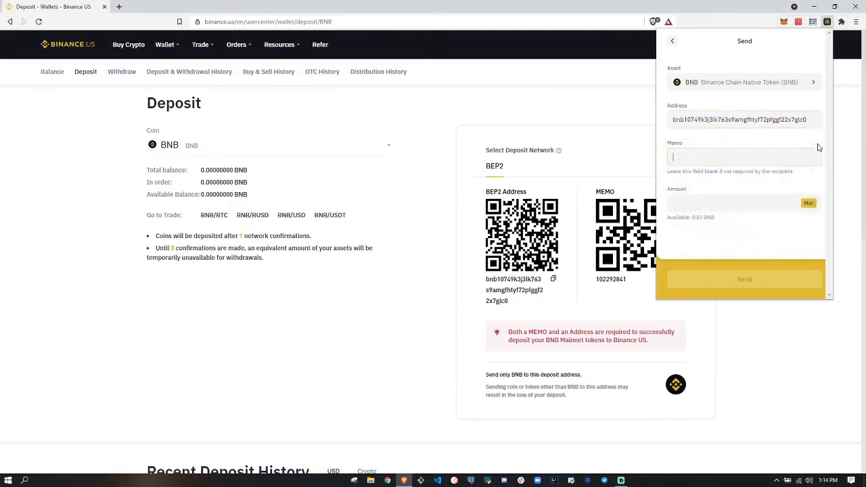
left_click(744, 157)
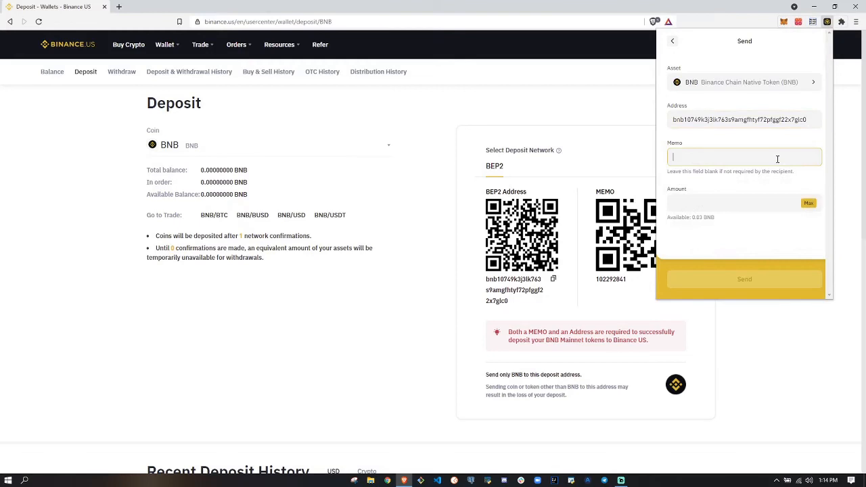
type("1022")
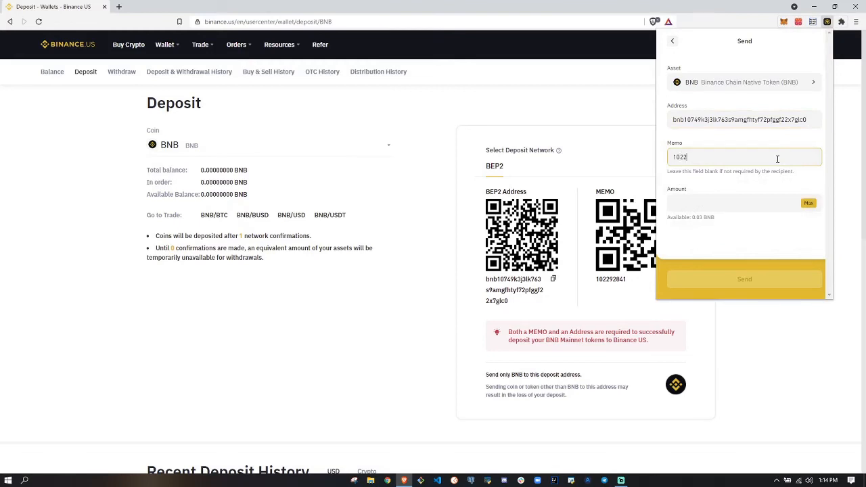
type("92")
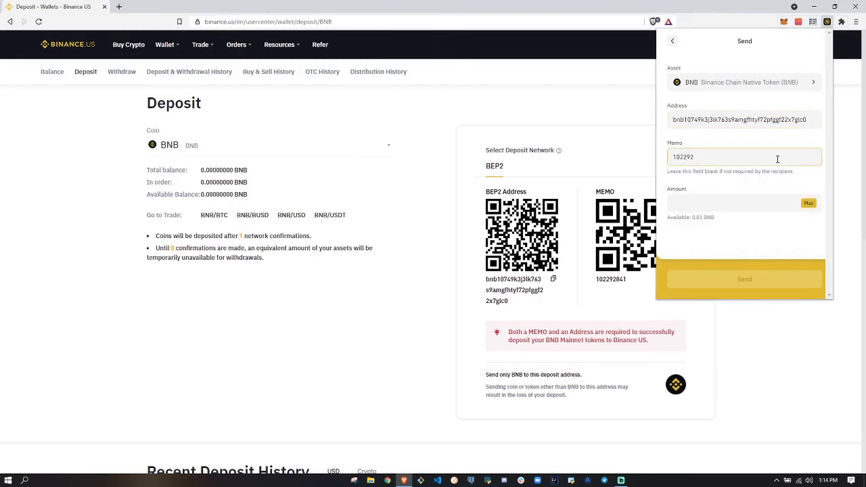
type("2841")
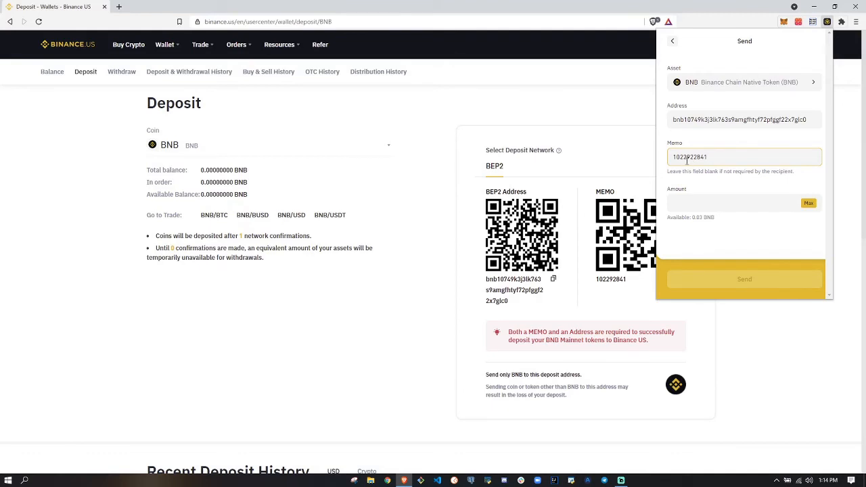
double_click(678, 157)
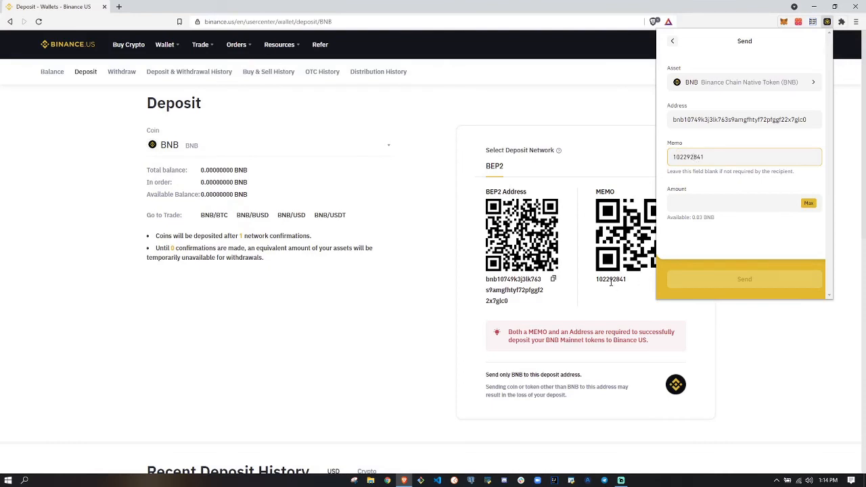
- Fill the maximum 0.03 BNB, reach confirmation, then abandon without sending
left_click(731, 203)
type("0.03")
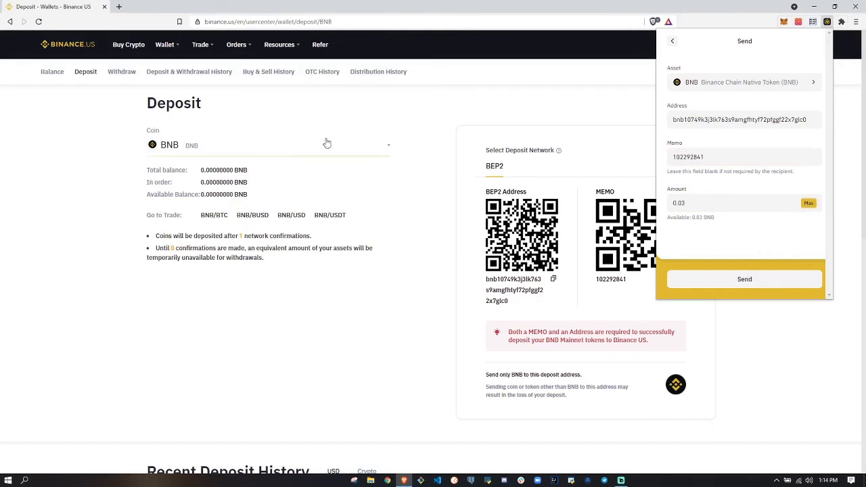
left_click(744, 279)
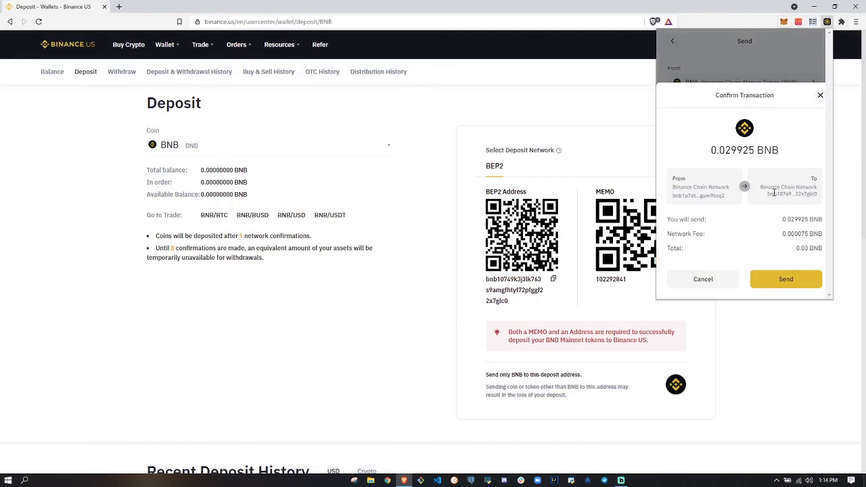
mouse_move(772, 215)
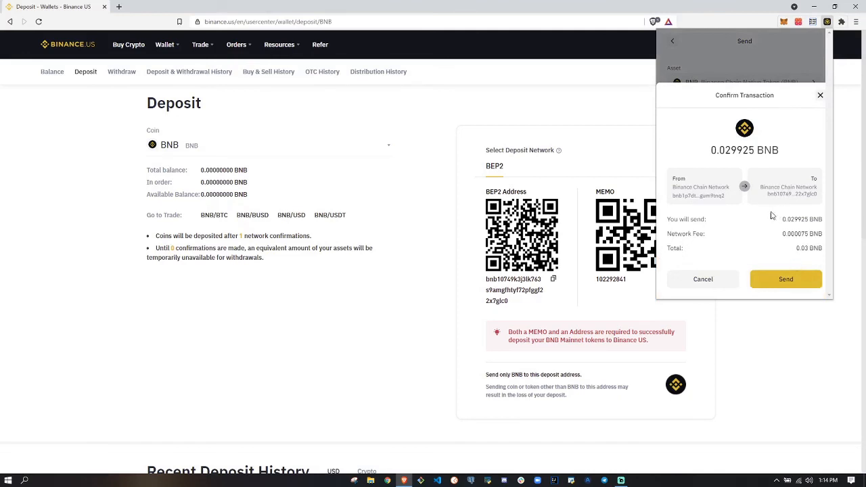
double_click(785, 193)
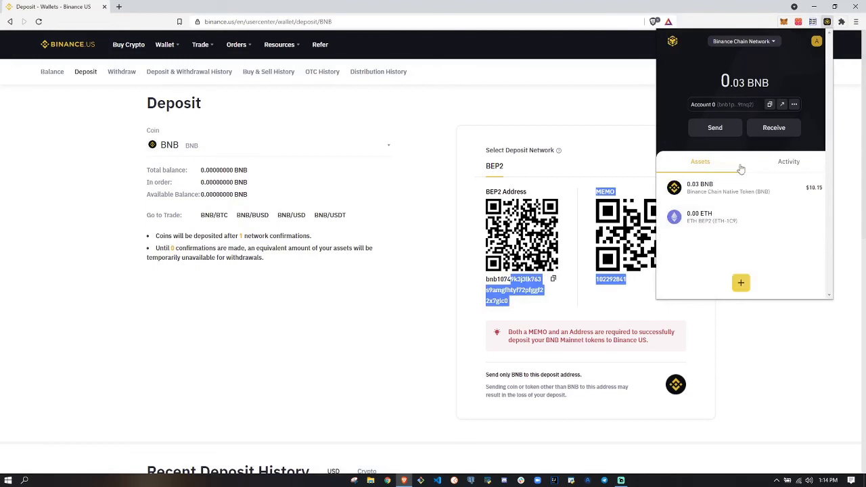
left_click(715, 128)
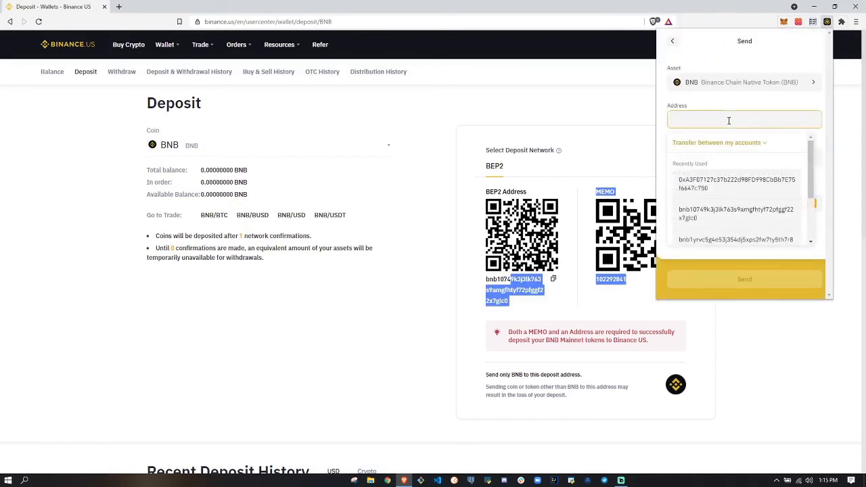
left_click(737, 213)
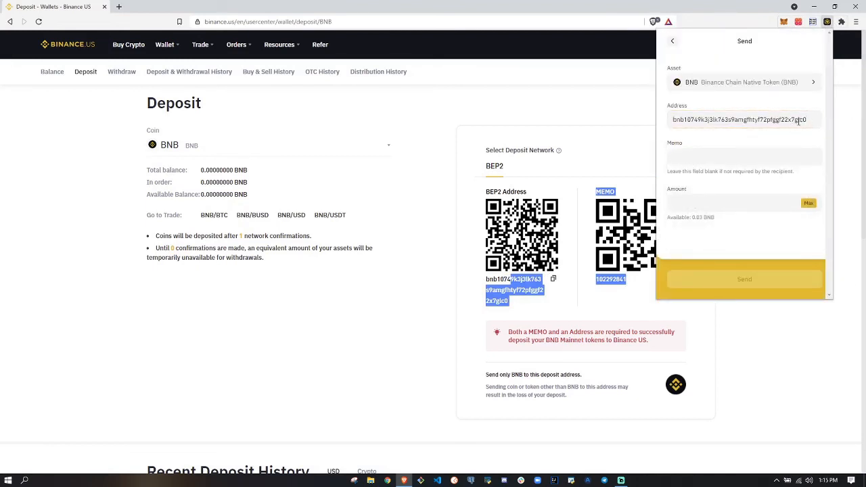
left_click(744, 156)
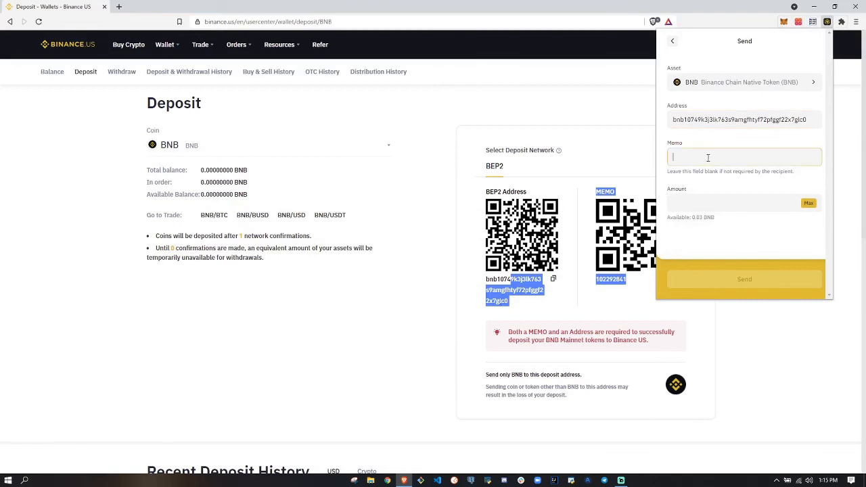
type("102292841")
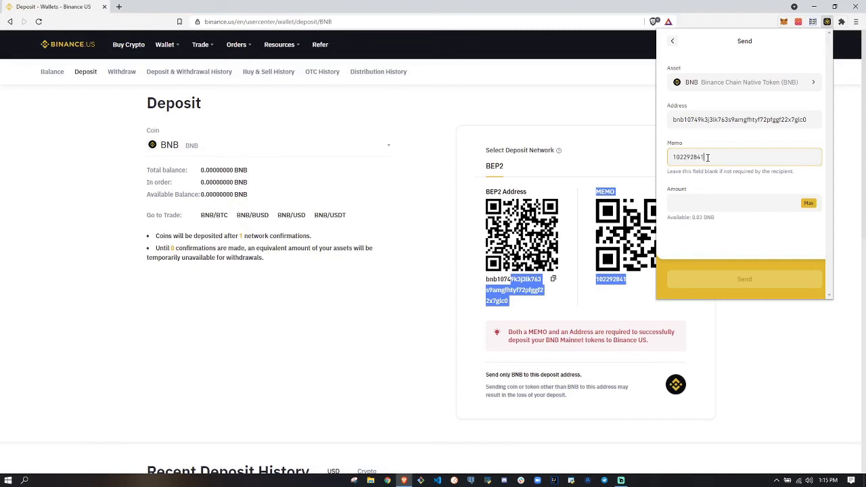
left_click(809, 203)
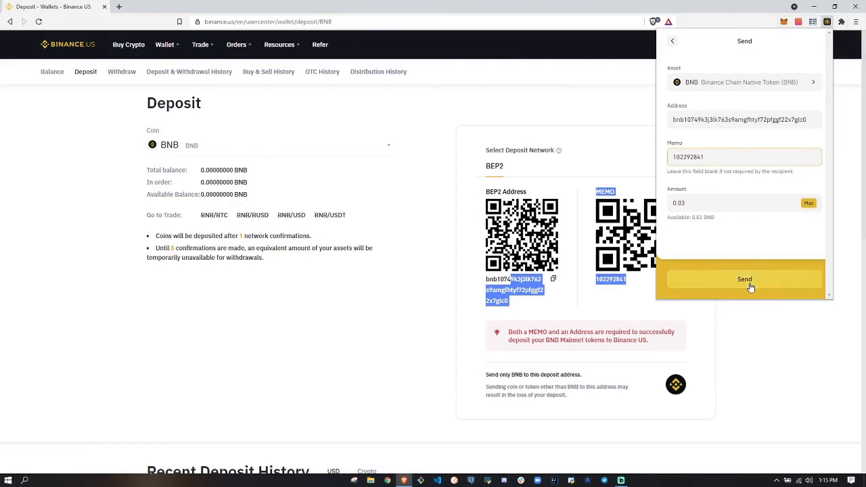
left_click(744, 279)
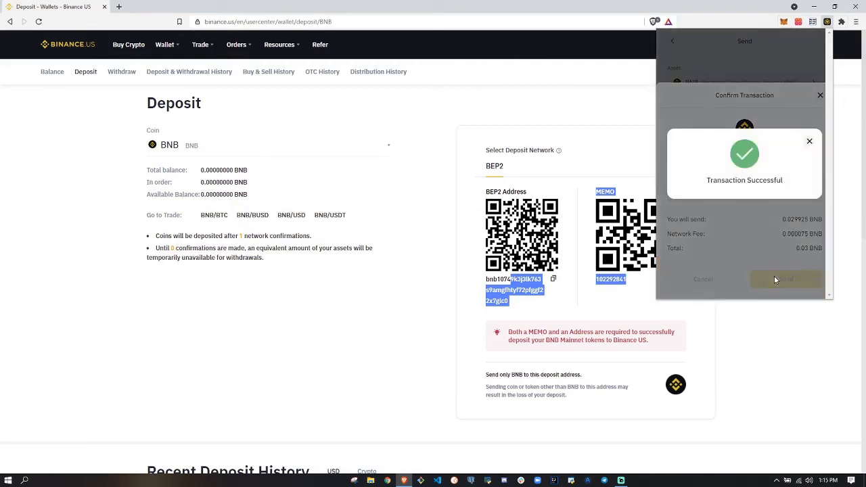
left_click(809, 140)
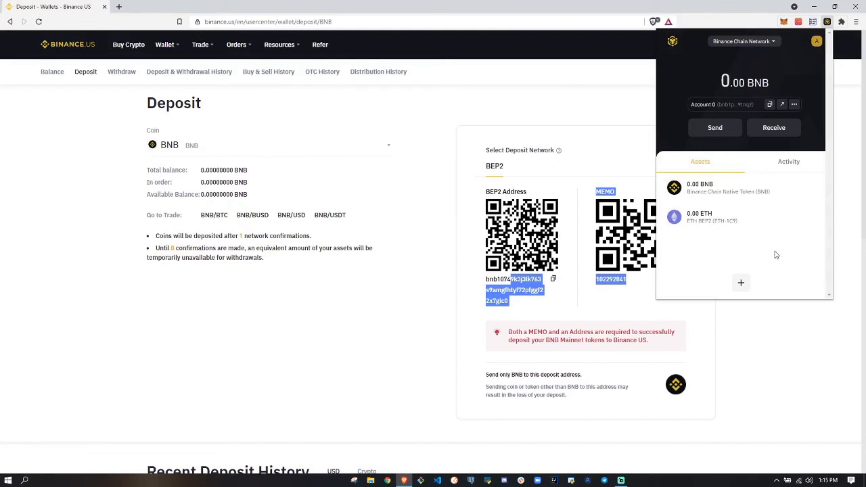
- Close the wallet popup and go to Binance.US Wallet > Balance
left_click(789, 161)
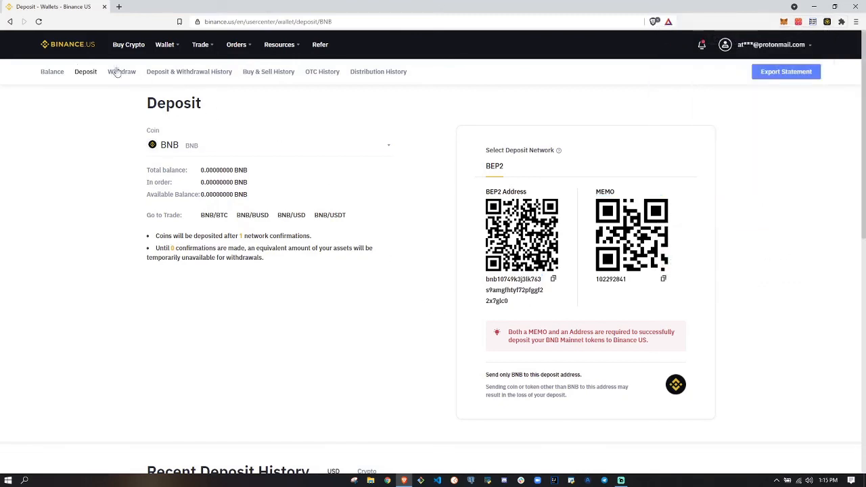
left_click(165, 45)
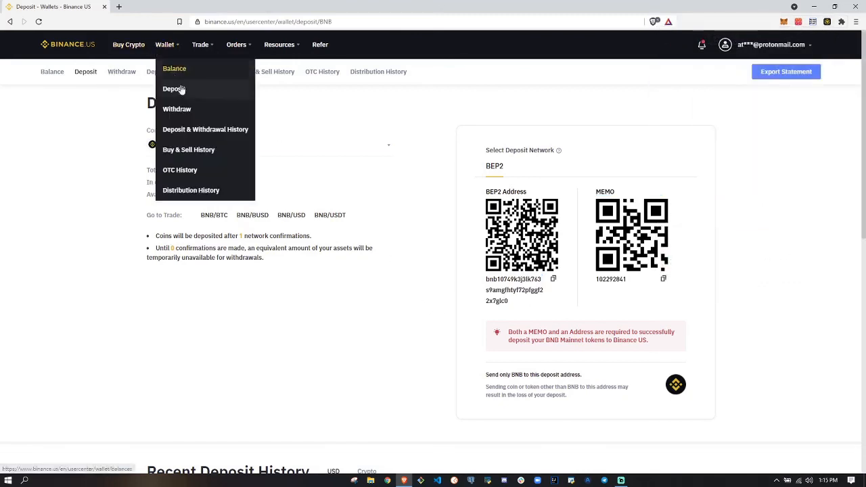
left_click(174, 69)
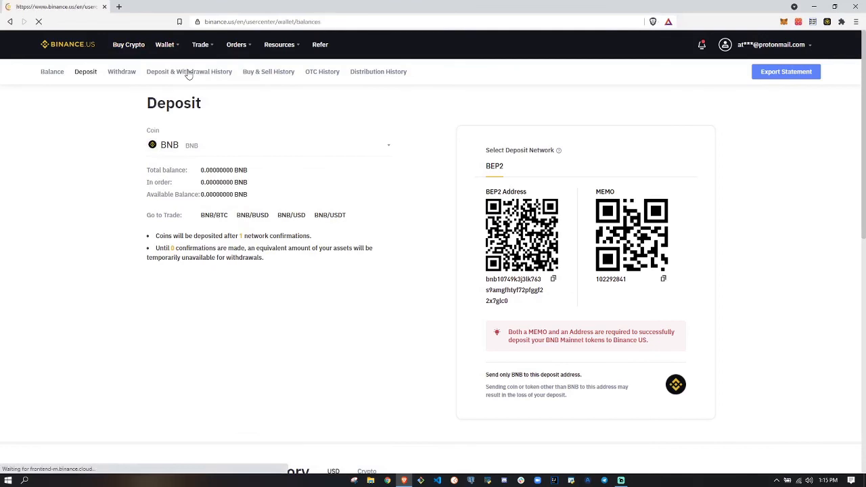
- Search the balance list for BNB (0.029925 BNB) and open the BNB/USD market
left_click(52, 71)
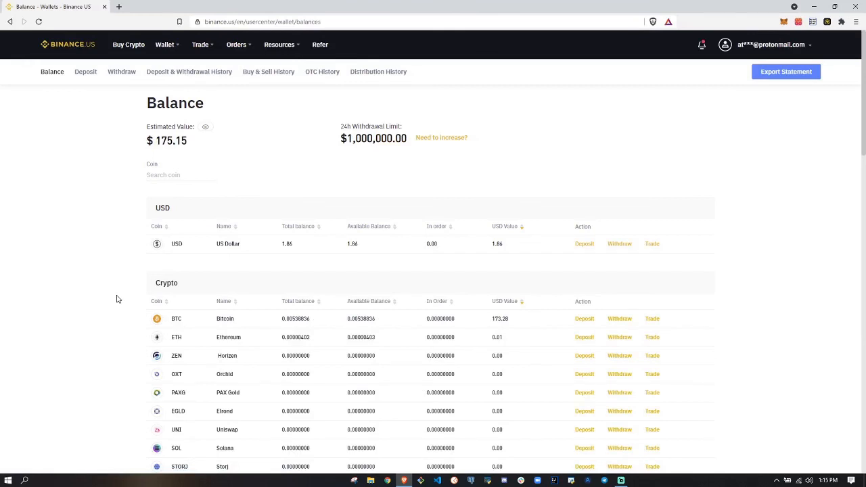
mouse_move(180, 316)
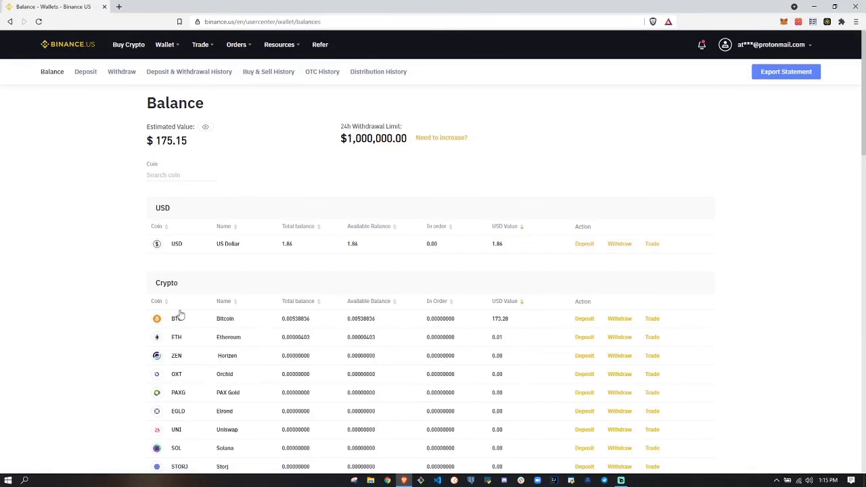
type("nb")
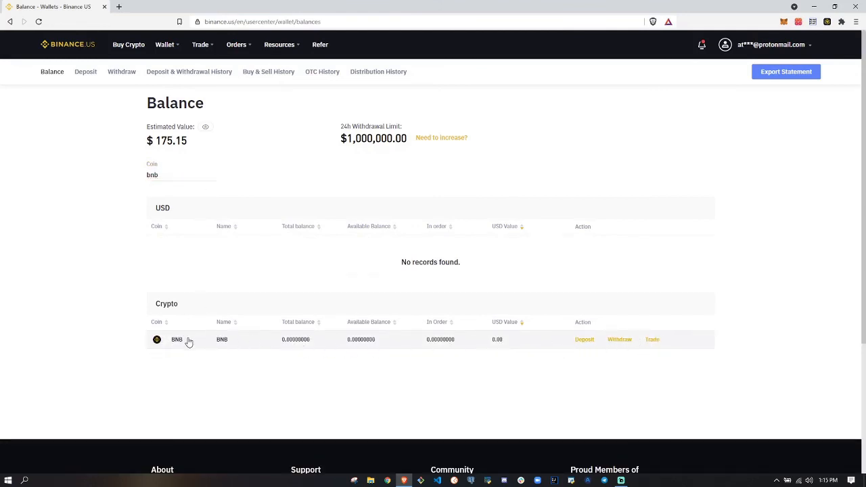
mouse_move(144, 331)
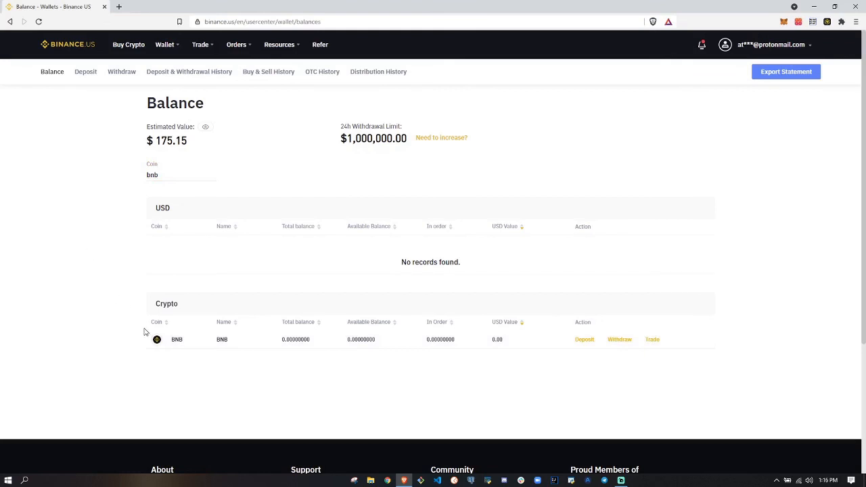
mouse_move(149, 345)
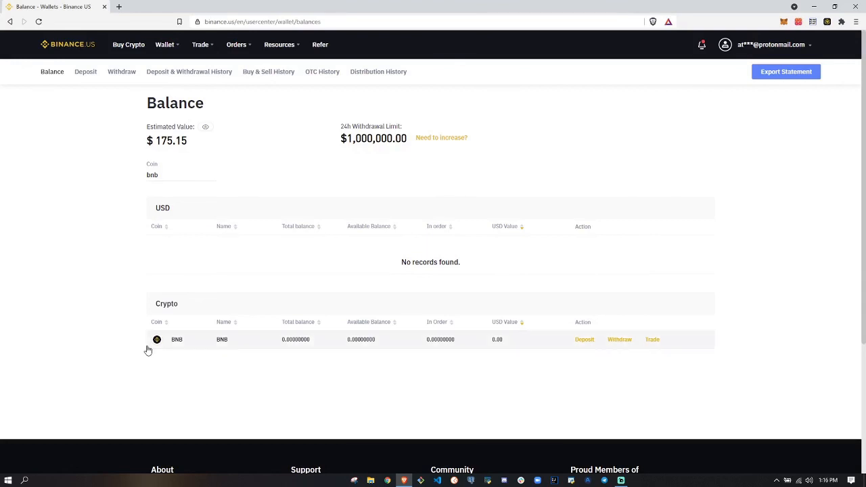
mouse_move(131, 345)
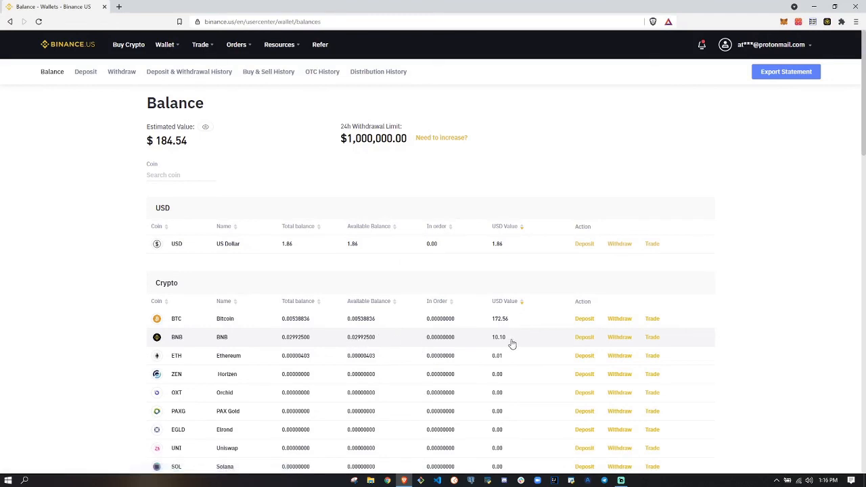
mouse_move(651, 337)
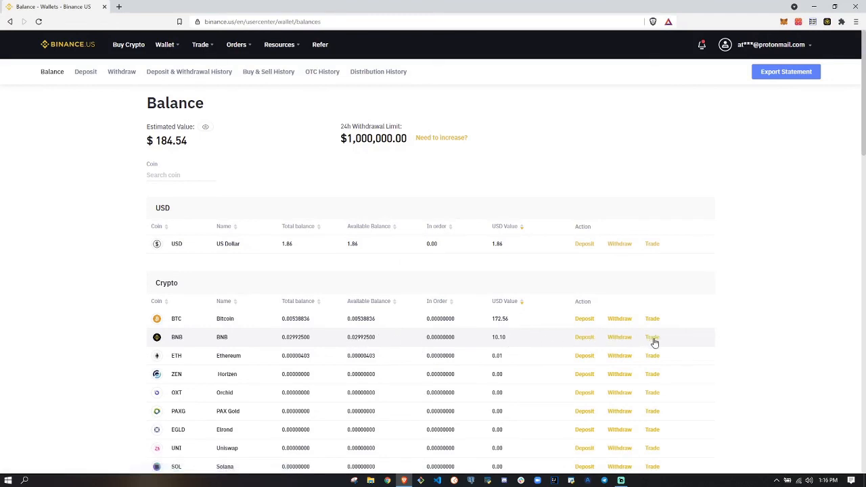
mouse_move(748, 341)
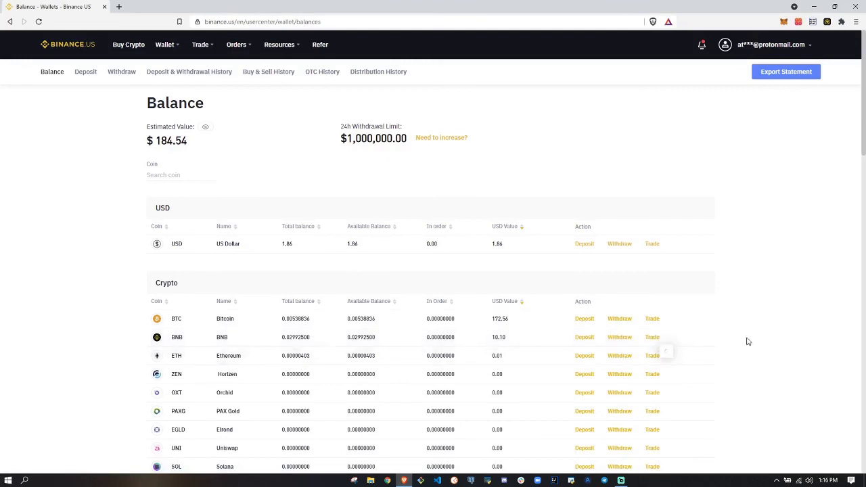
left_click(651, 337)
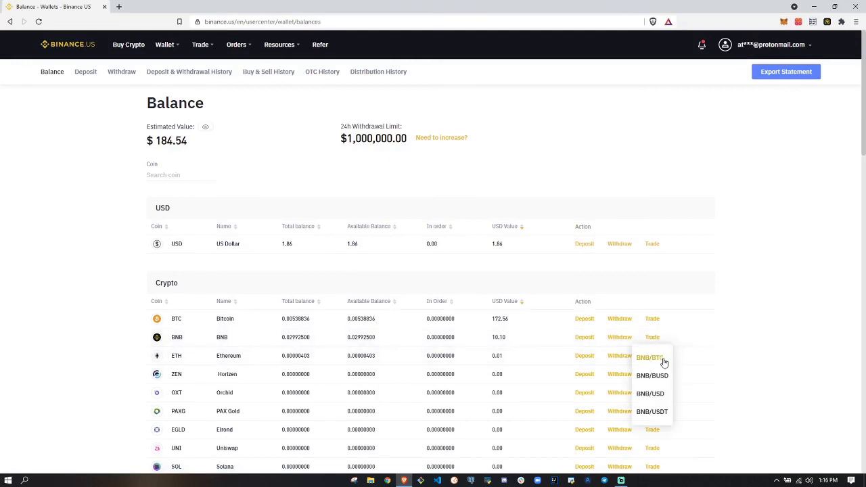
left_click(650, 393)
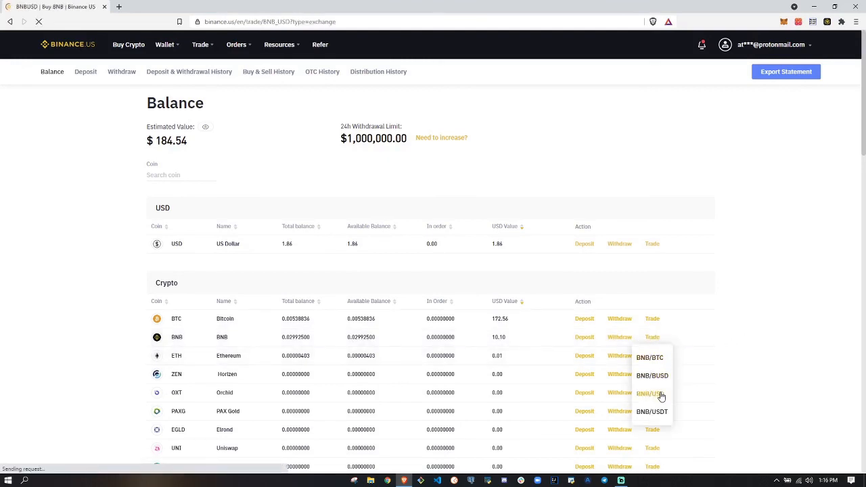
- On the BNB/USD trading page, switch the order panel to Market orders
left_click(650, 394)
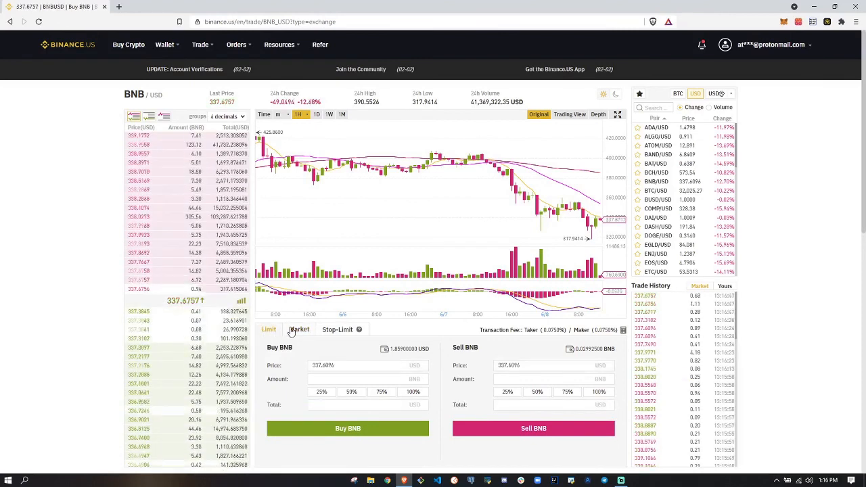
left_click(299, 329)
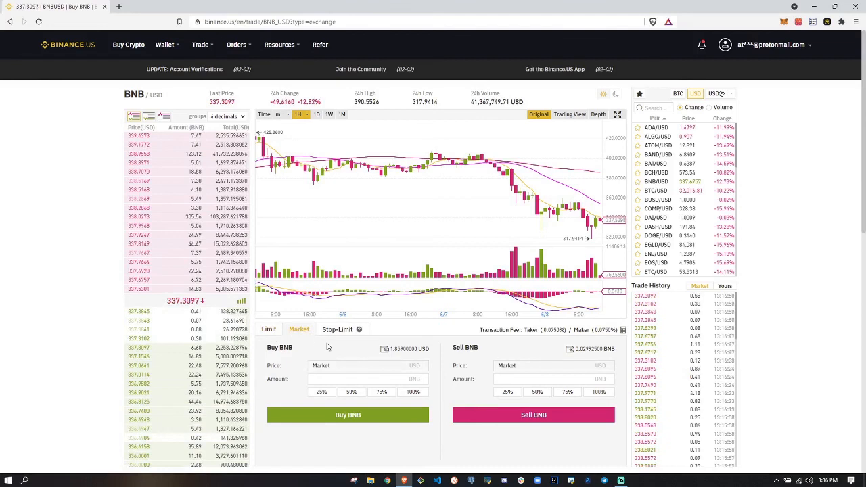